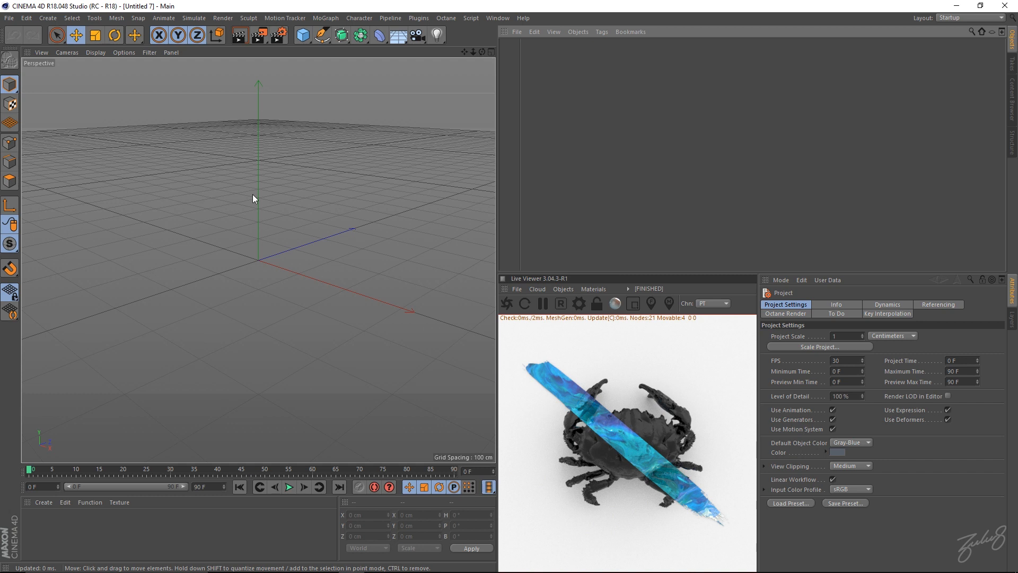
mouse_move(233, 210)
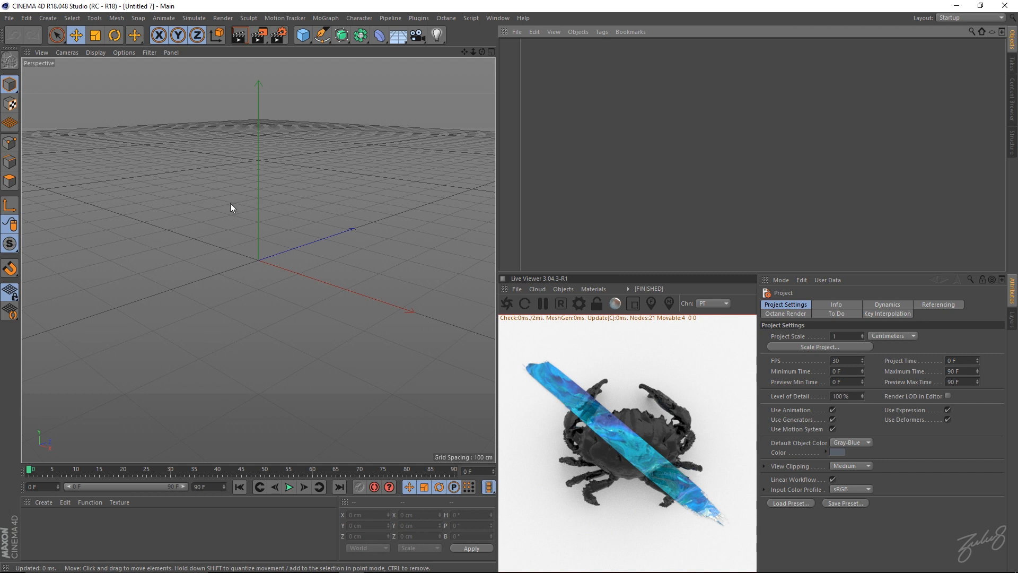
mouse_move(562, 372)
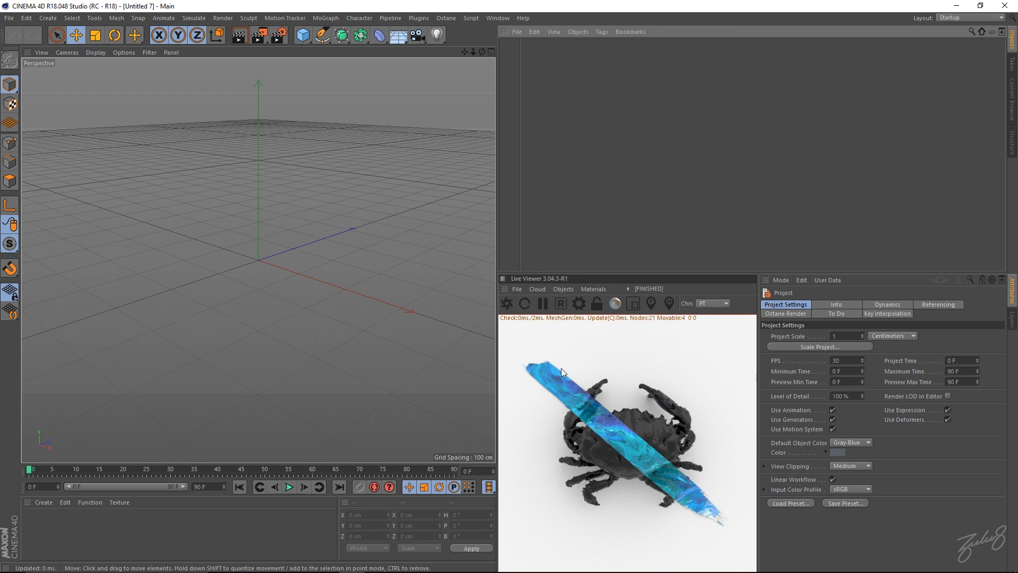
mouse_move(429, 562)
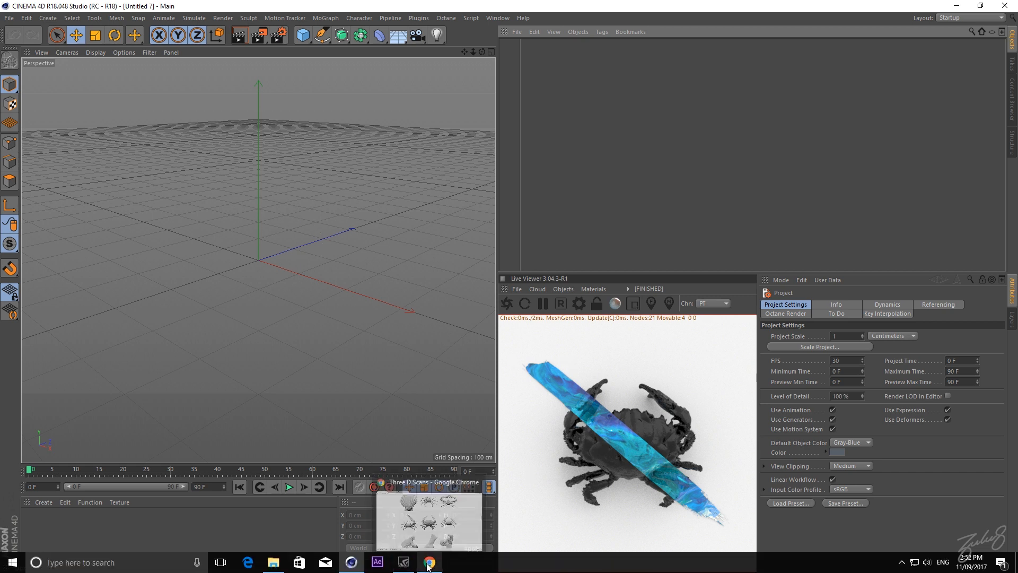
- Browse the threedscans.com gallery in Chrome through the statues, shells and crabs
left_click(428, 563)
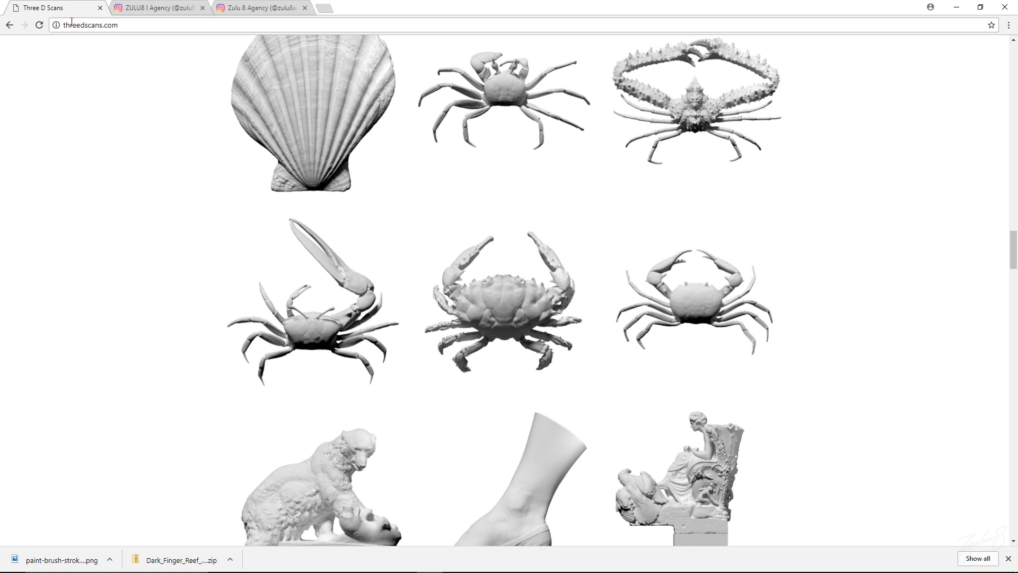
left_click(88, 25)
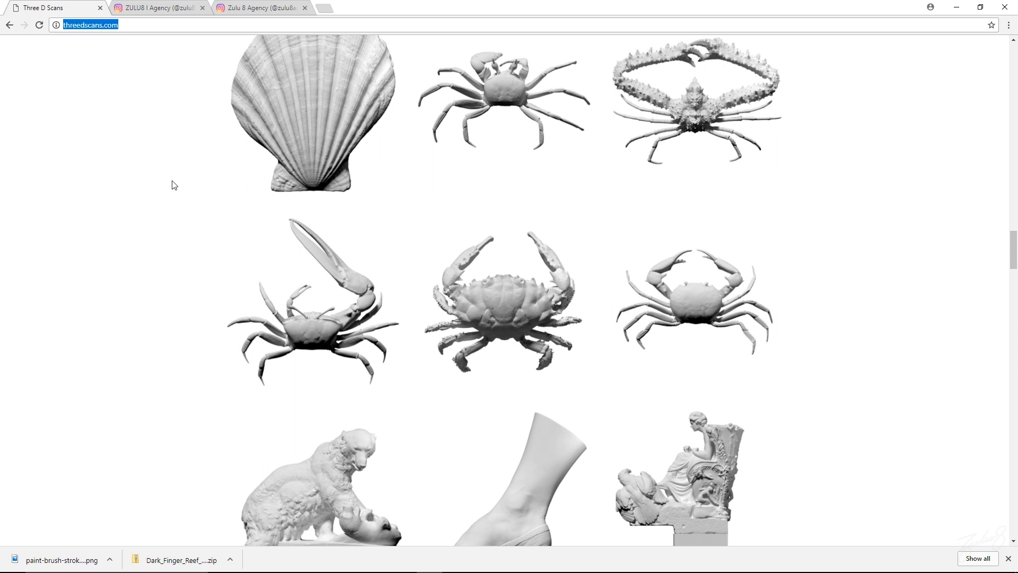
scroll("down", 3)
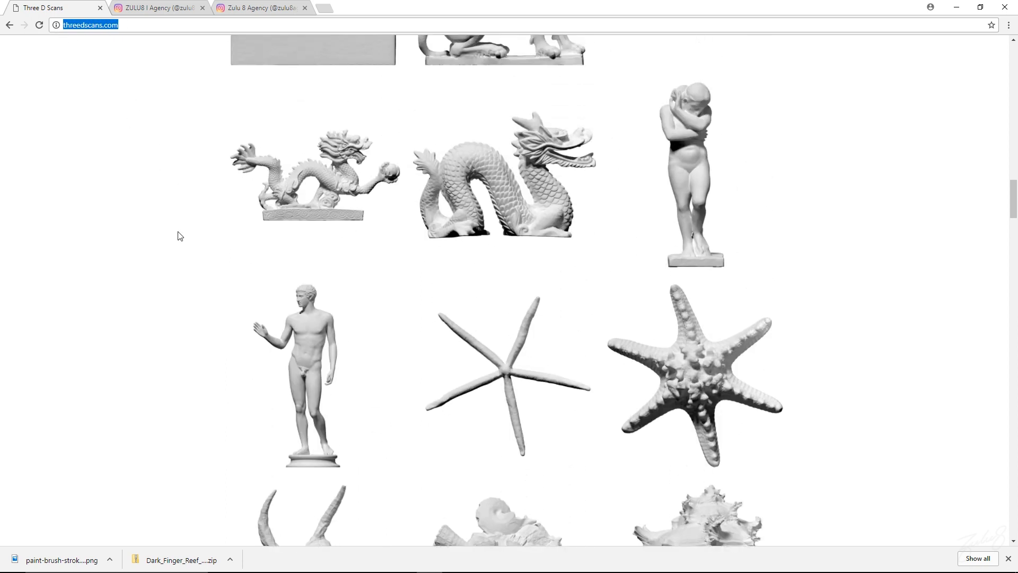
scroll("up", 3)
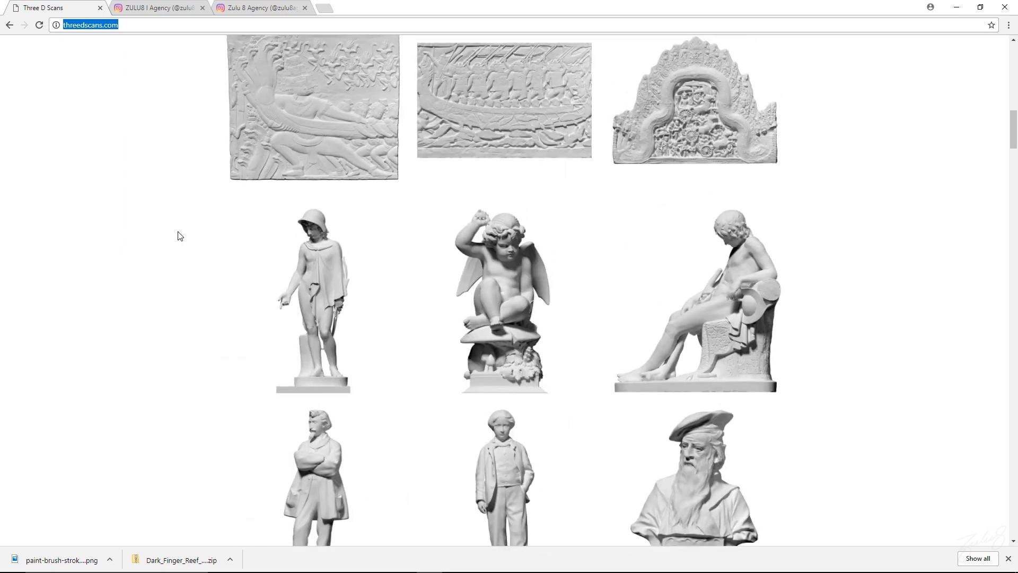
scroll("down", 3)
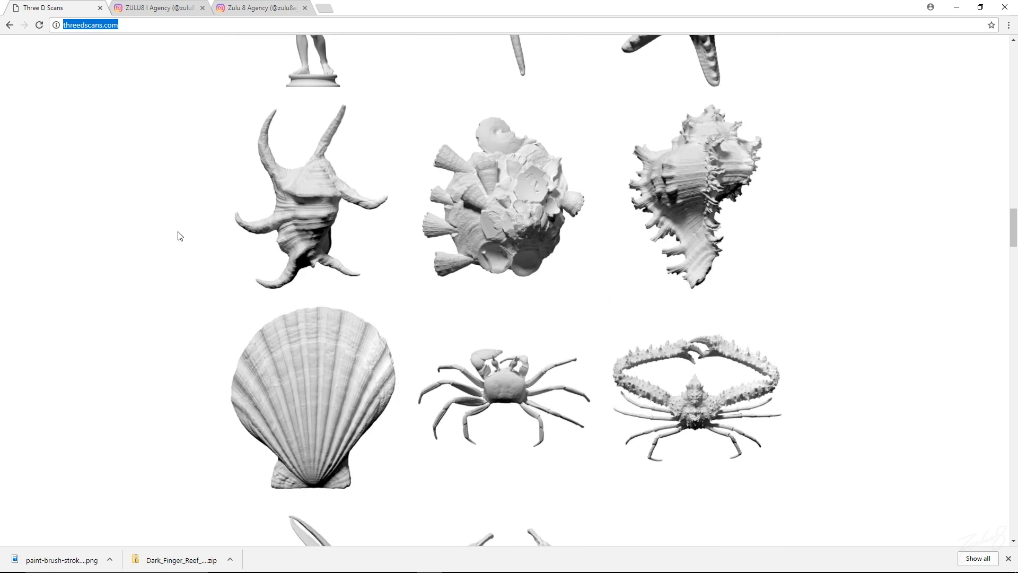
scroll("down", 3)
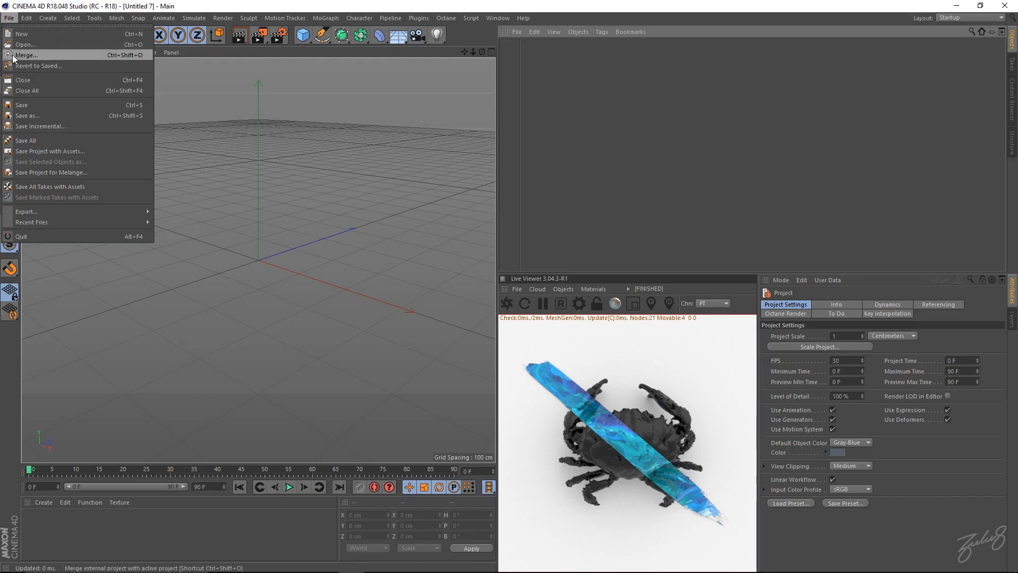
- Merge the crab OBJ scan into the scene and rename the object to Crab
left_click(25, 44)
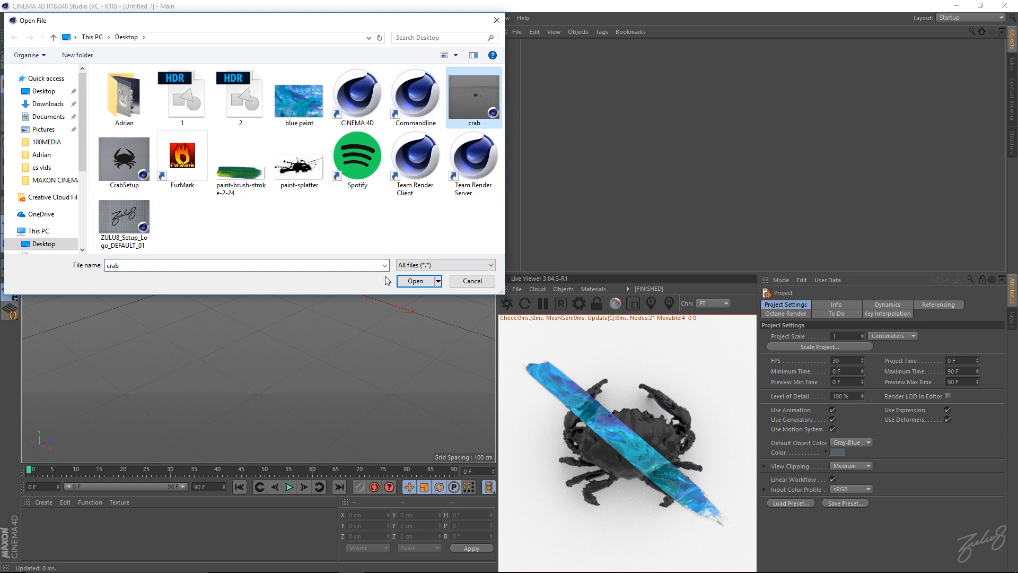
left_click(415, 281)
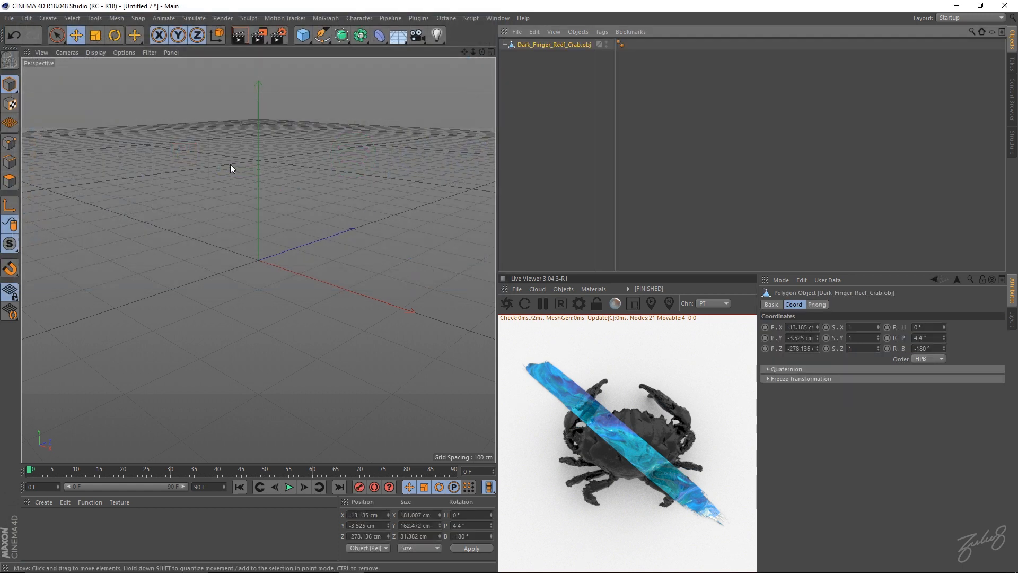
left_click(554, 45)
type("Cra")
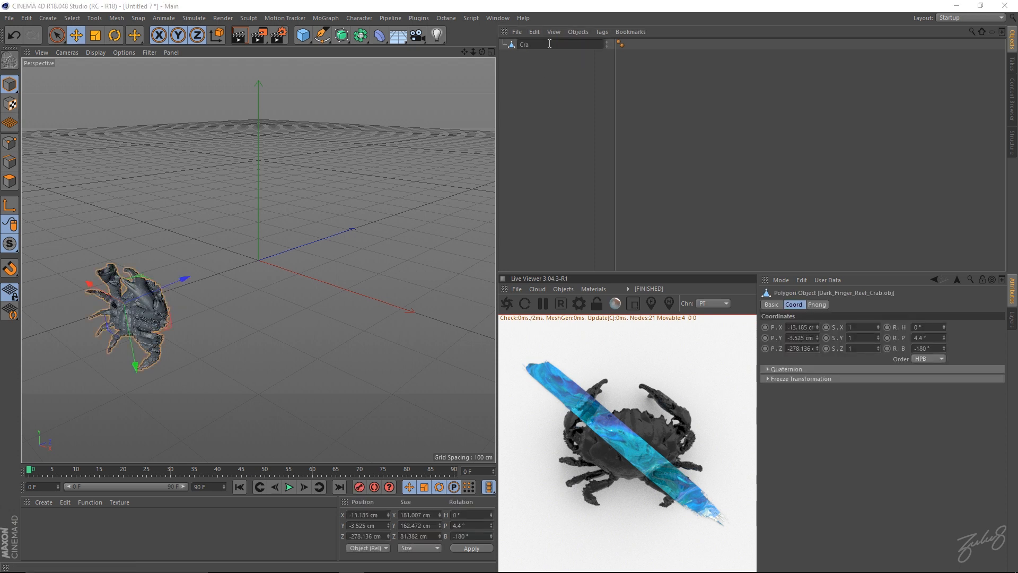
type("b")
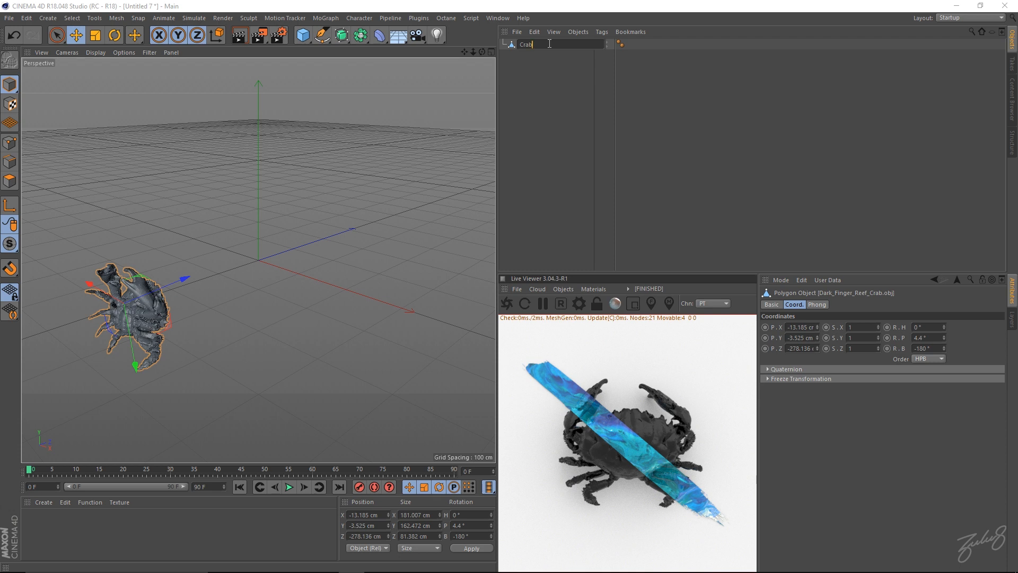
key("Return")
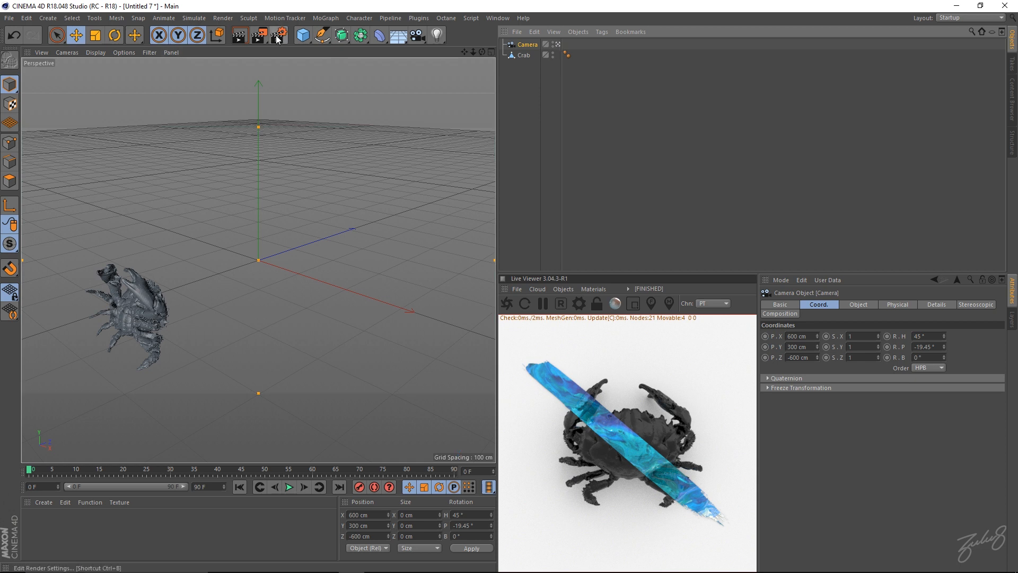
- Set the render output resolution to 1920 by 1920 pixels in Render Settings
left_click(278, 34)
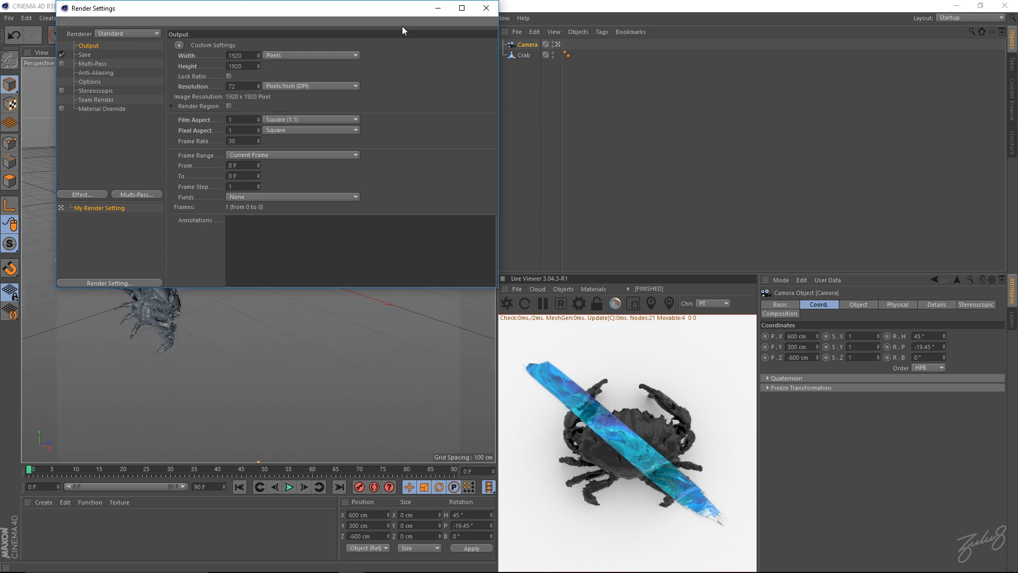
left_click(485, 8)
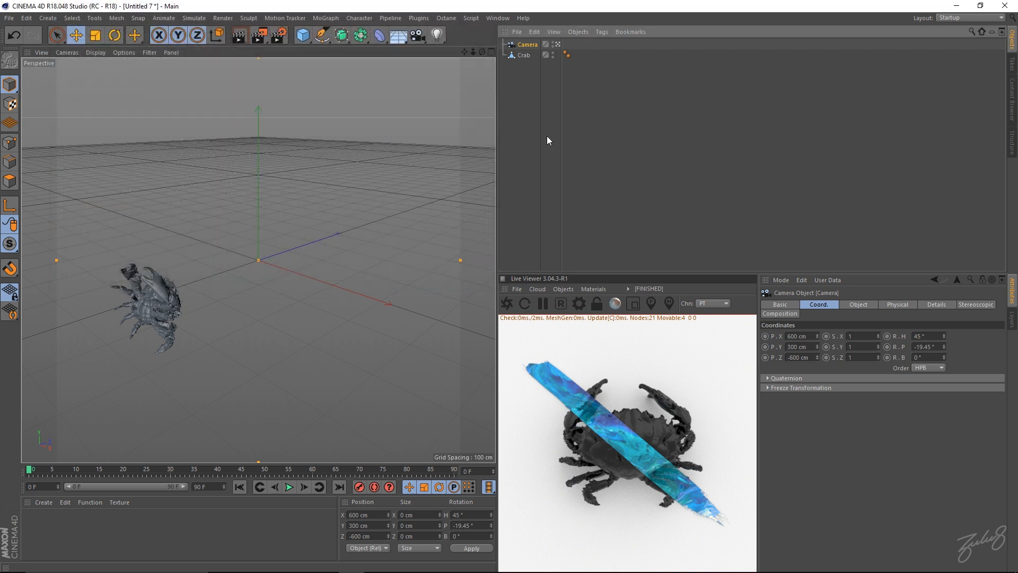
mouse_move(473, 89)
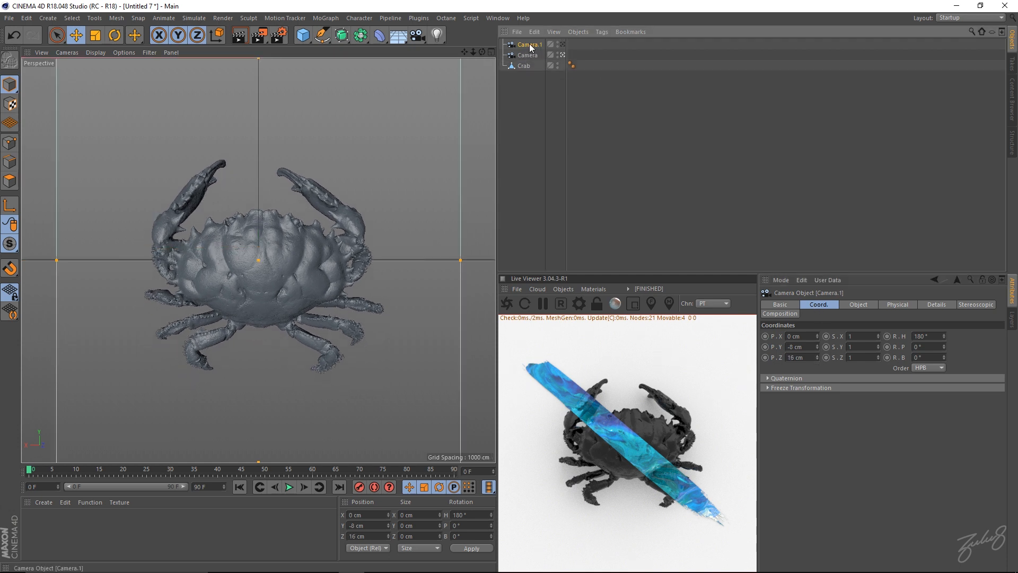
mouse_move(530, 44)
type("Projection")
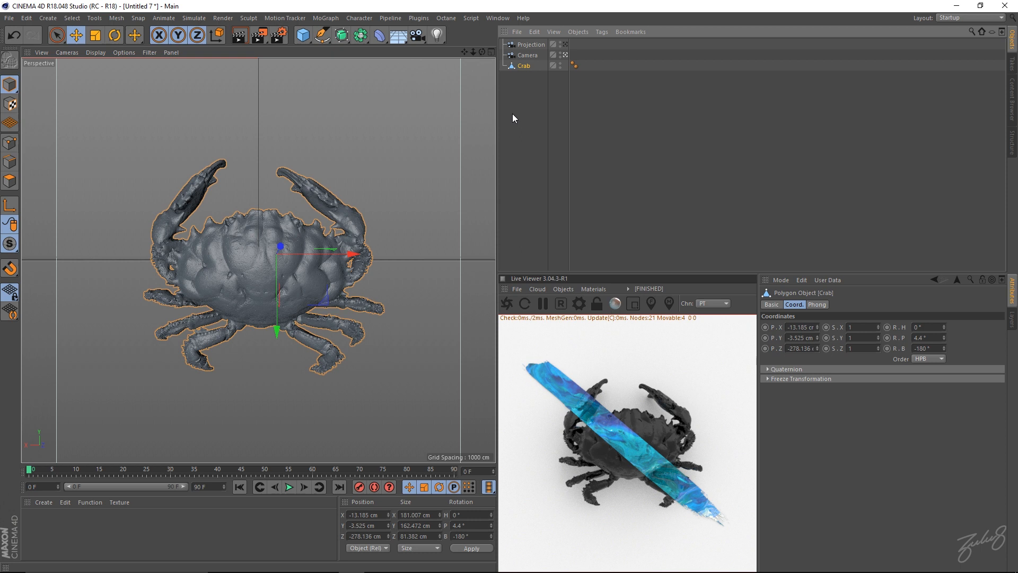
mouse_move(529, 88)
type("Paint")
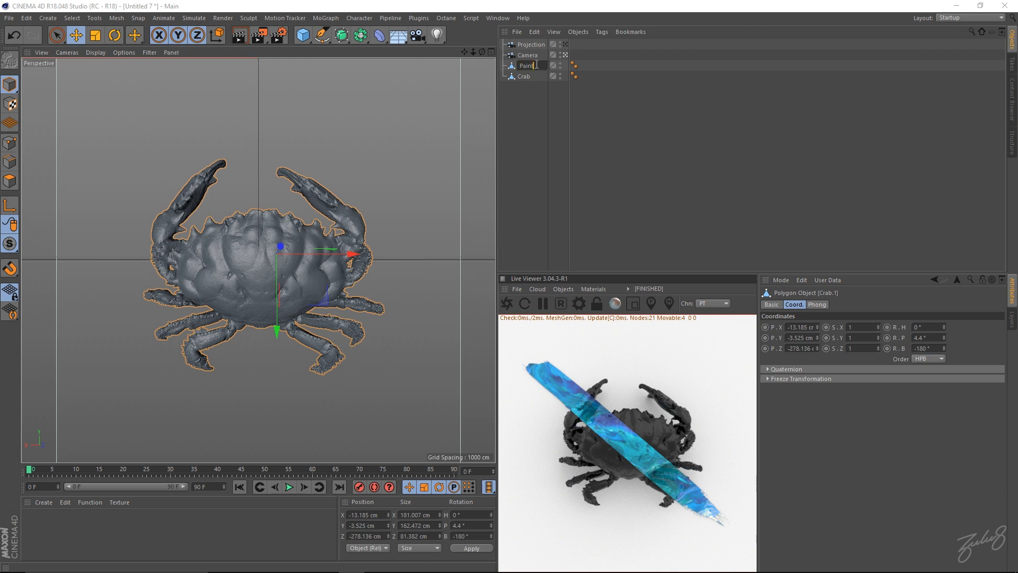
- Name the duplicated crab object PaintCrab
type("Crab")
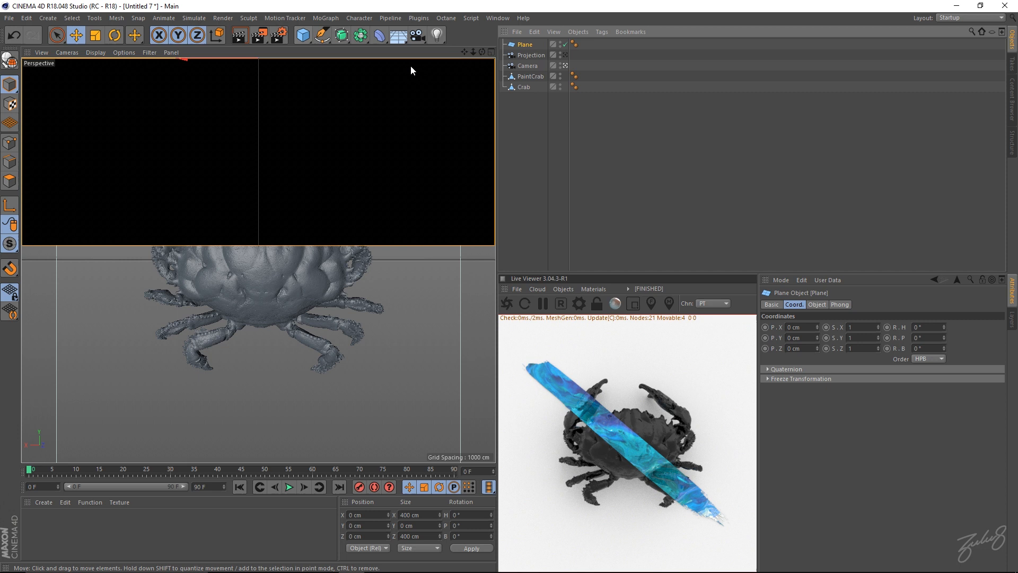
mouse_move(603, 110)
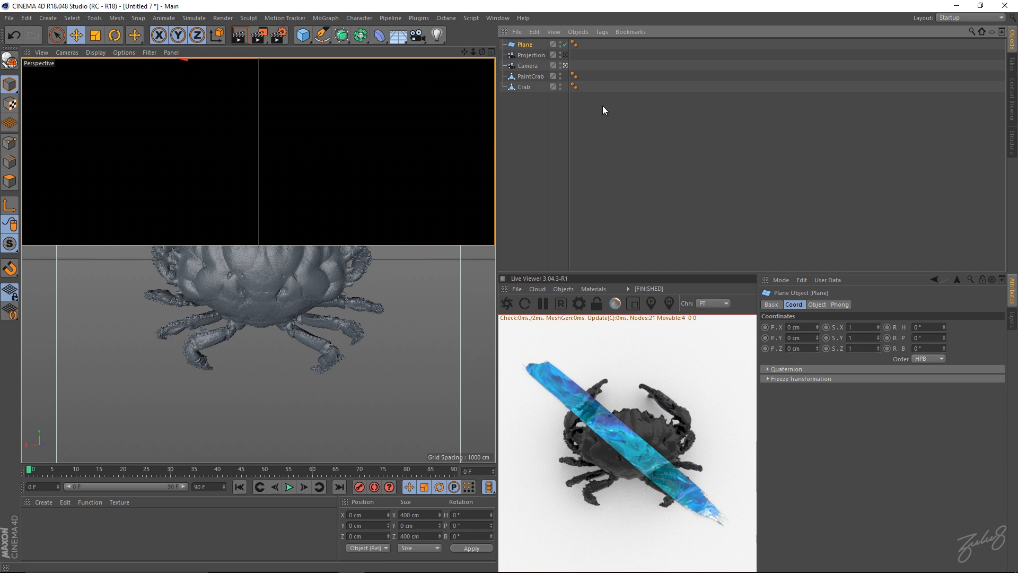
- Stand the Plane upright behind the crab and scale it up to about 496 cm
left_click(566, 66)
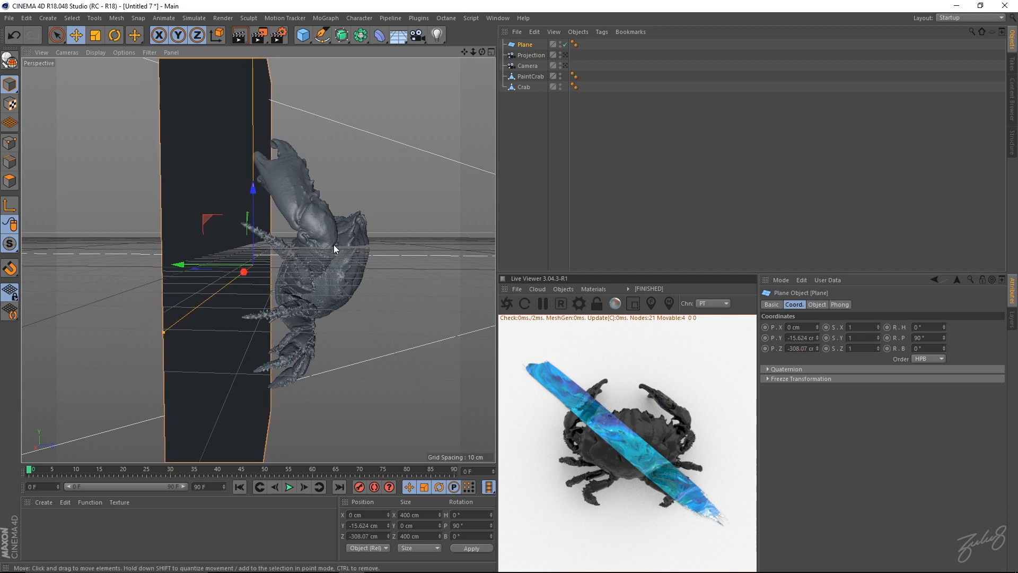
left_click(113, 35)
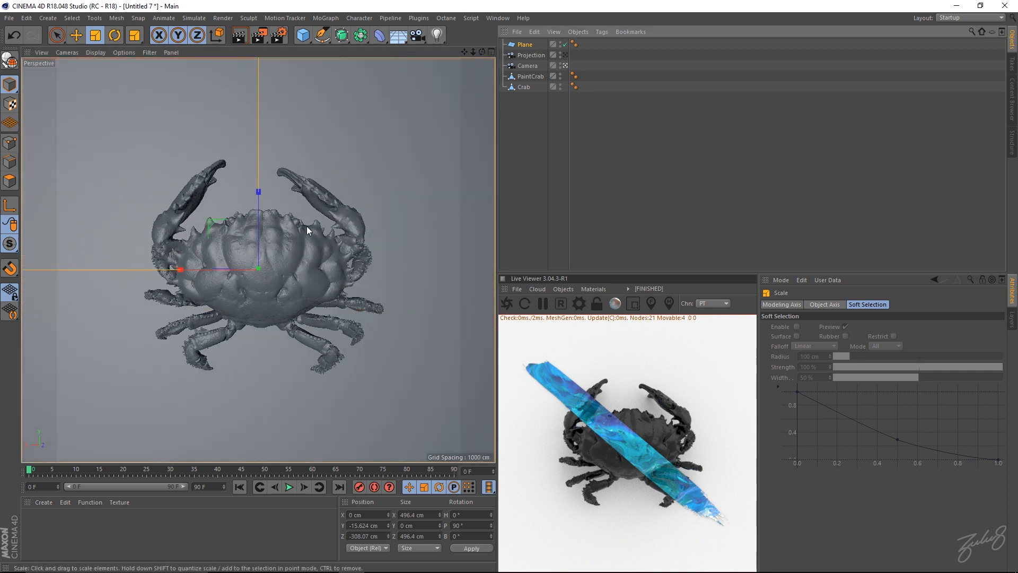
left_click(524, 44)
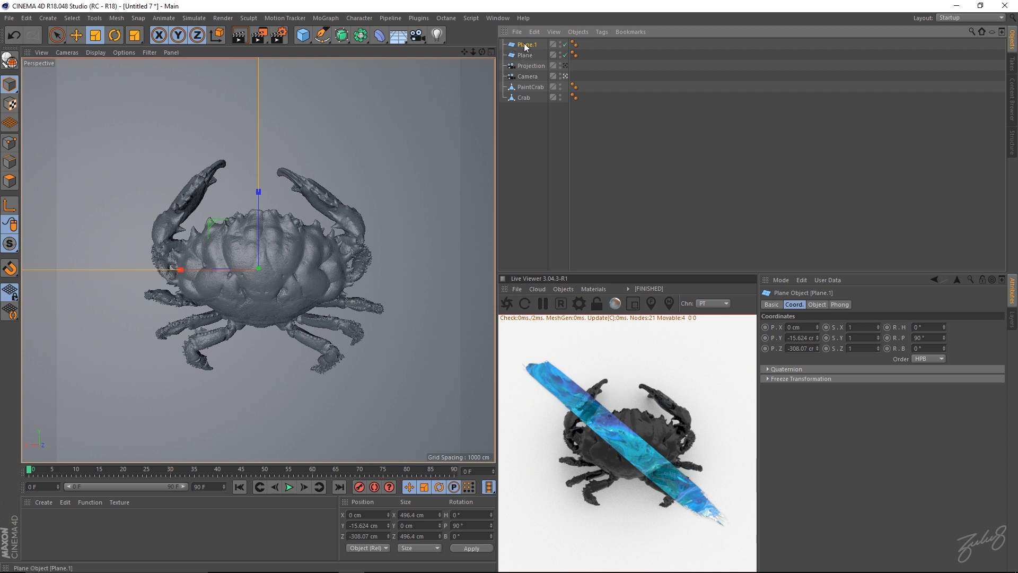
mouse_move(526, 46)
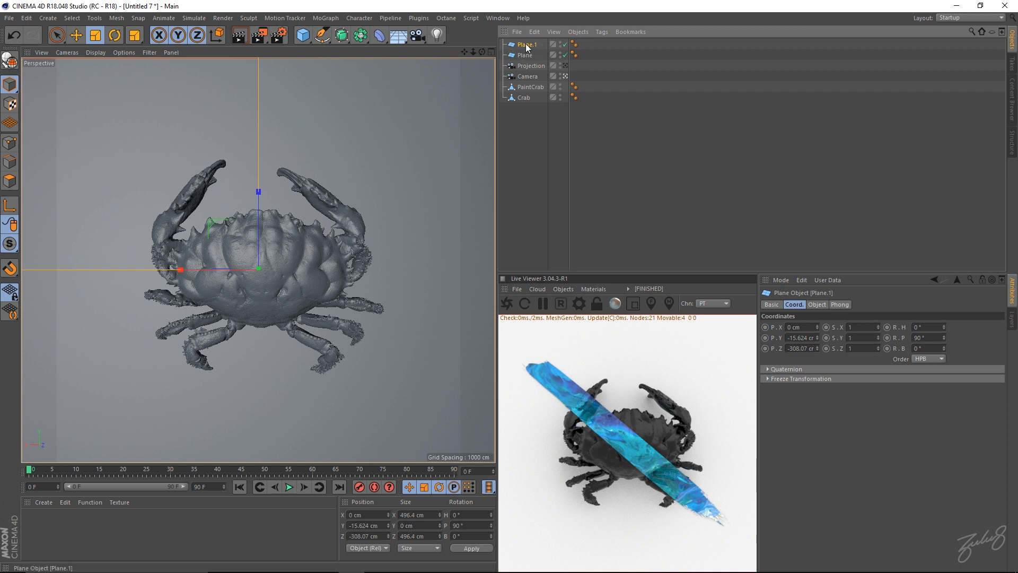
- Rename the duplicated Plane.1 to PaintPlane
double_click(529, 44)
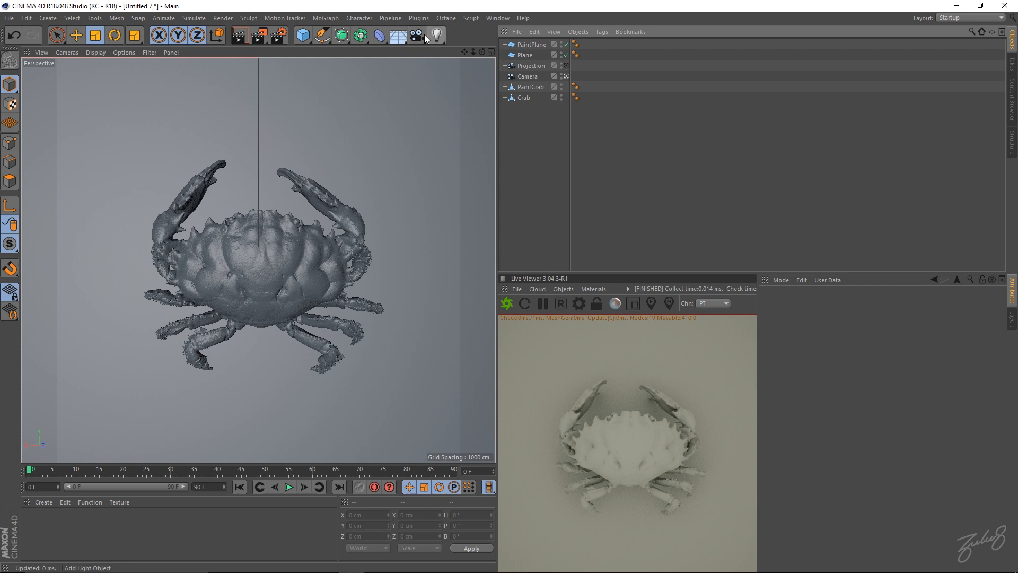
- Add an Octane sky environment lit by 1.hdr, keeping a copy of the image with the project
left_click(562, 288)
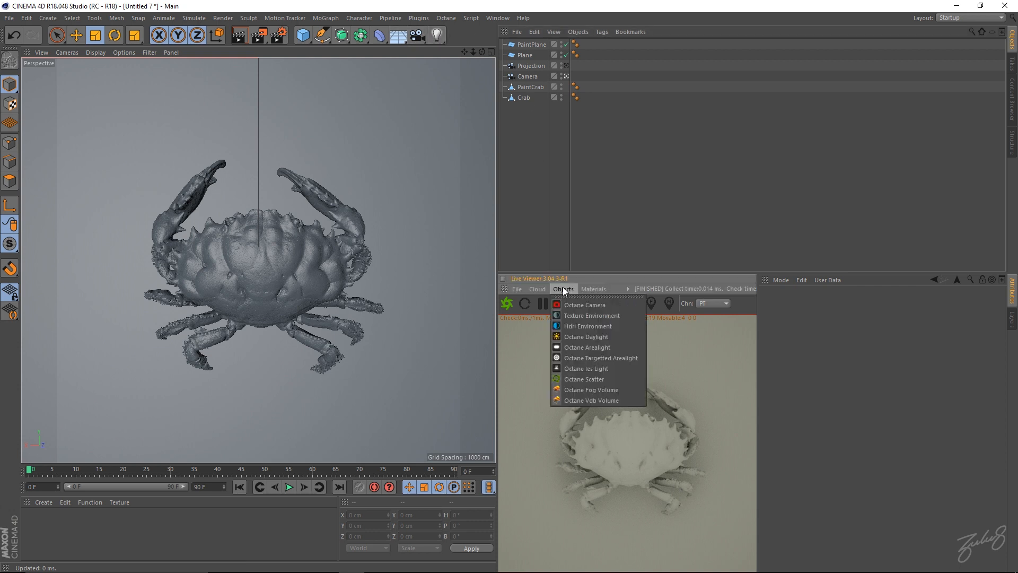
left_click(589, 325)
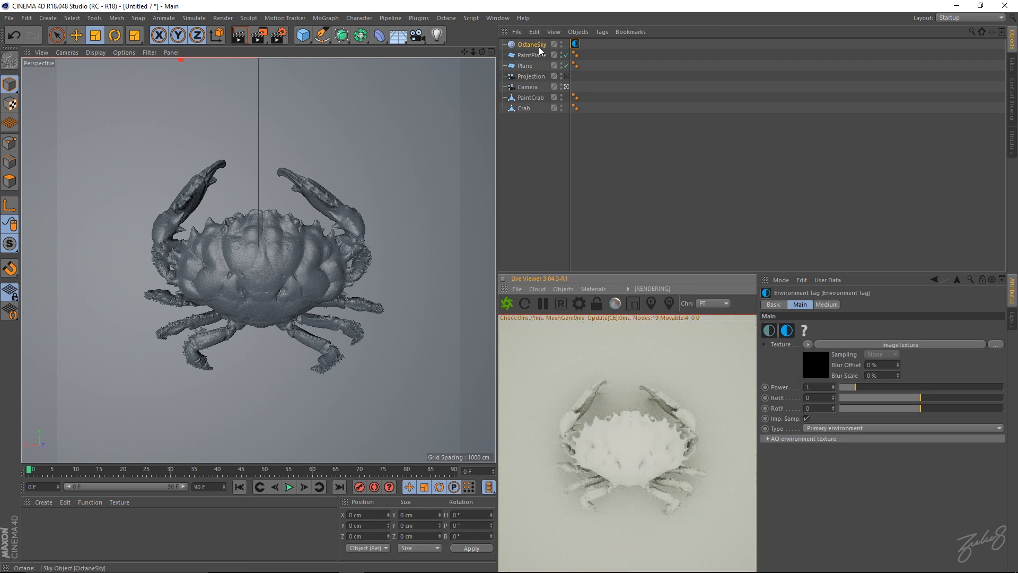
left_click(997, 344)
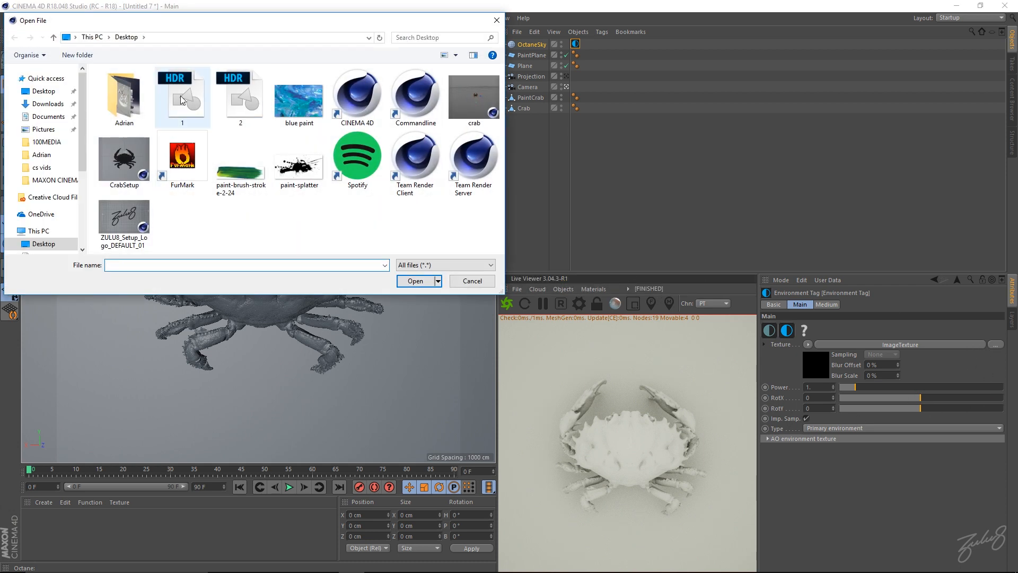
left_click(182, 98)
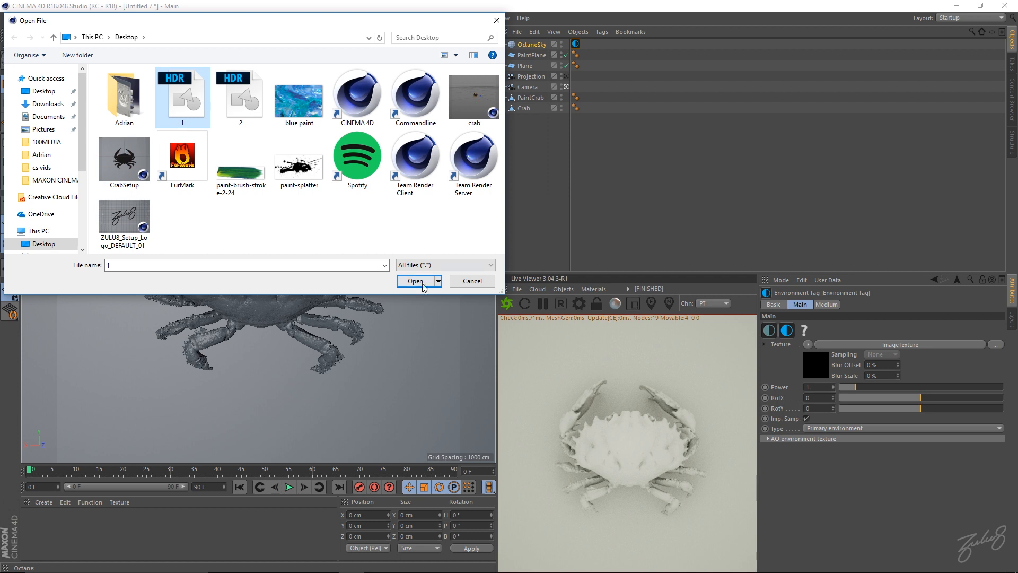
left_click(415, 280)
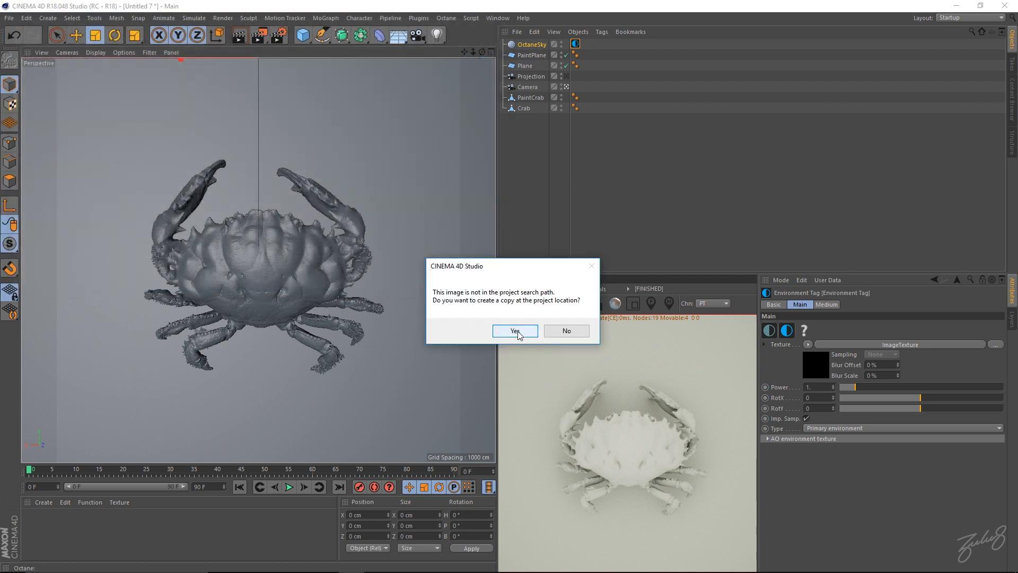
left_click(515, 331)
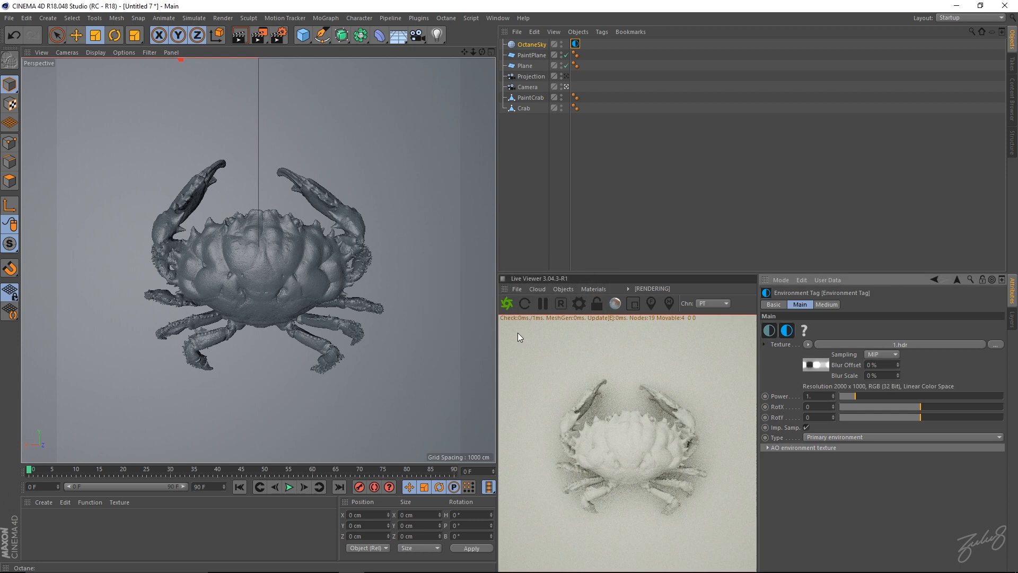
mouse_move(562, 237)
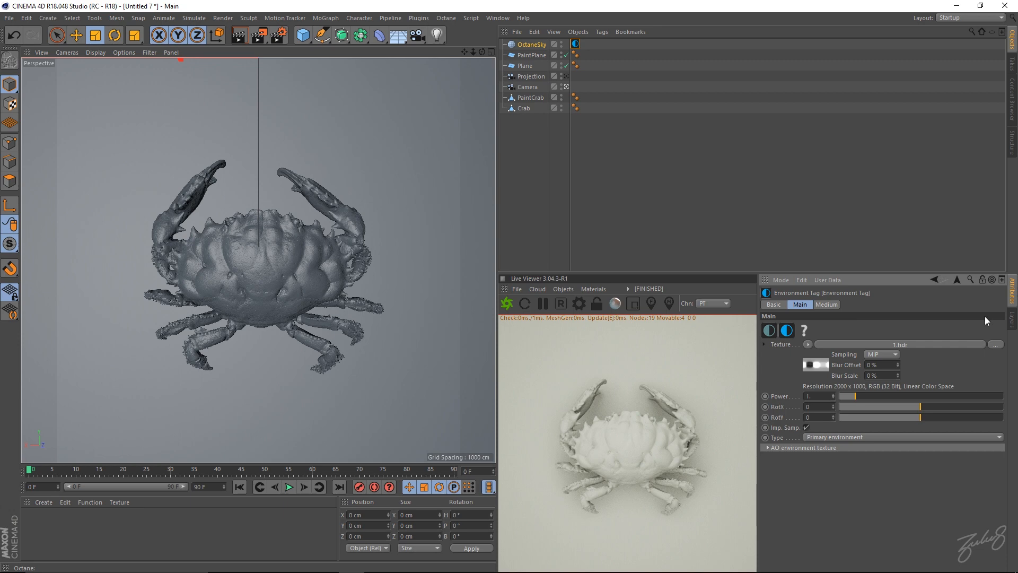
mouse_move(850, 367)
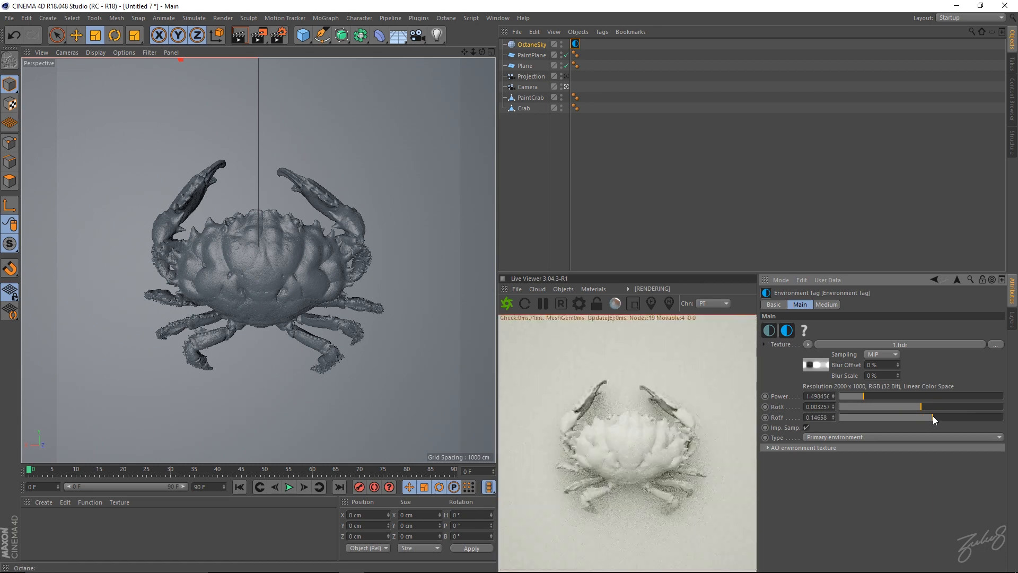
mouse_move(948, 412)
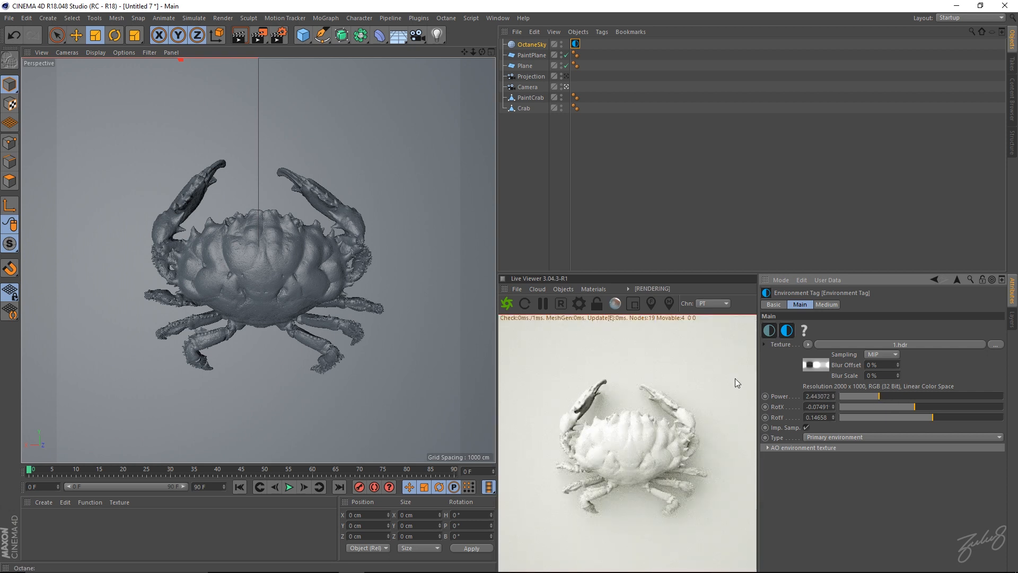
mouse_move(100, 226)
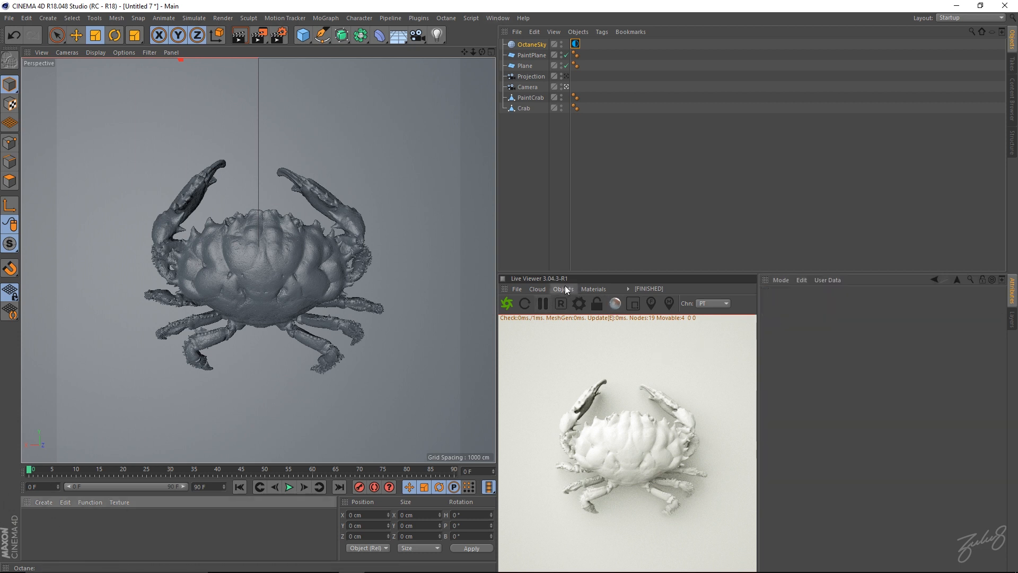
- Convert the scene materials to Octane and rename them Crab, Paint and Backplate
left_click(592, 288)
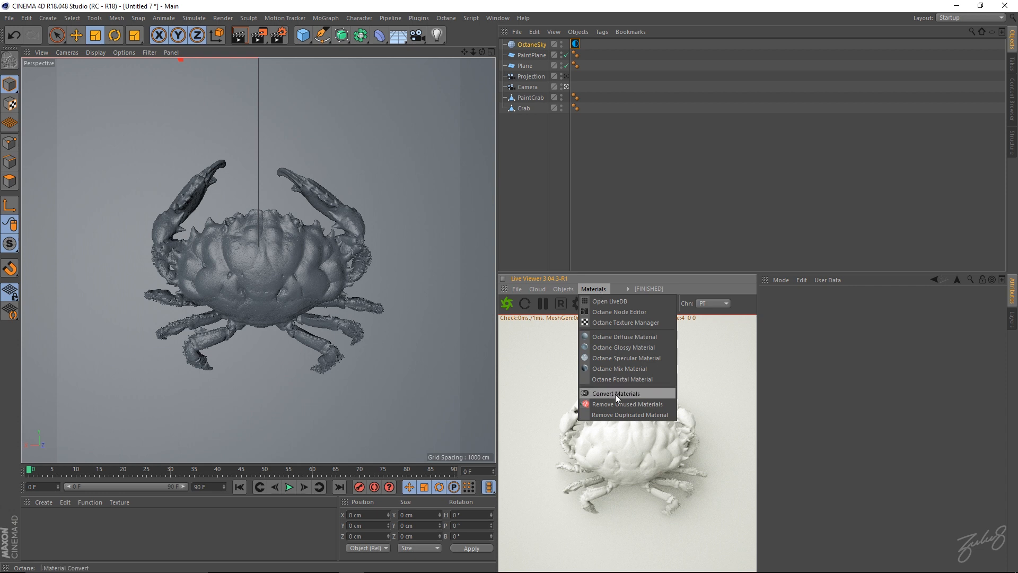
left_click(615, 393)
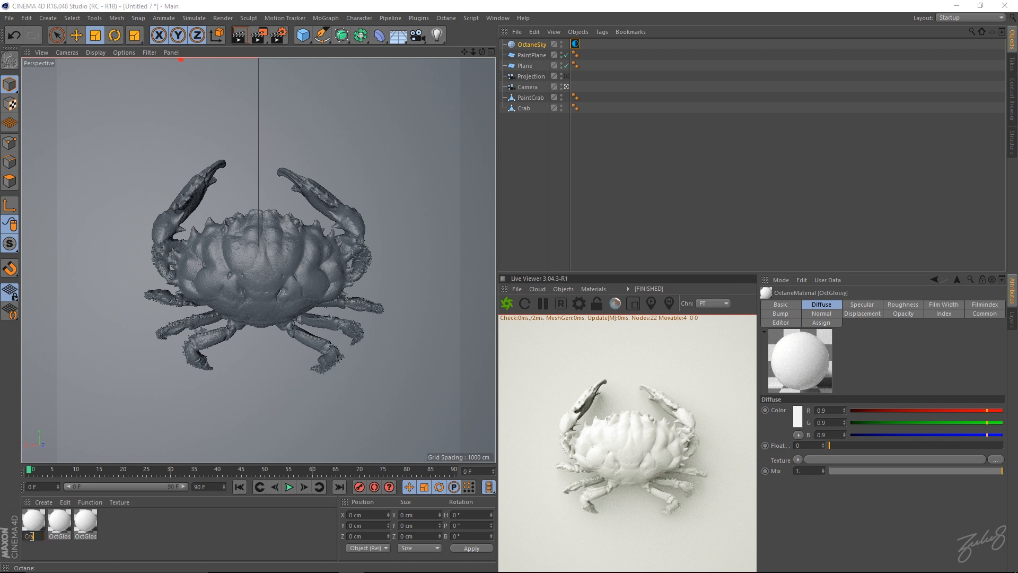
left_click(59, 523)
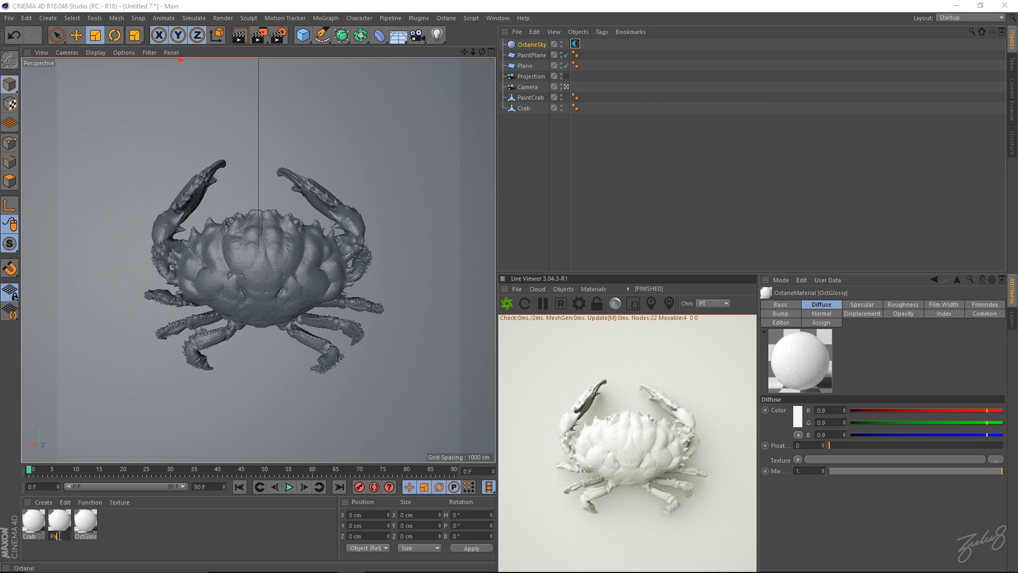
left_click(58, 522)
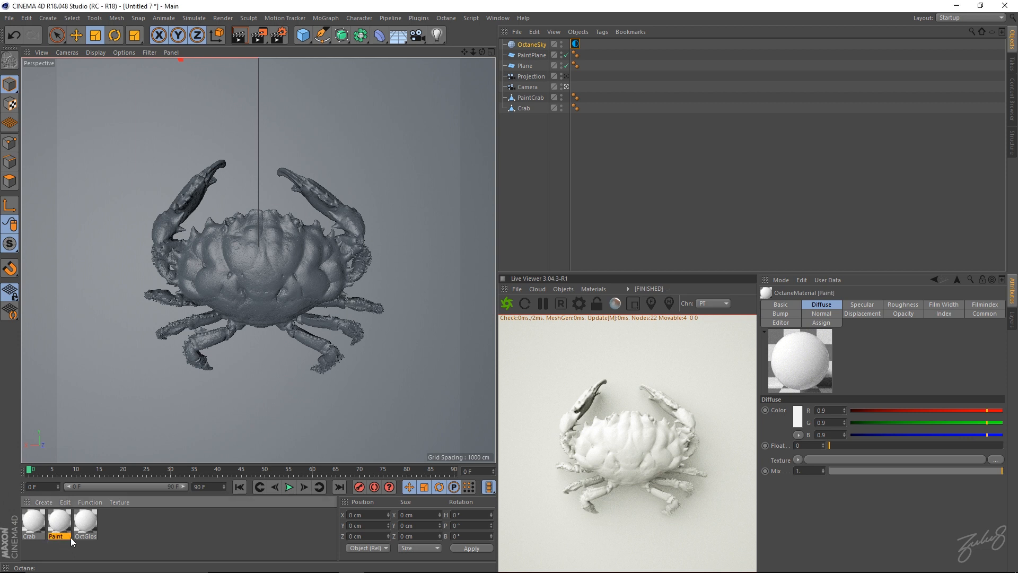
left_click(85, 523)
type("Backpla")
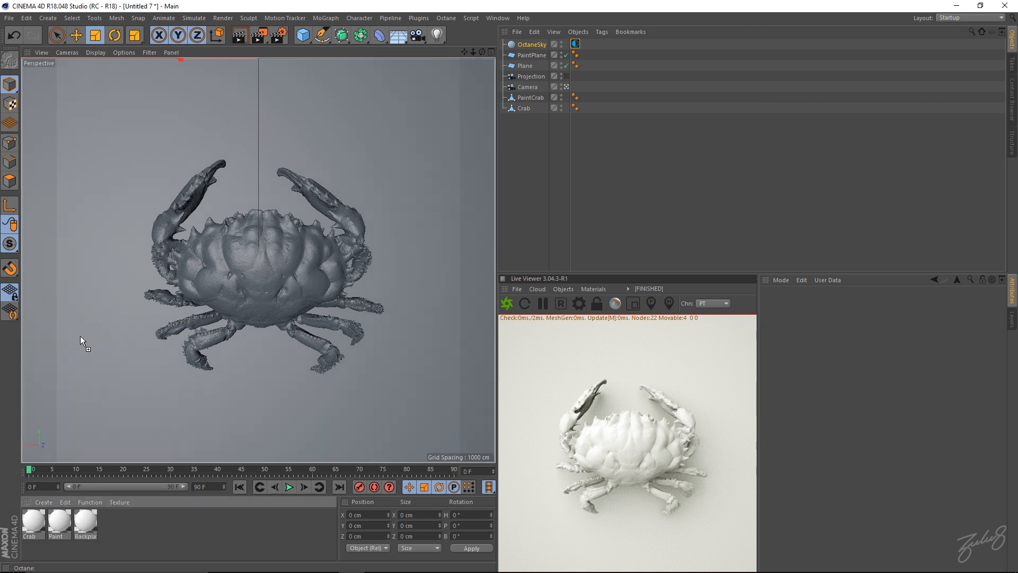
- Apply Backplate to the backdrop Plane and switch it to a Diffuse Octane material
left_click(585, 65)
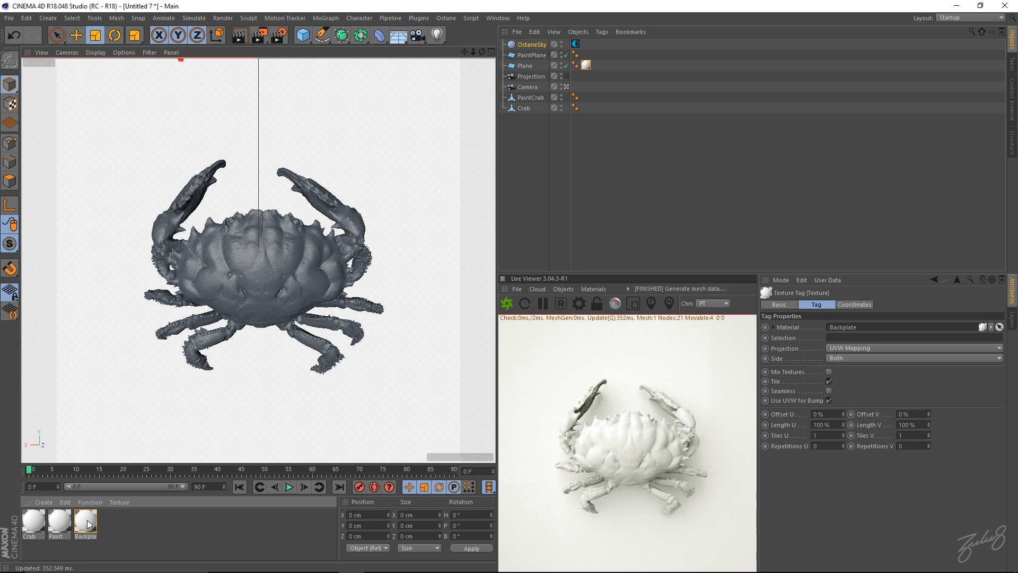
double_click(85, 523)
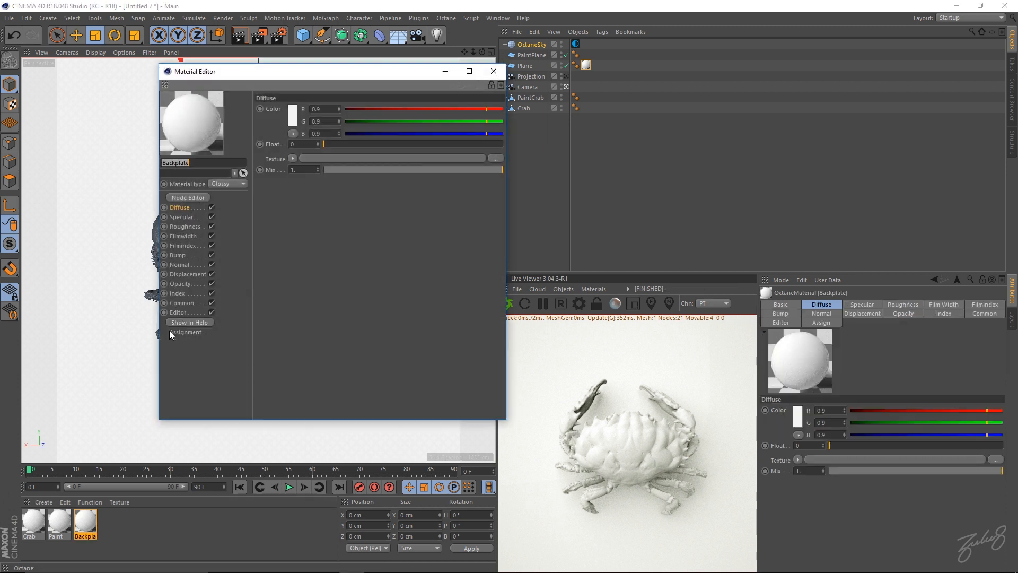
left_click(227, 183)
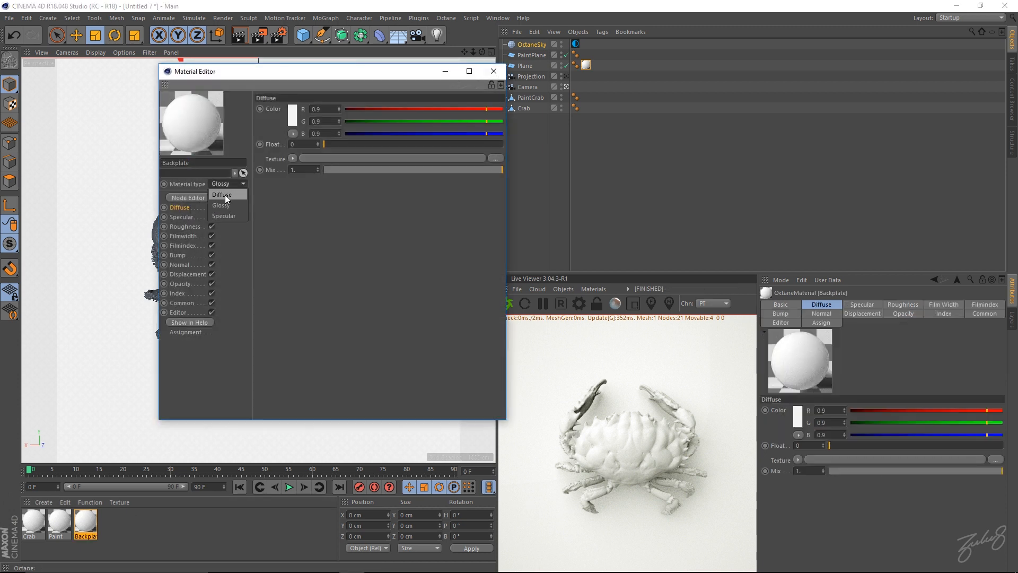
left_click(222, 194)
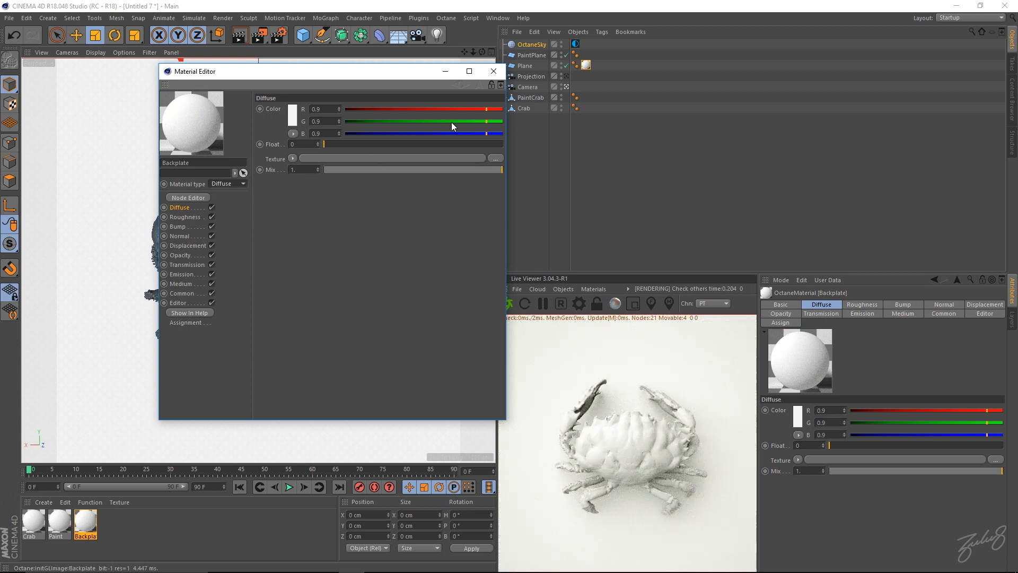
left_click(493, 71)
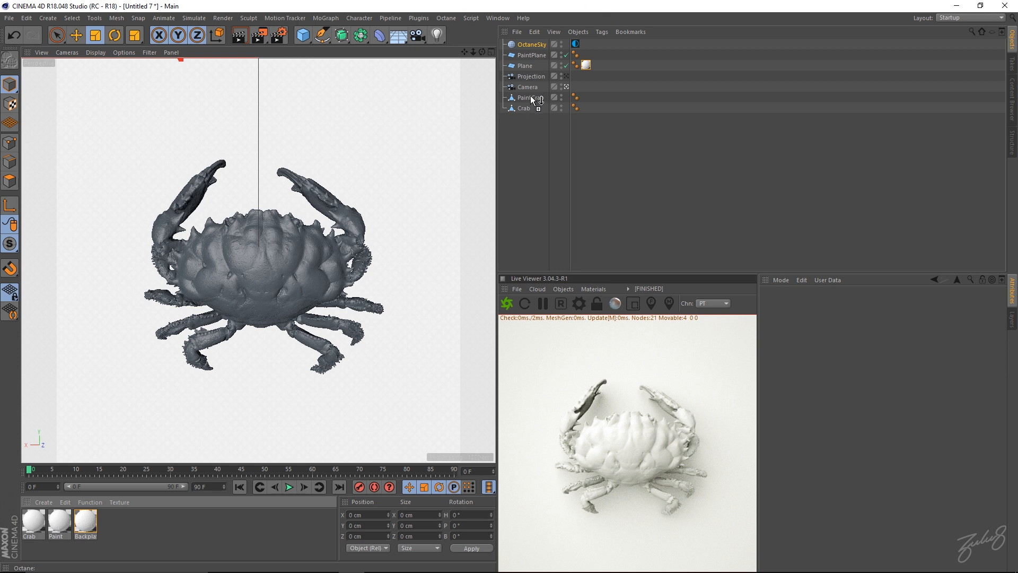
- Apply Paint to PaintCrab, make the Crab material's diffuse colour black and apply it to Crab
left_click(584, 97)
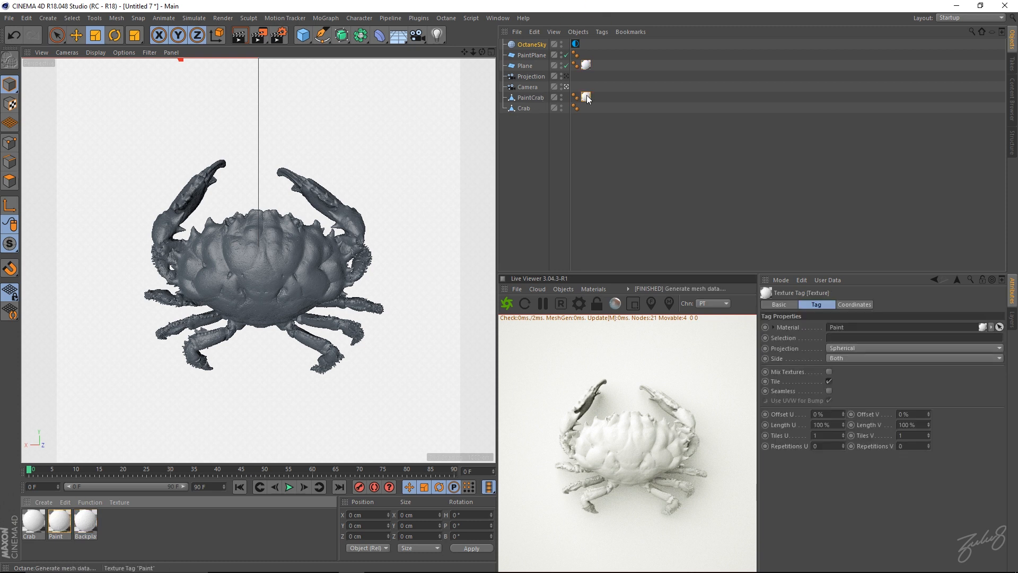
left_click(58, 523)
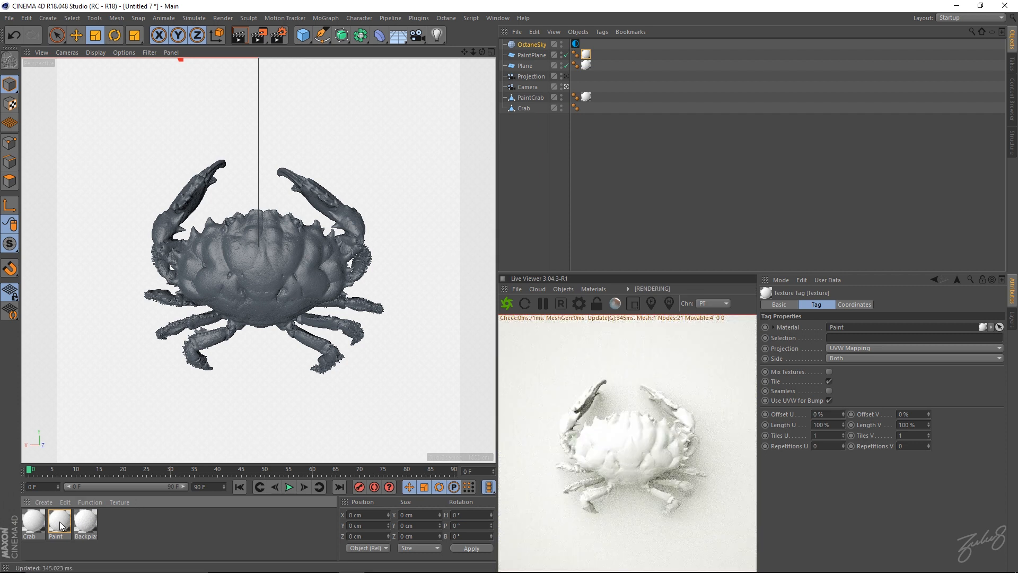
double_click(32, 520)
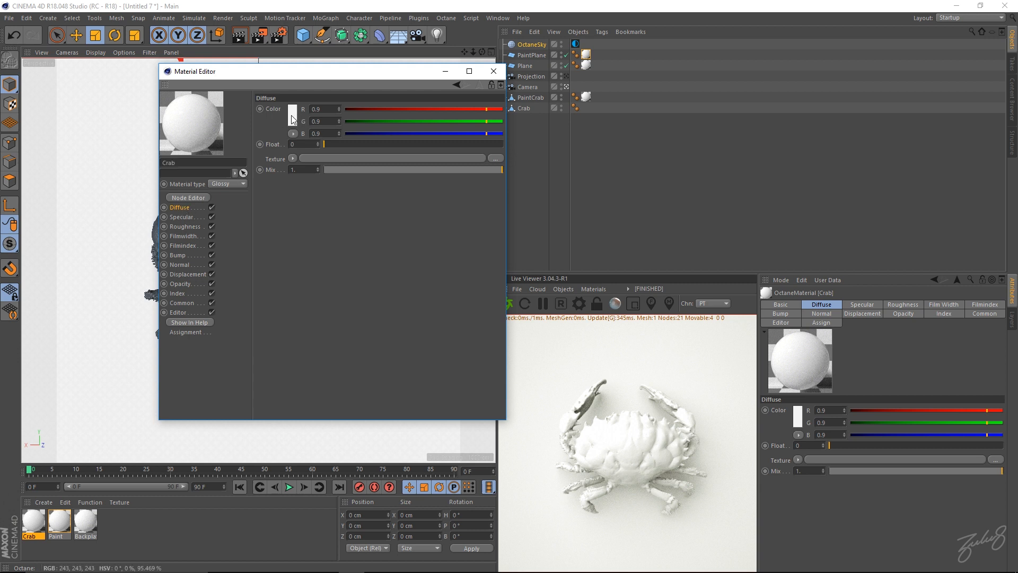
left_click(293, 108)
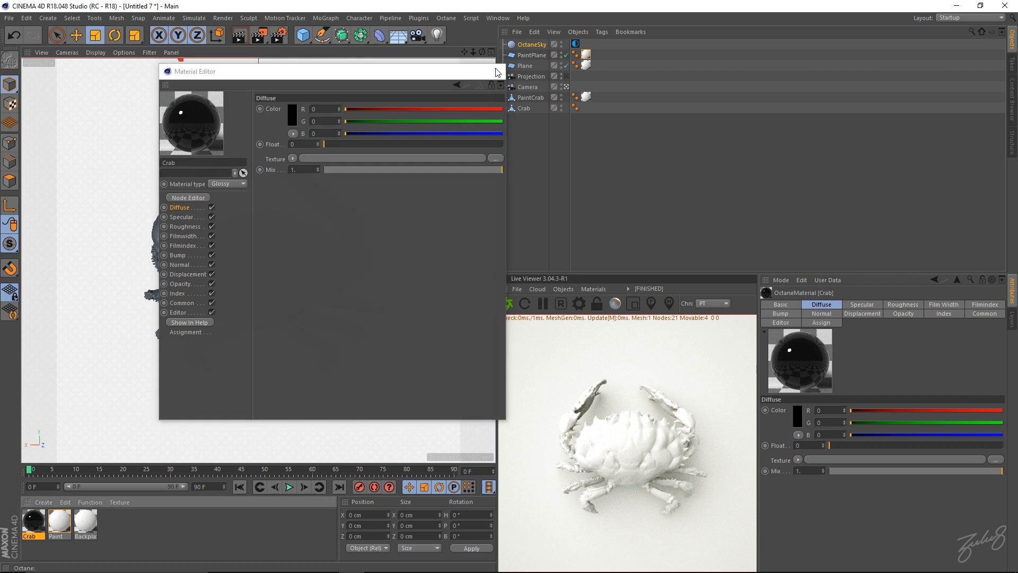
left_click(498, 71)
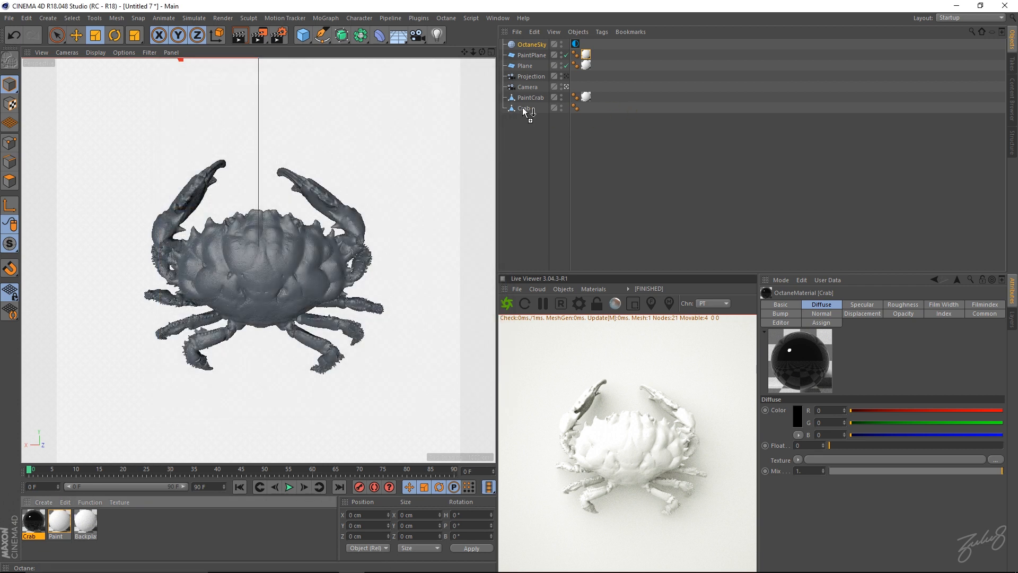
left_click(525, 108)
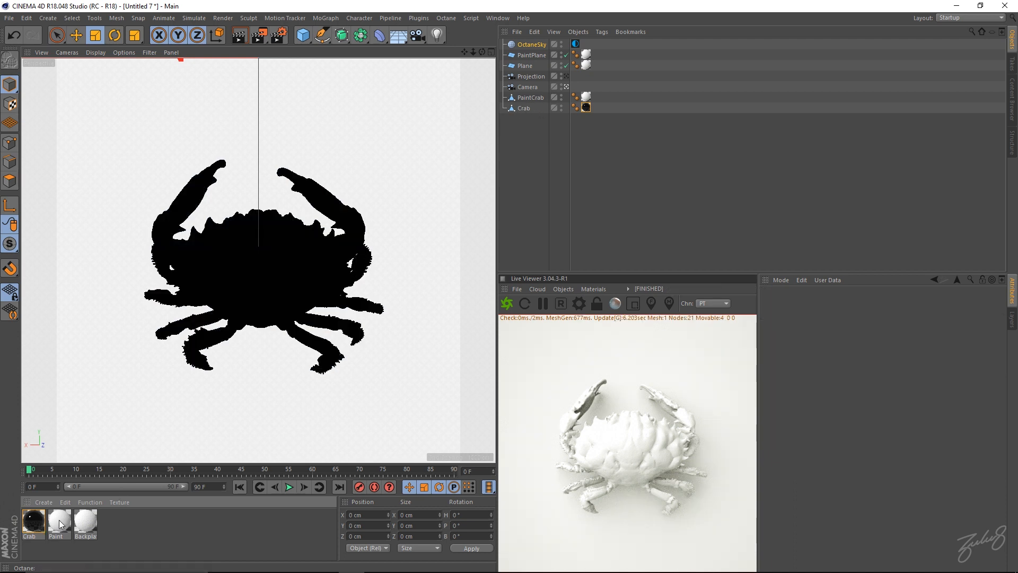
- Add an Octane ImageTexture shader to the Paint material's Diffuse colour
double_click(57, 522)
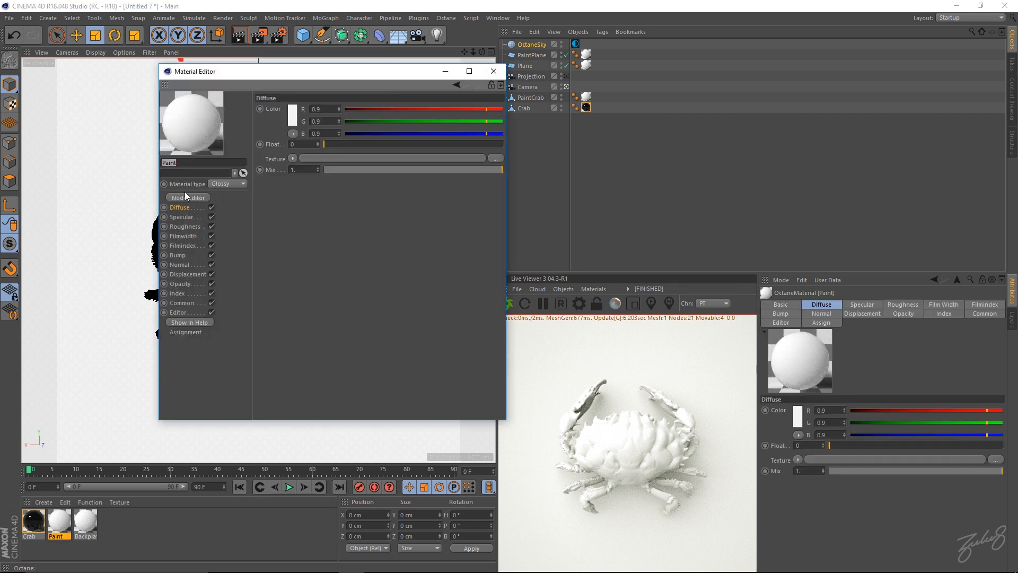
left_click(293, 158)
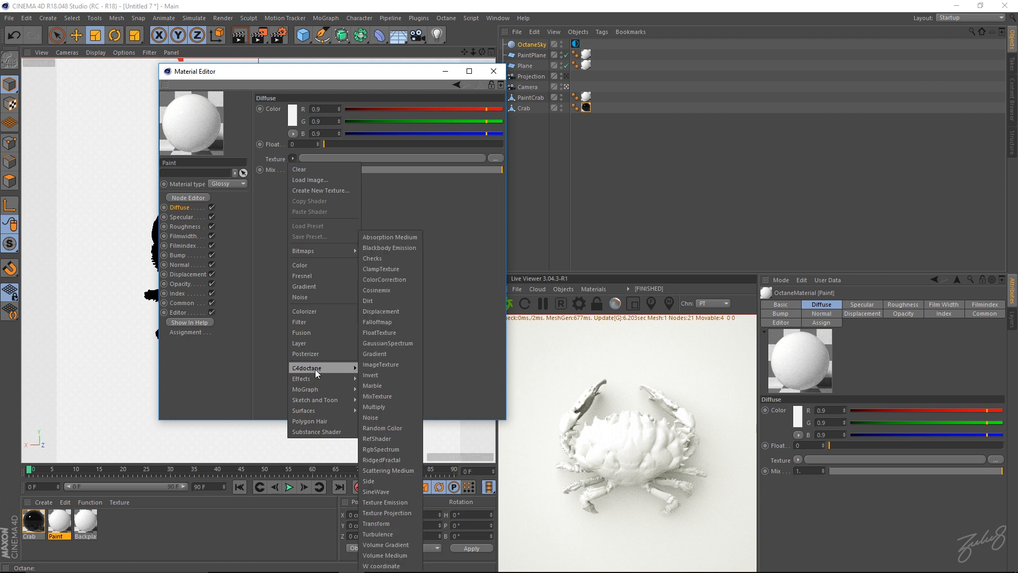
mouse_move(390, 386)
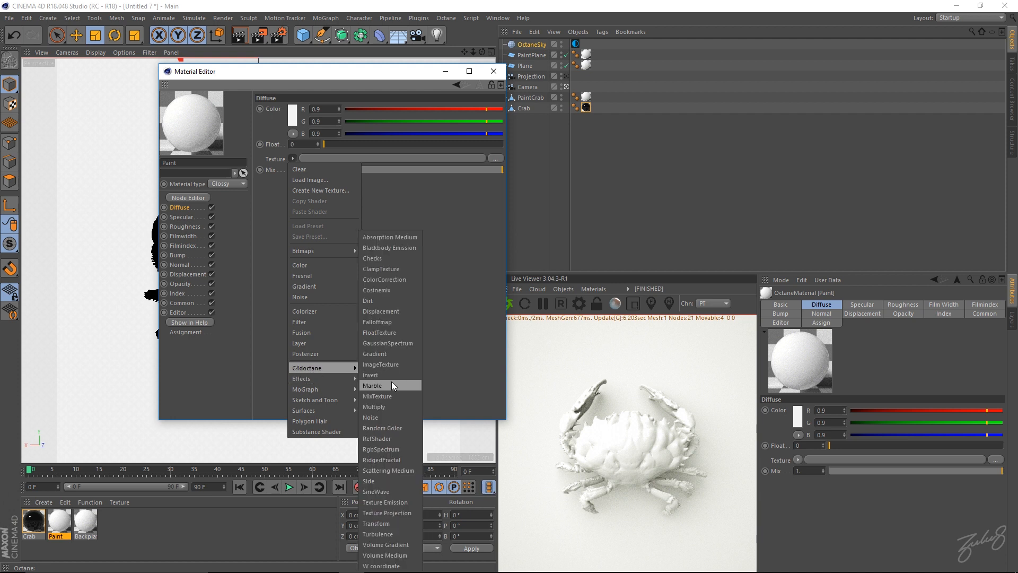
mouse_move(389, 364)
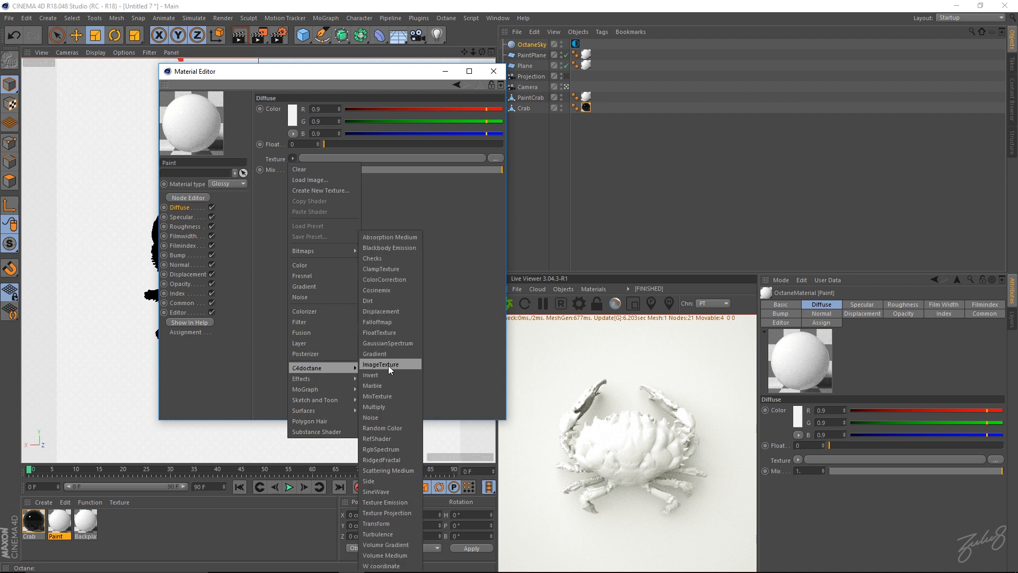
left_click(381, 364)
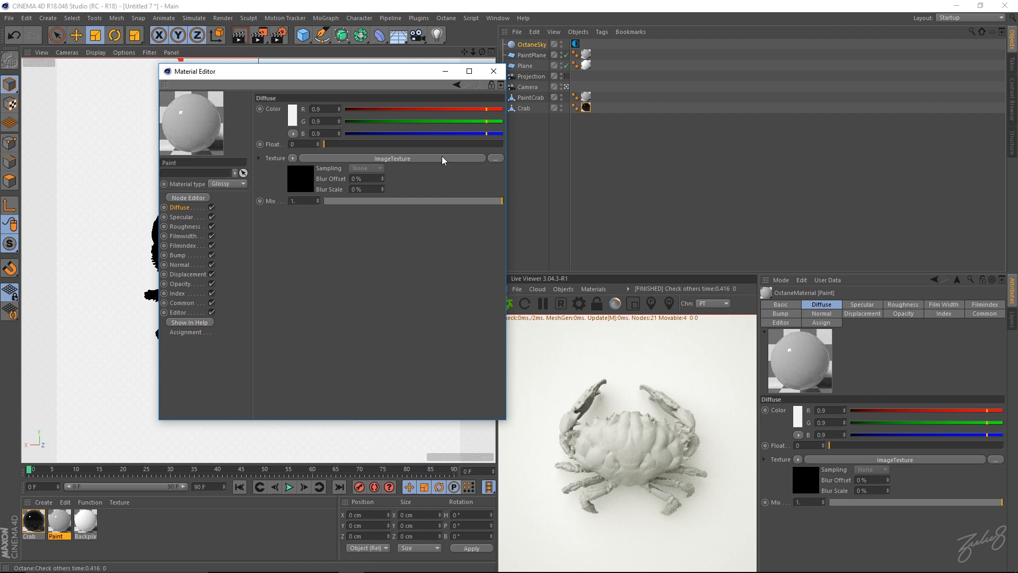
- Load blue paint.jpg into the Diffuse ImageTexture so the crab renders blue
left_click(496, 158)
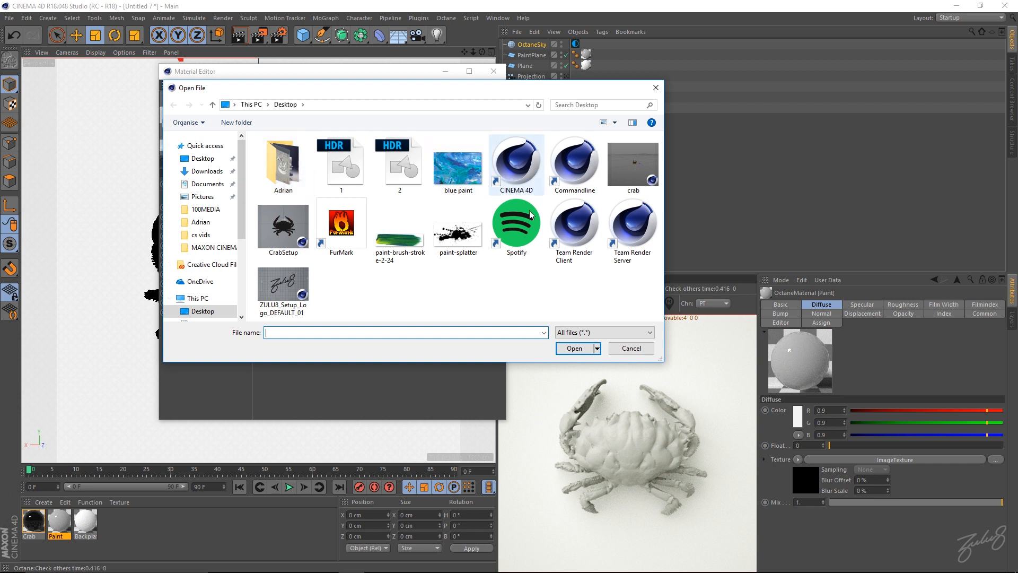
left_click(400, 224)
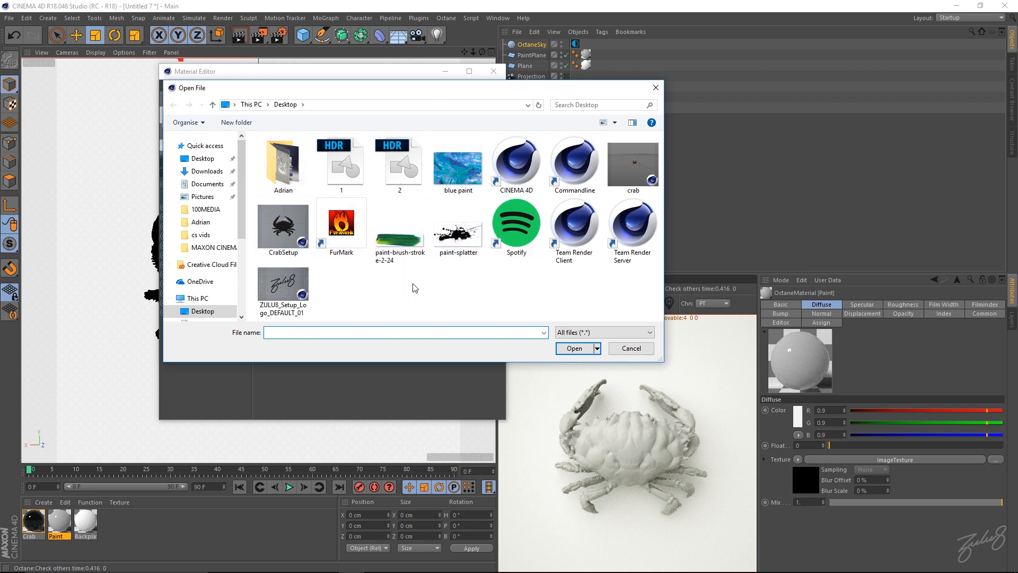
left_click(458, 162)
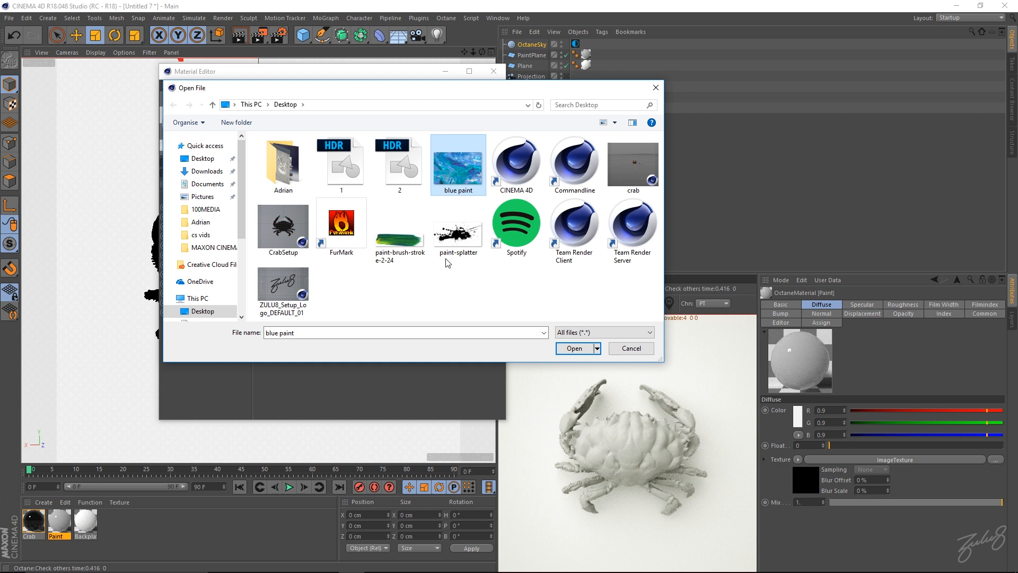
mouse_move(574, 349)
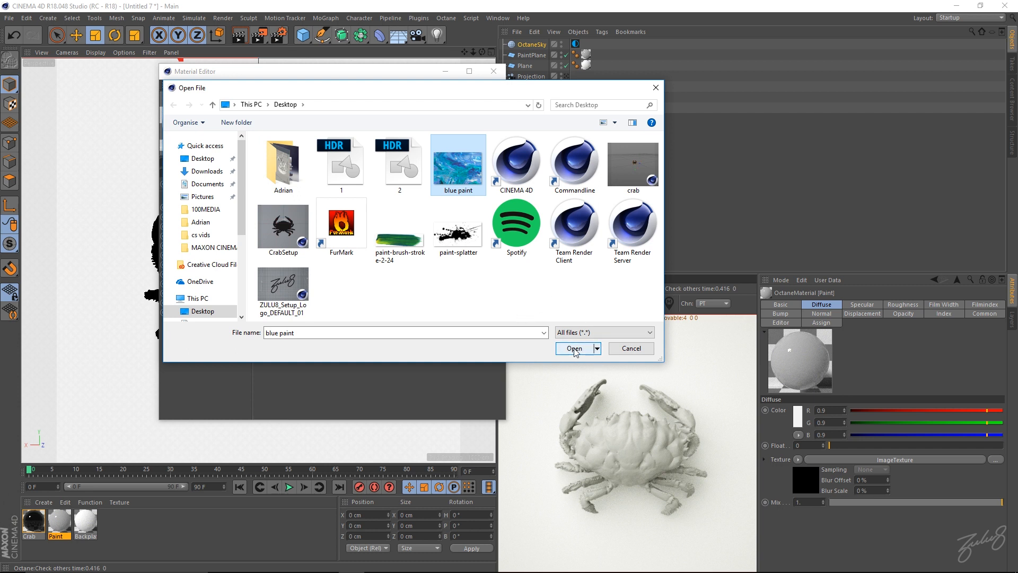
left_click(574, 348)
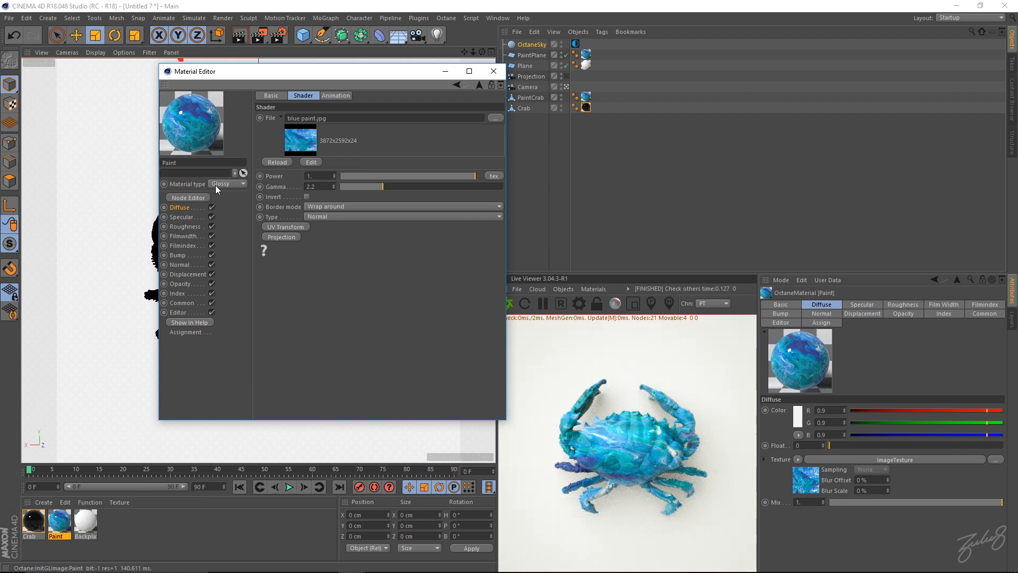
mouse_move(224, 210)
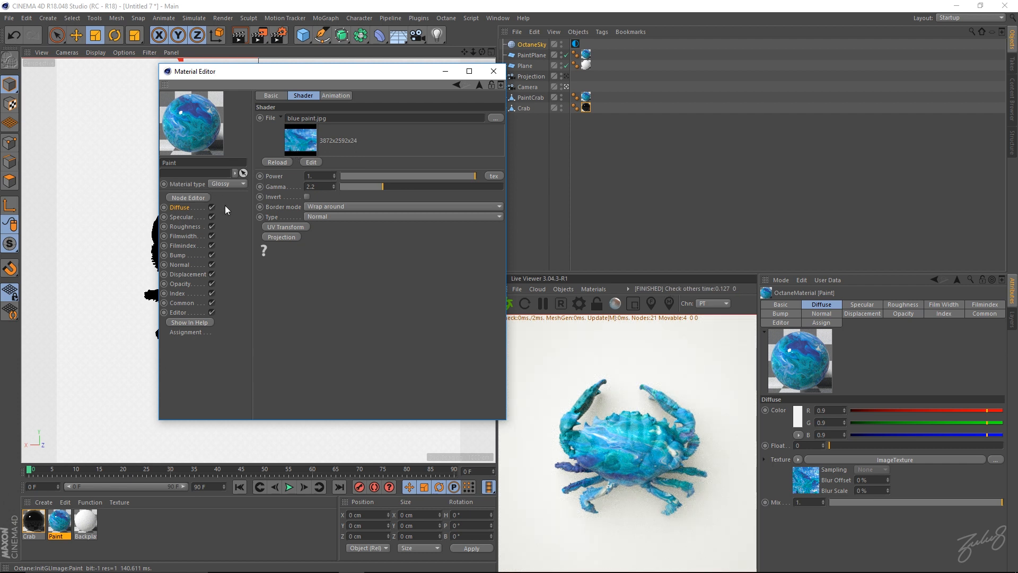
mouse_move(178, 301)
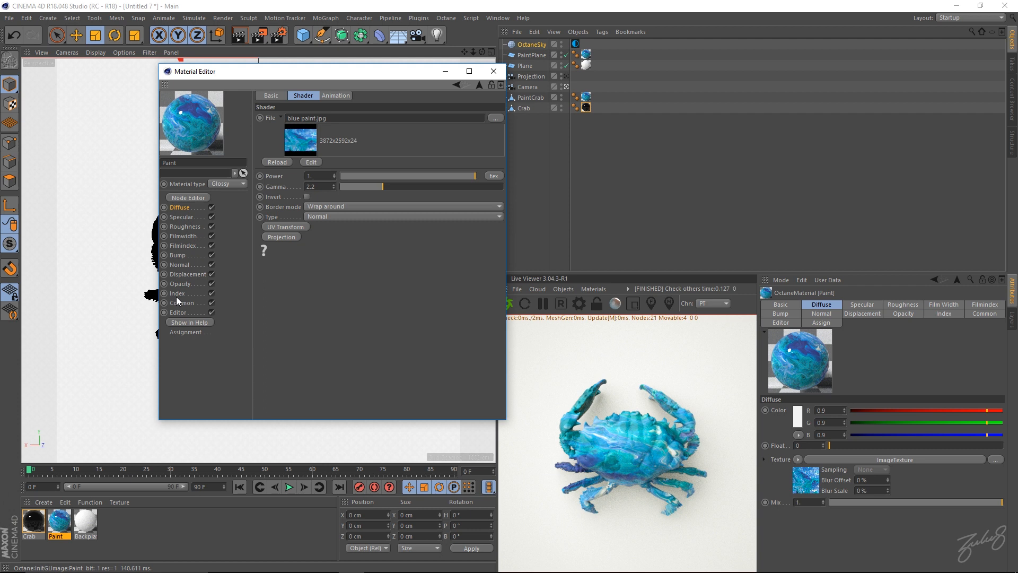
- Load paint-brush-stroke-2-24.png as an ImageTexture in Opacity, copied to the project
left_click(183, 283)
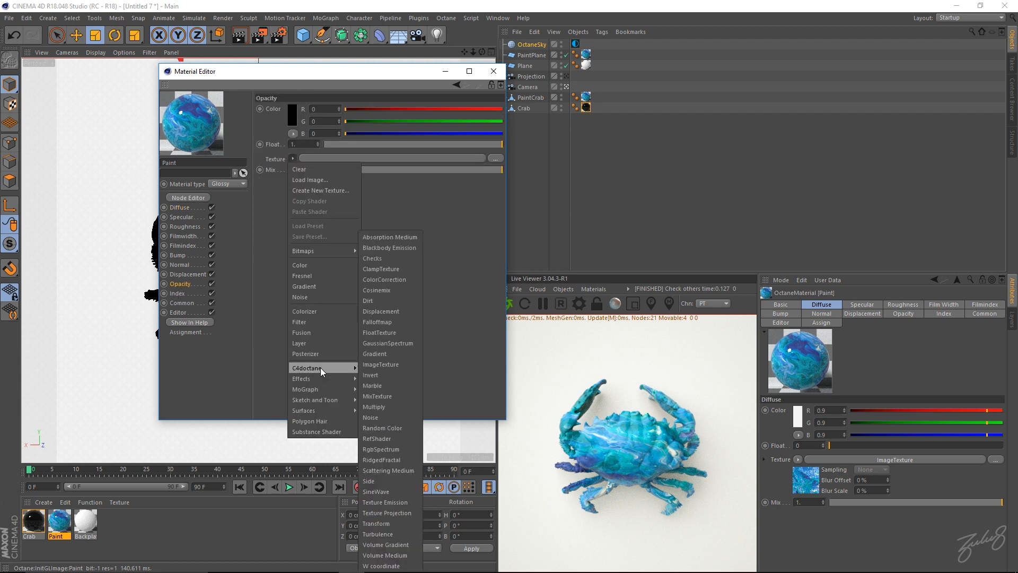
left_click(381, 364)
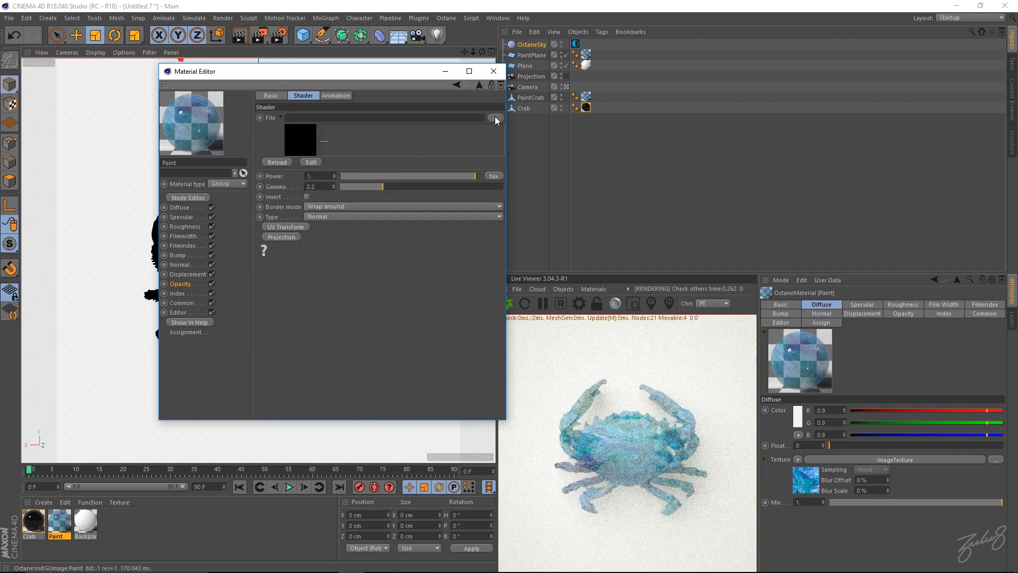
left_click(495, 120)
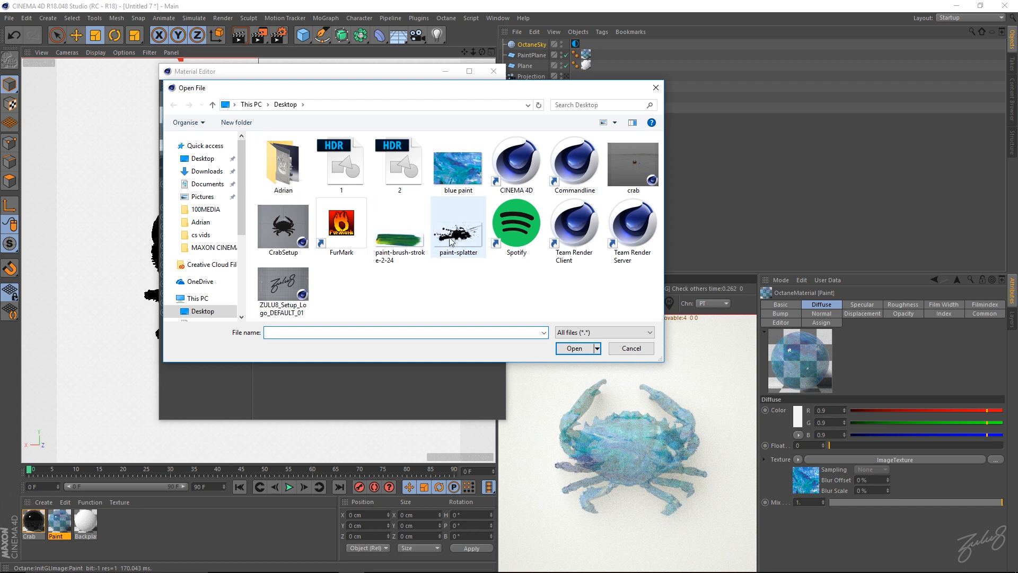
mouse_move(398, 244)
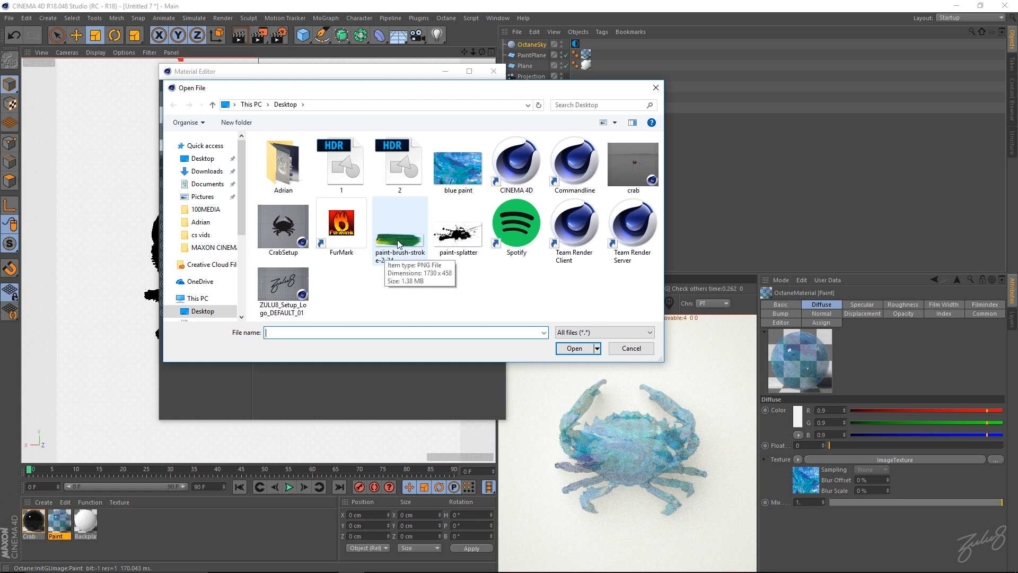
left_click(400, 220)
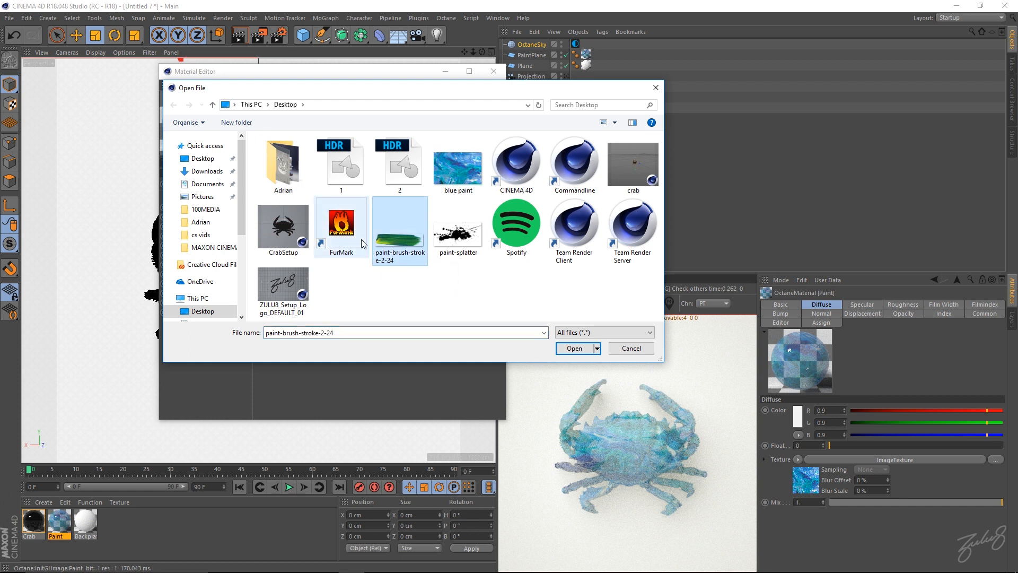
mouse_move(393, 242)
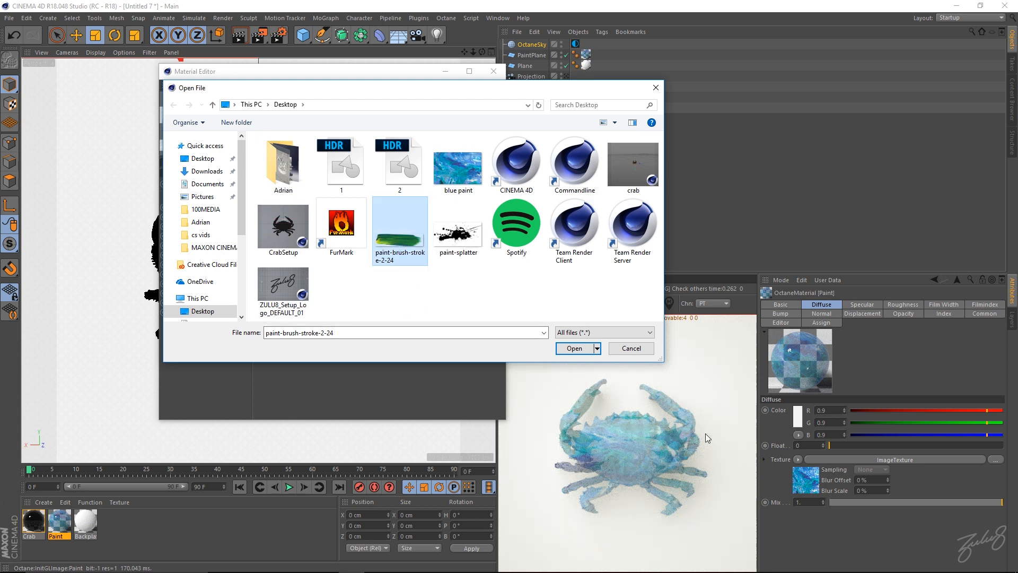
left_click(574, 348)
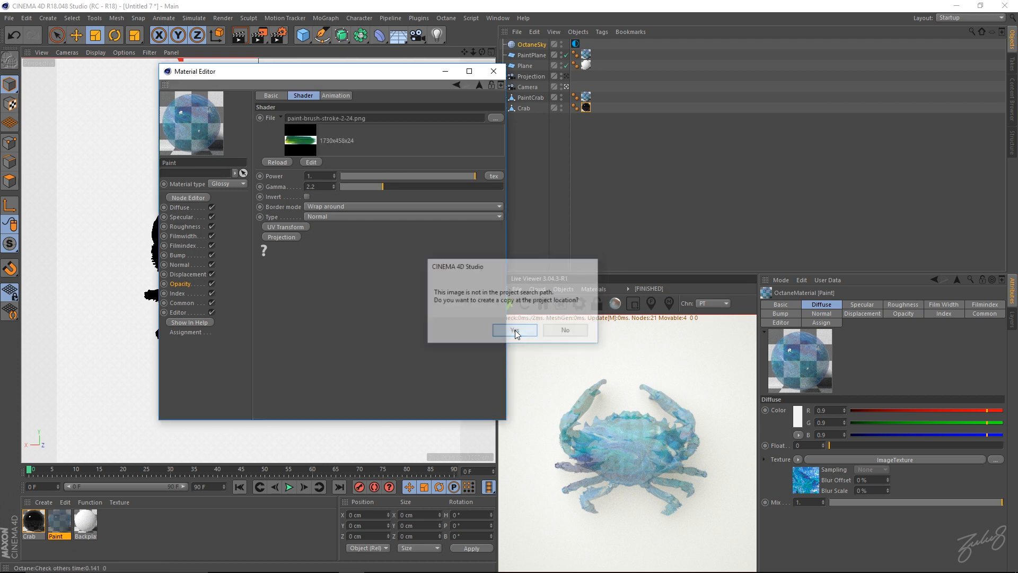
left_click(514, 330)
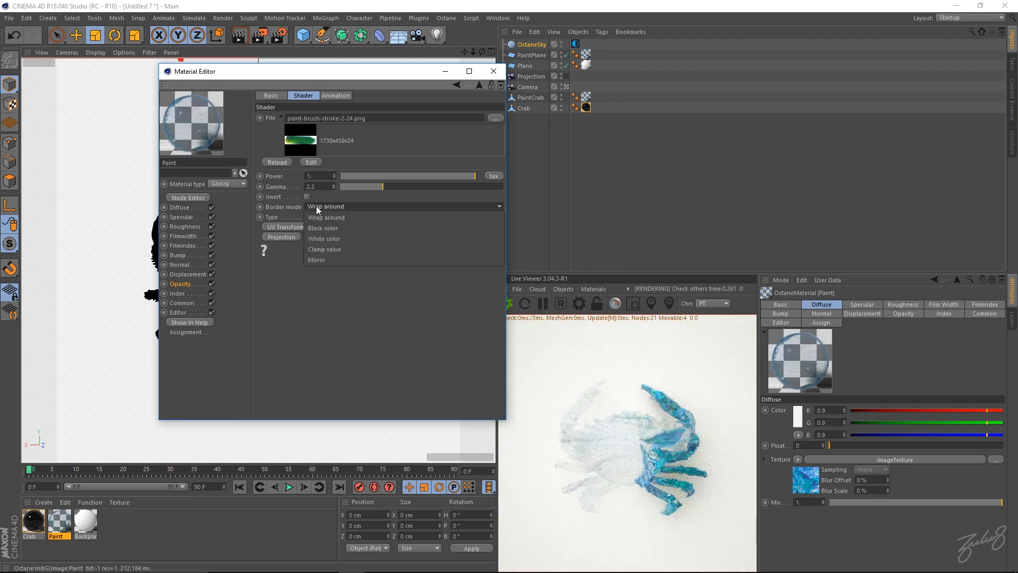
- Set the opacity image's Border mode to Black color and Type to Alpha
left_click(323, 238)
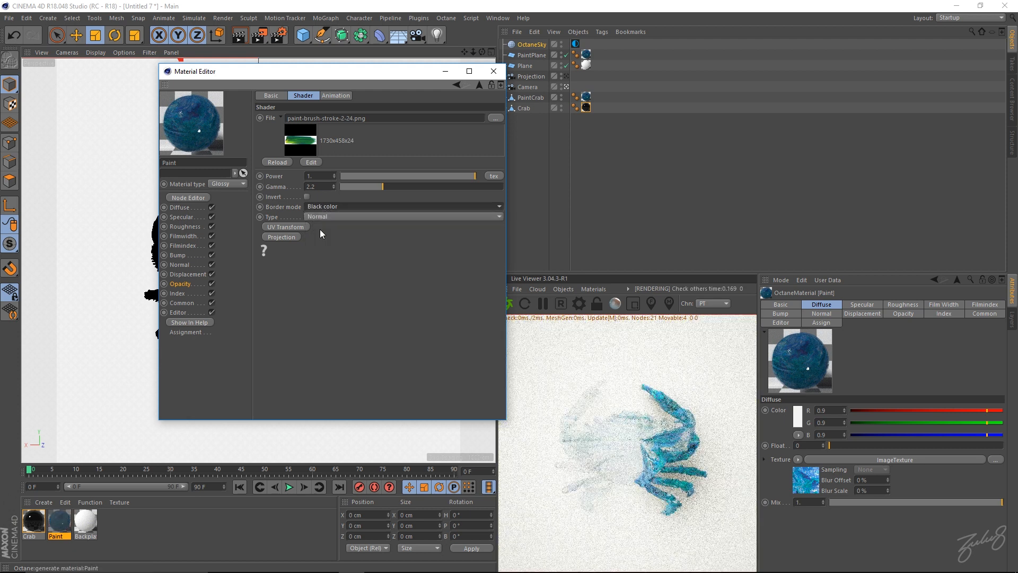
left_click(403, 216)
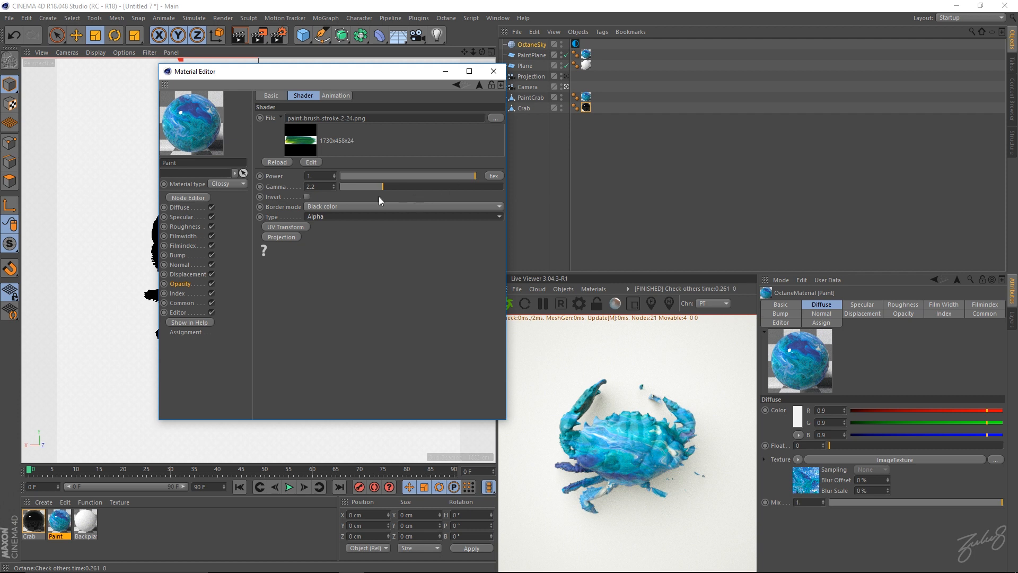
left_click(403, 207)
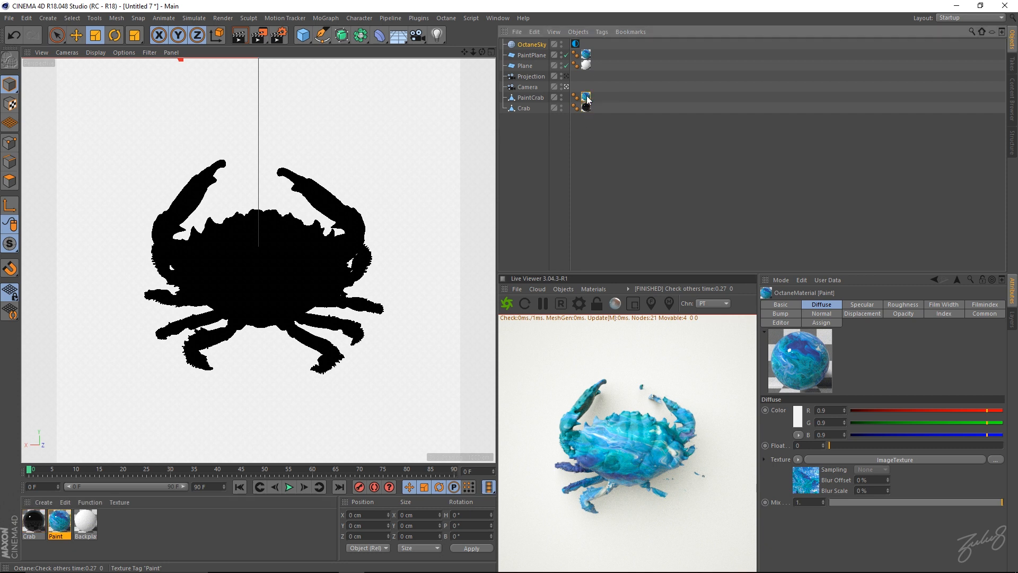
- Set the PaintCrab texture tag to Camera Mapping using the Projection camera
left_click(586, 101)
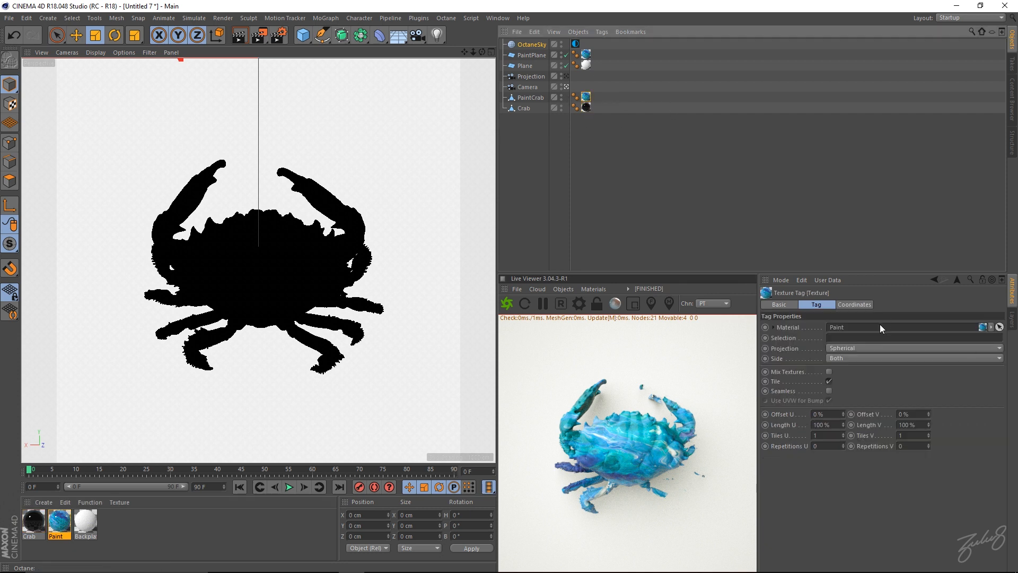
mouse_move(860, 354)
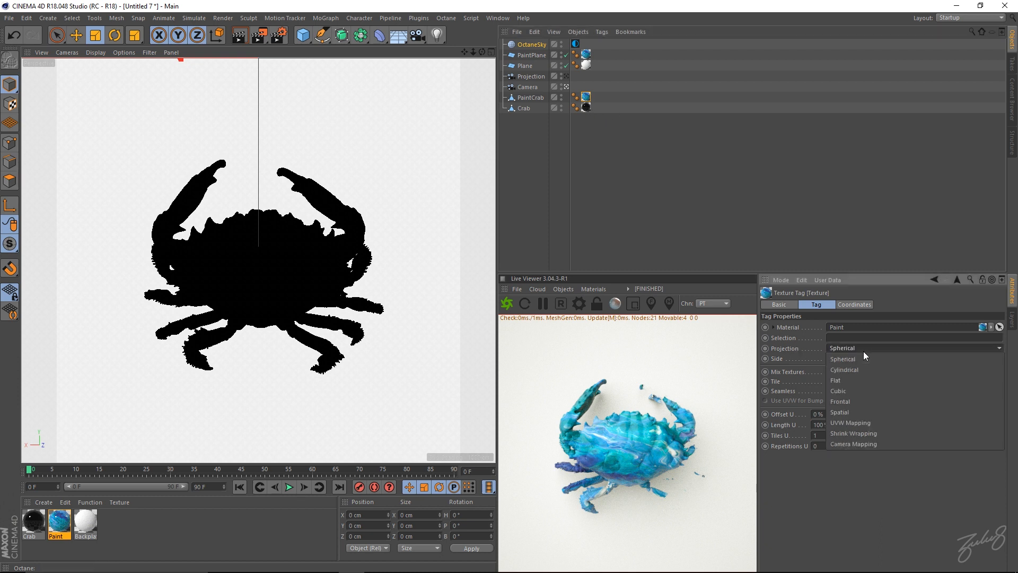
mouse_move(857, 443)
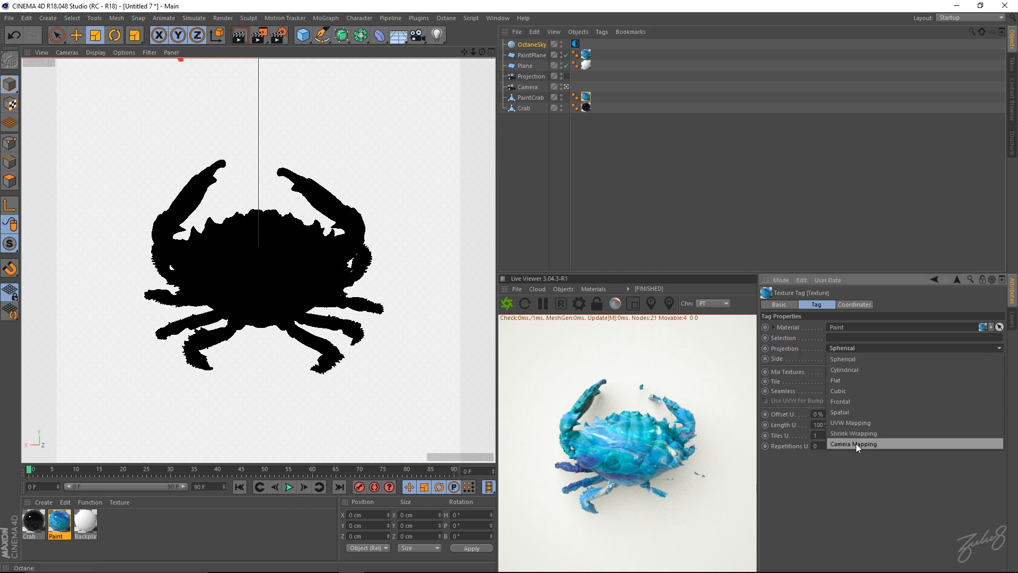
left_click(853, 444)
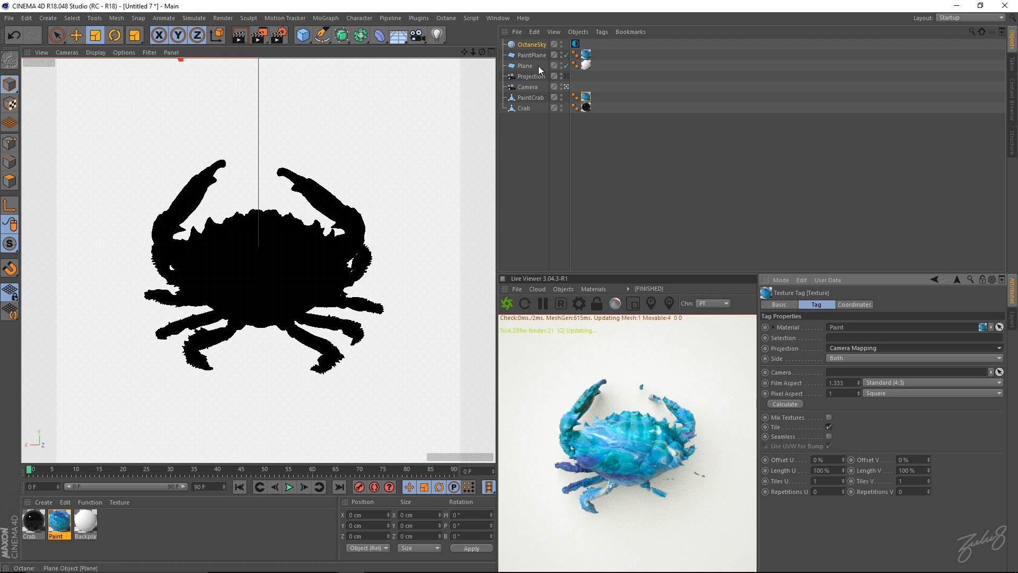
left_click(530, 76)
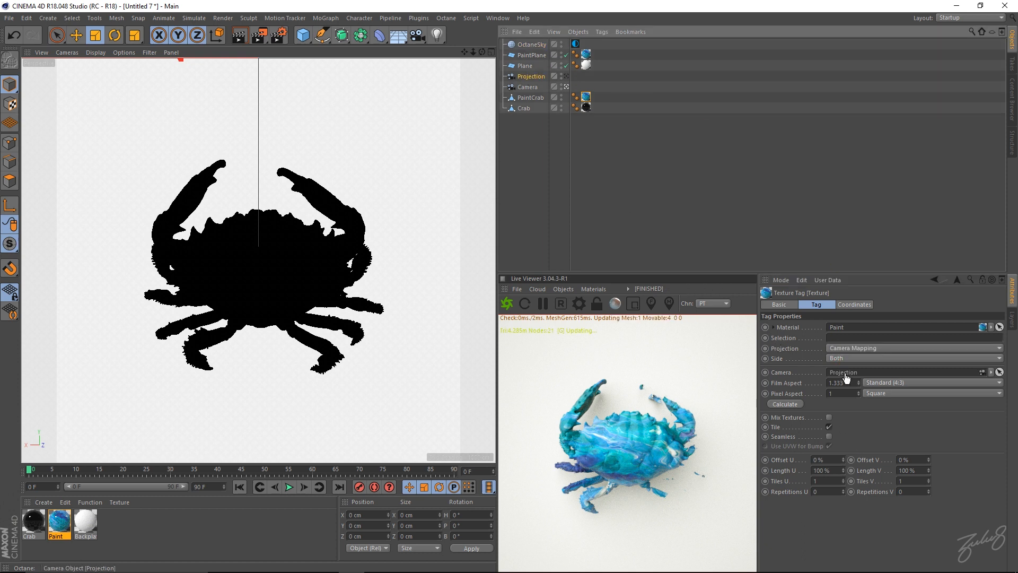
left_click(532, 44)
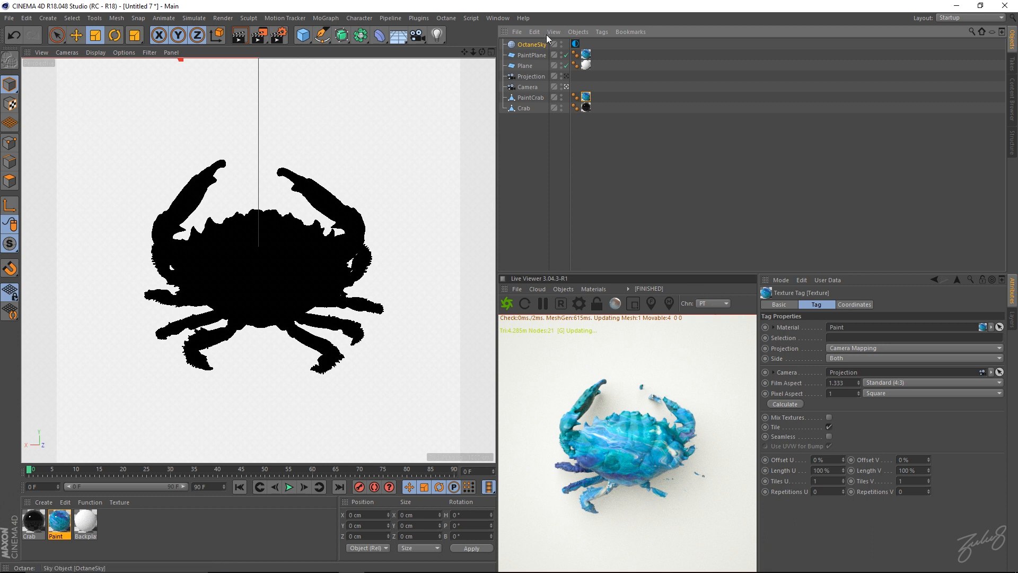
- Check the PaintPlane texture tag's camera mapping against the Projection camera
left_click(585, 54)
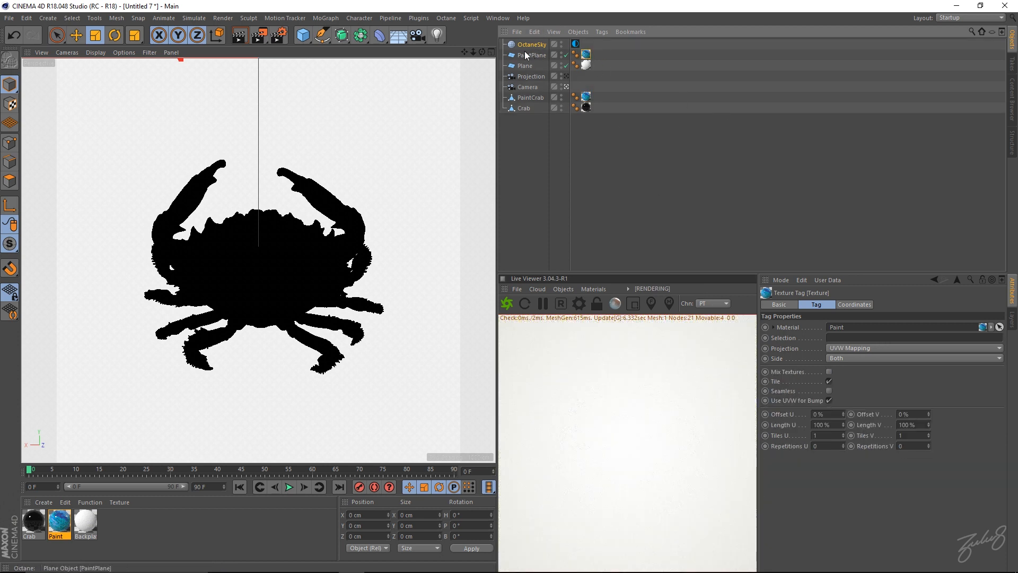
left_click(532, 77)
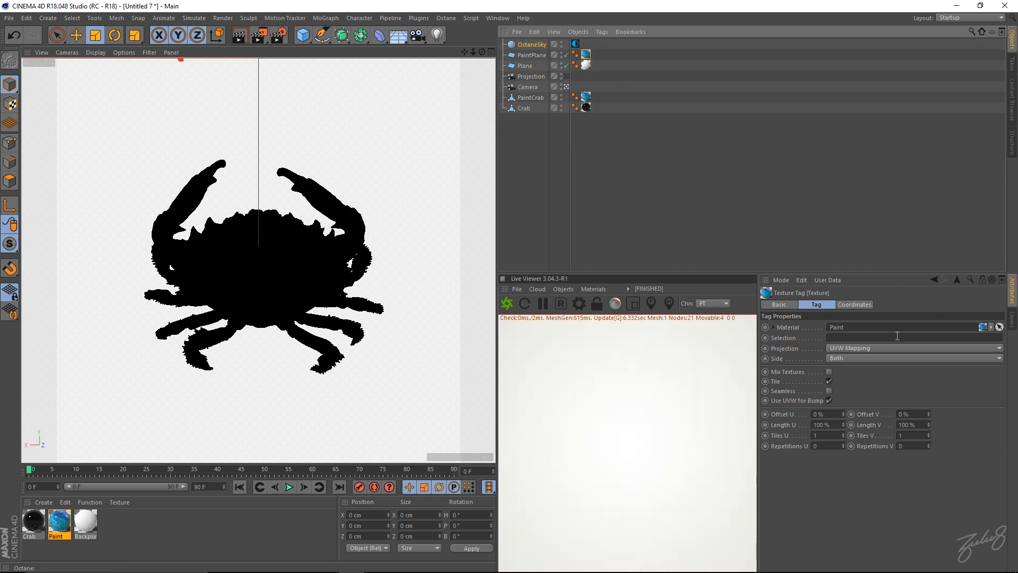
left_click(913, 348)
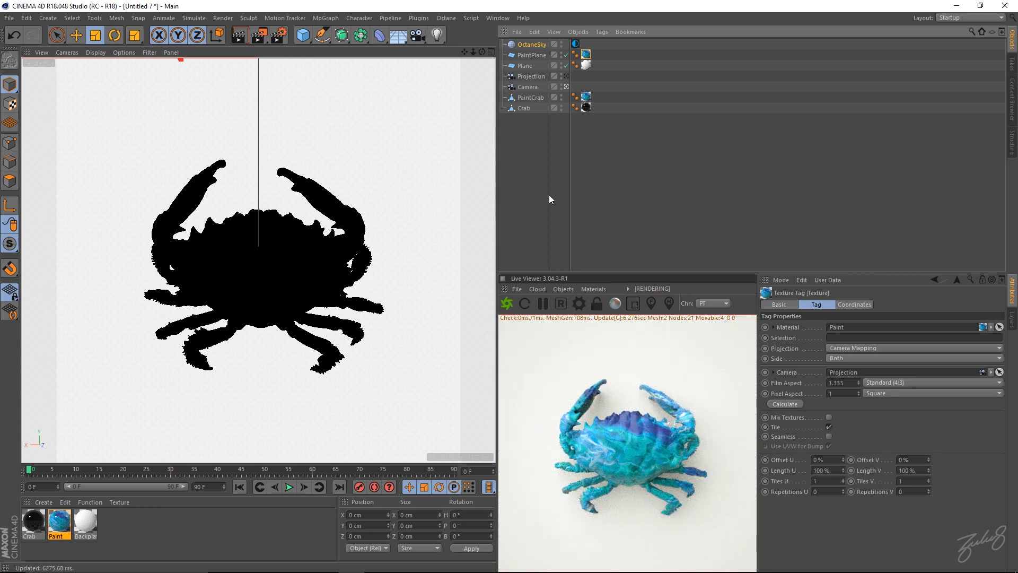
mouse_move(638, 181)
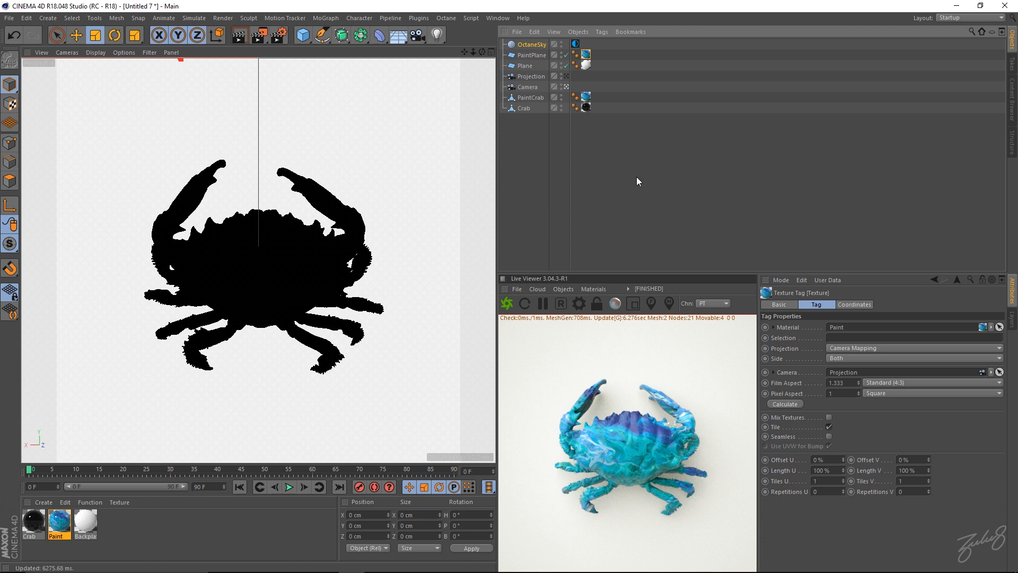
- Re-enable the PaintPlane and Plane objects' editor and render visibility
left_click(525, 66)
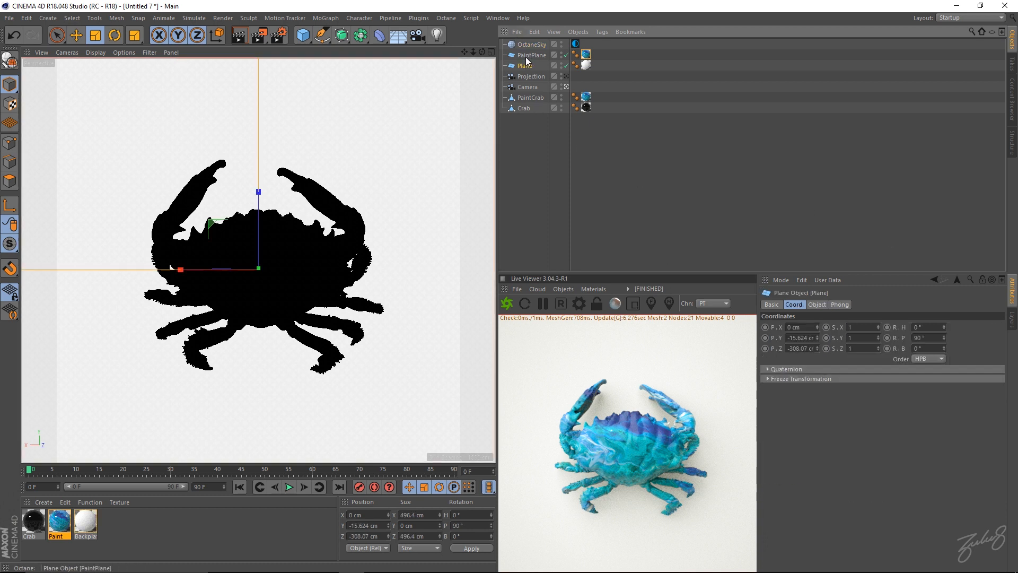
left_click(525, 65)
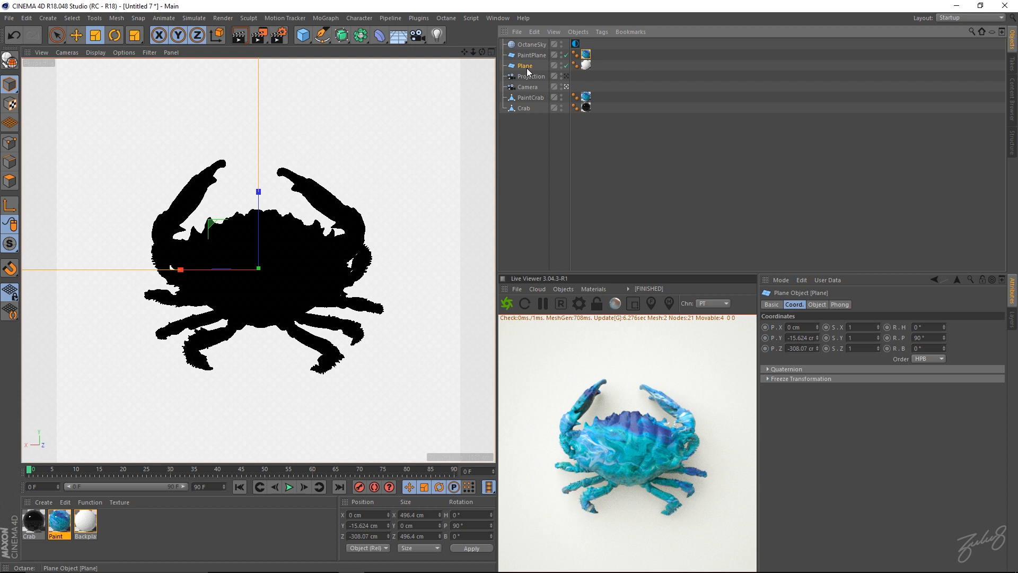
left_click(531, 54)
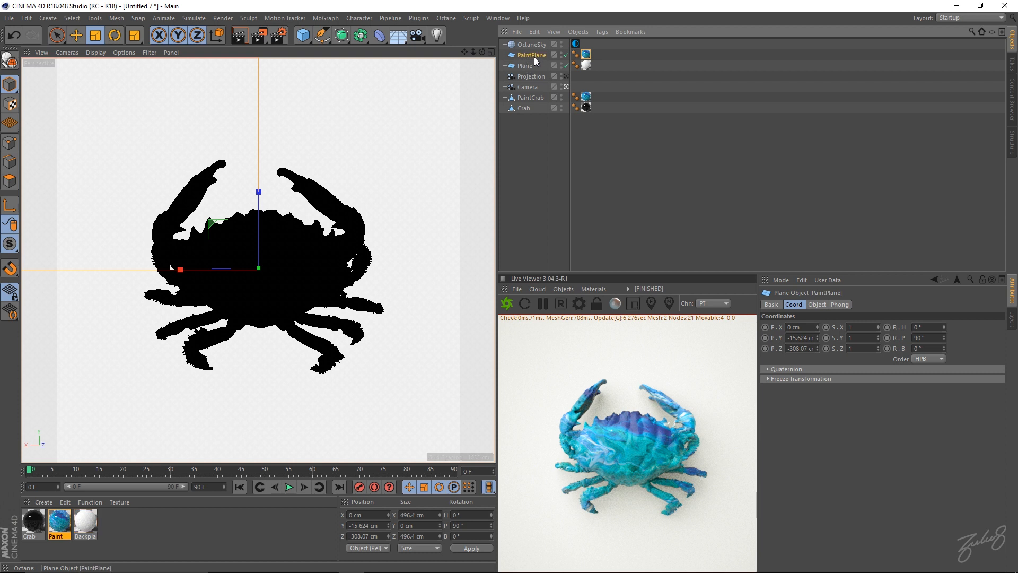
mouse_move(529, 64)
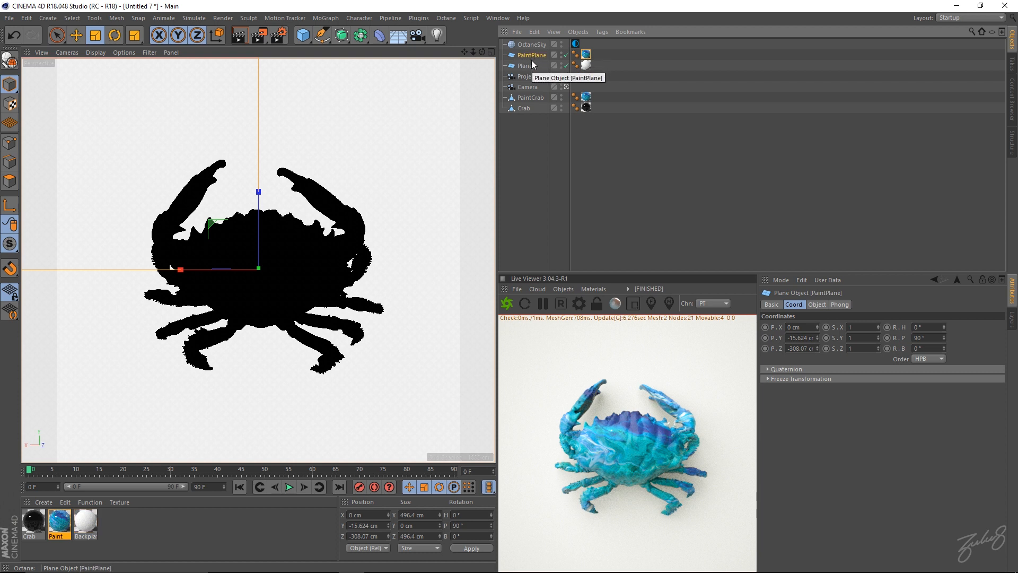
left_click(525, 66)
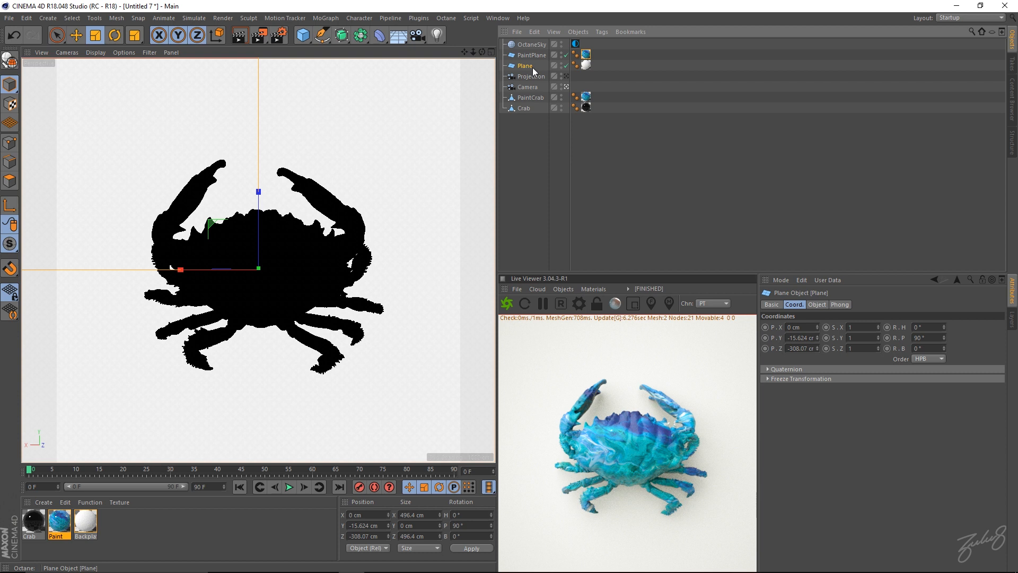
mouse_move(485, 94)
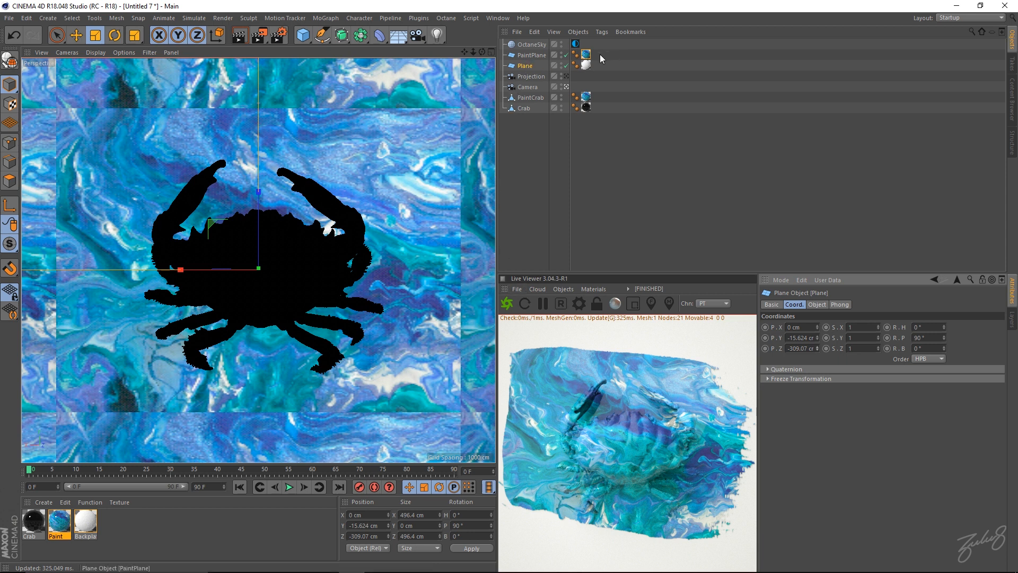
mouse_move(434, 247)
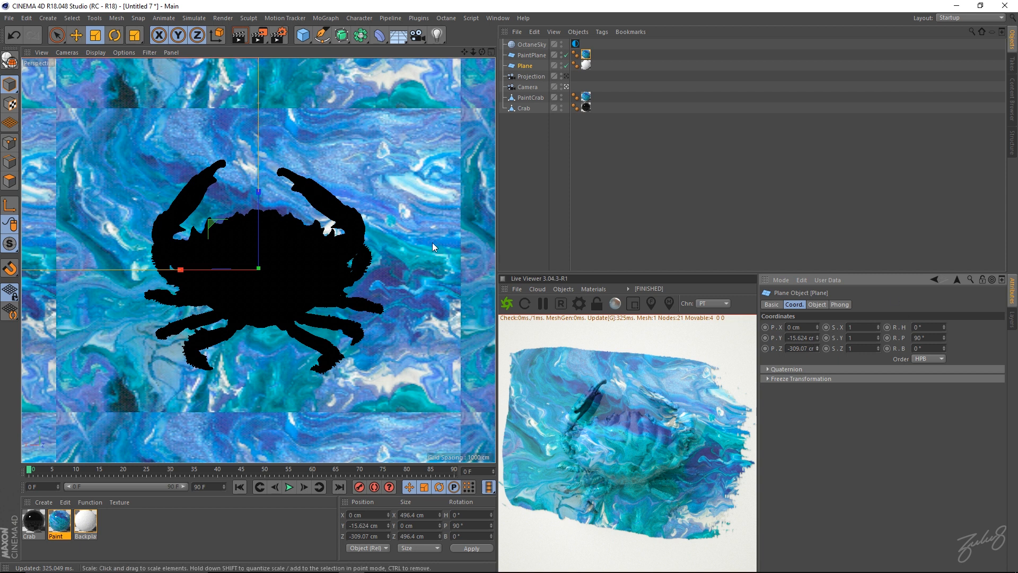
- Add UV Transforms to the opacity stroke (R.Z -47.6) and to the diffuse blue paint image
double_click(57, 523)
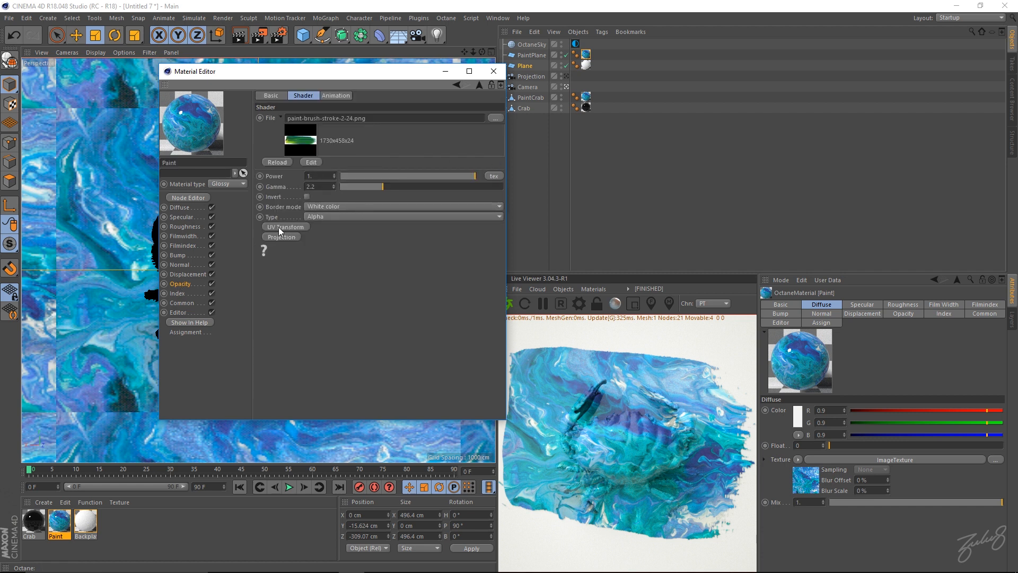
left_click(264, 227)
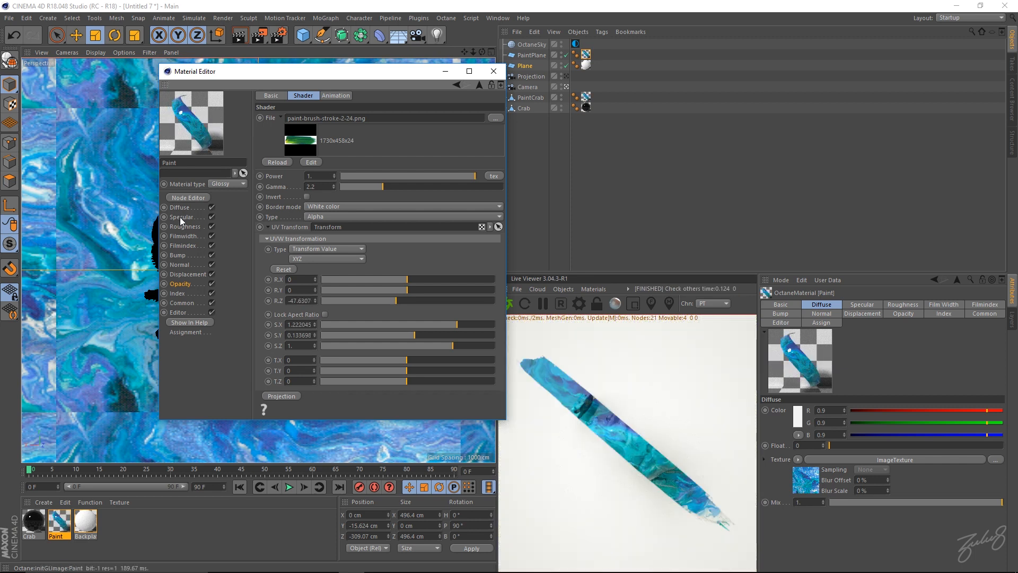
left_click(180, 207)
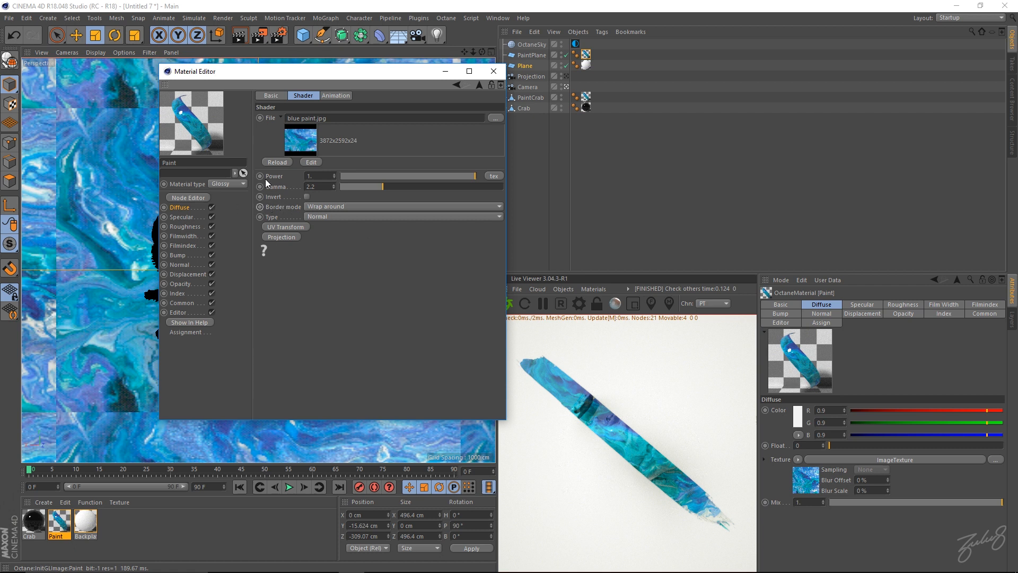
mouse_move(278, 229)
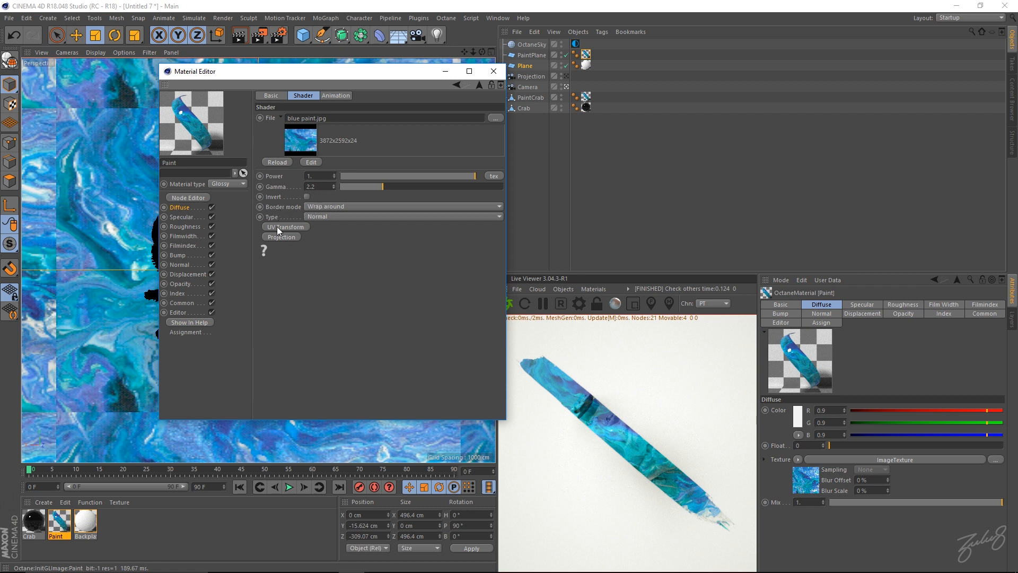
left_click(284, 227)
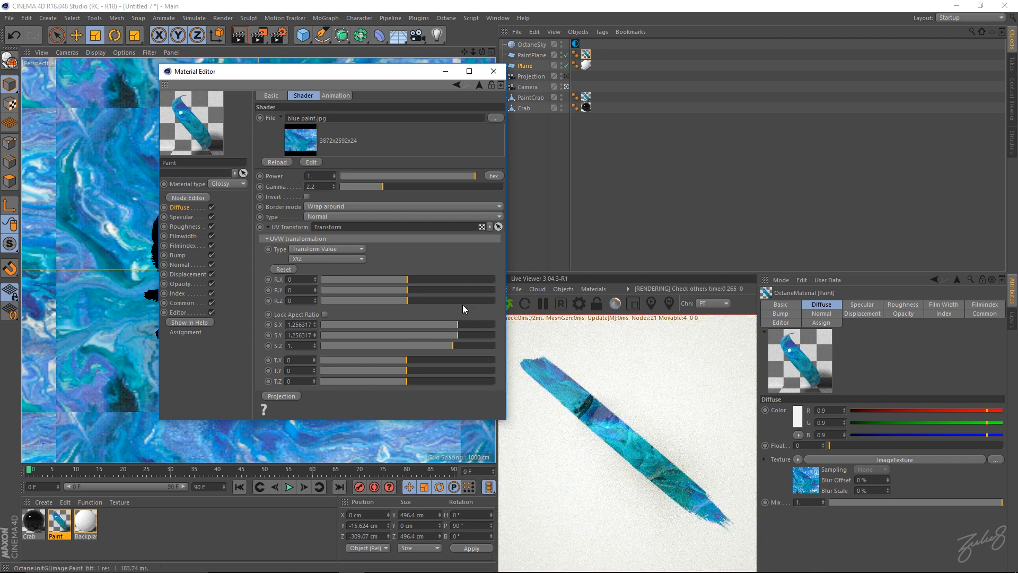
- Enable the Crab object under PaintCrab so the black crab renders beneath the stroke
left_click(493, 71)
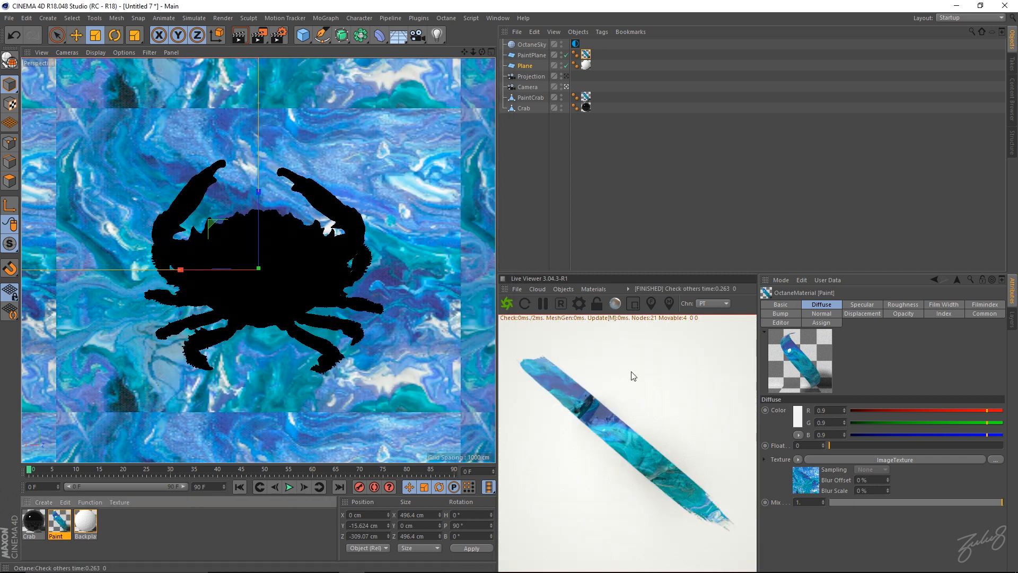
mouse_move(502, 353)
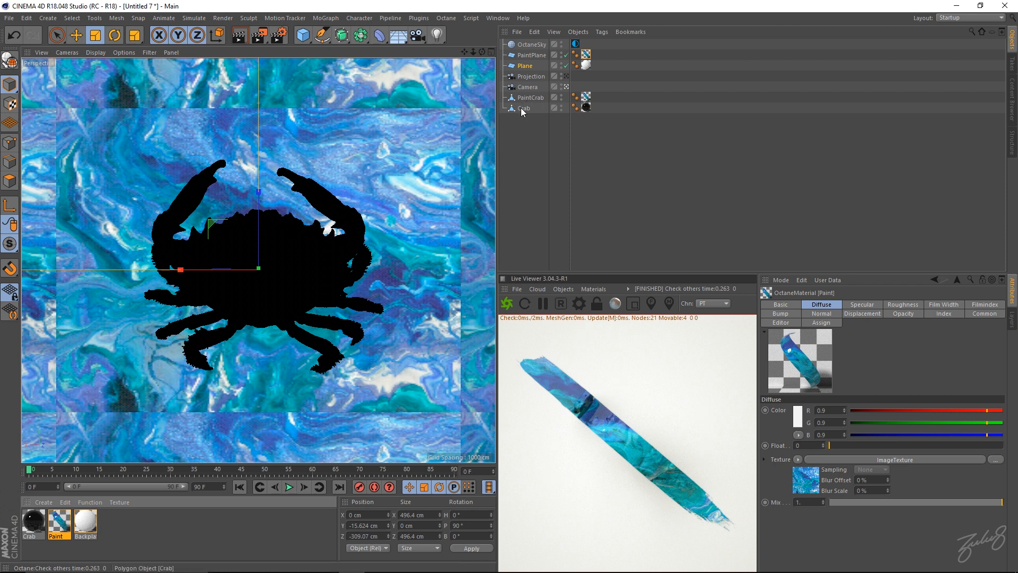
left_click(532, 97)
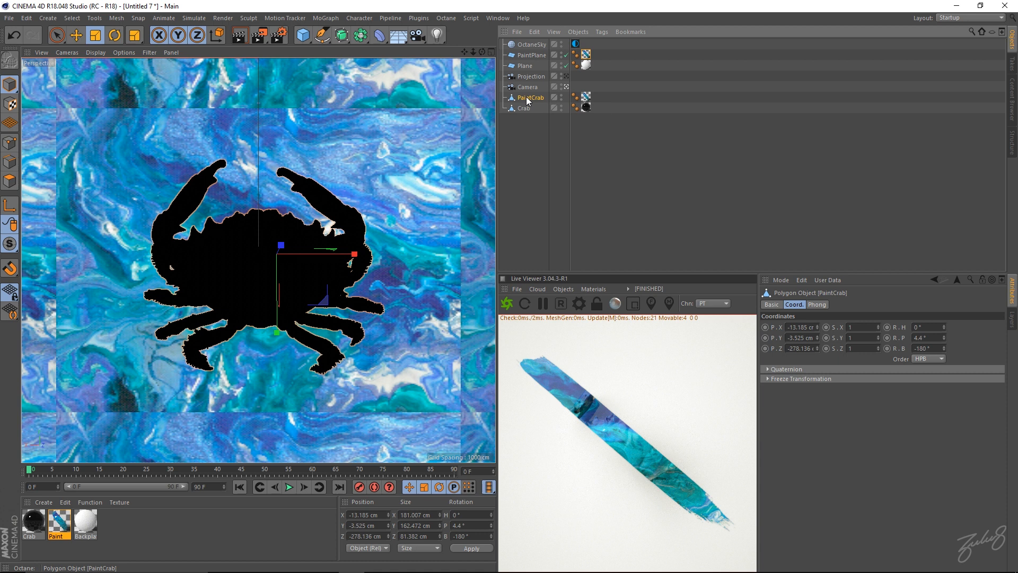
left_click(523, 108)
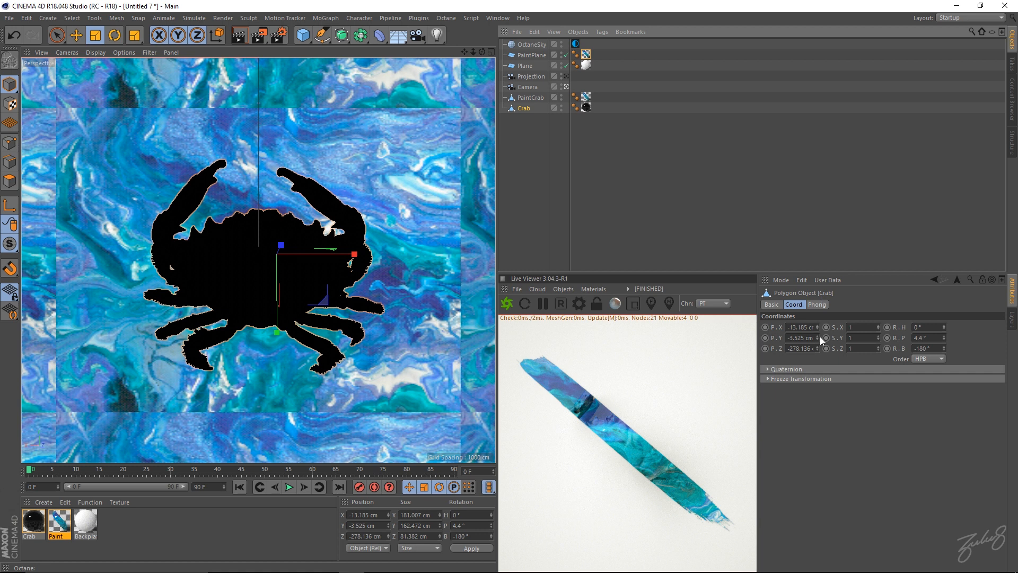
mouse_move(511, 117)
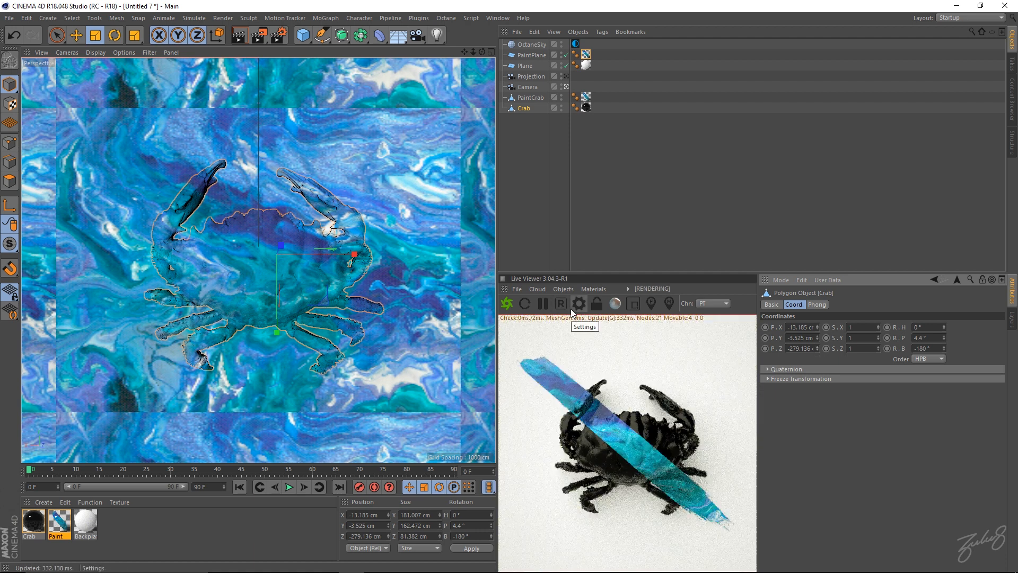
left_click(574, 45)
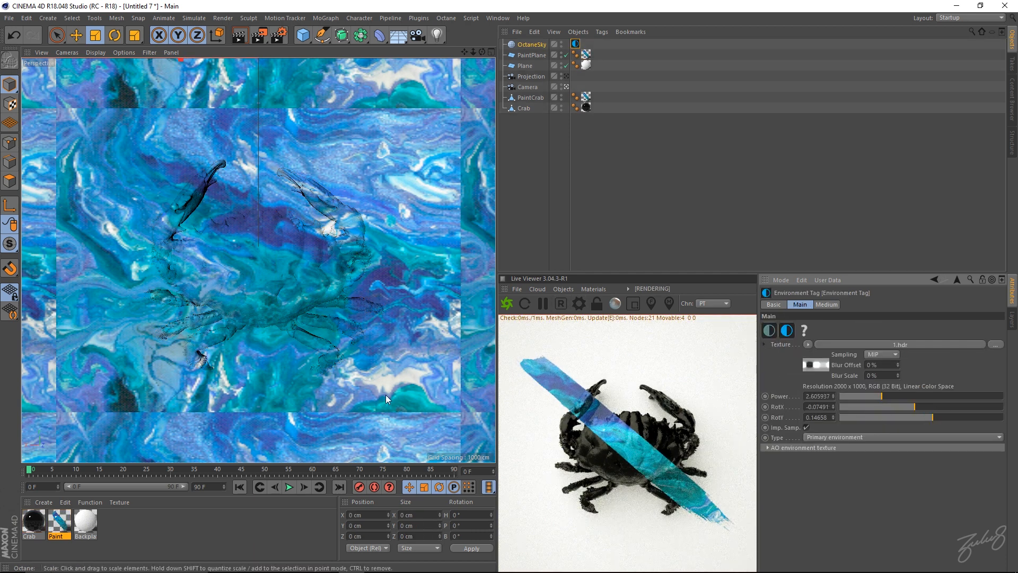
- Raise the Crab material's Index to about 1.466667
double_click(32, 522)
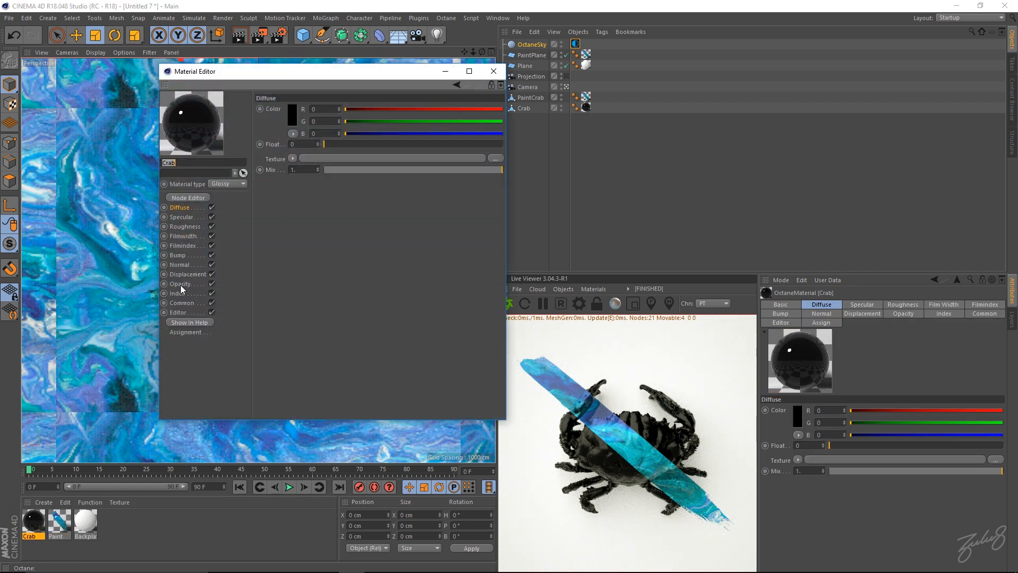
left_click(178, 293)
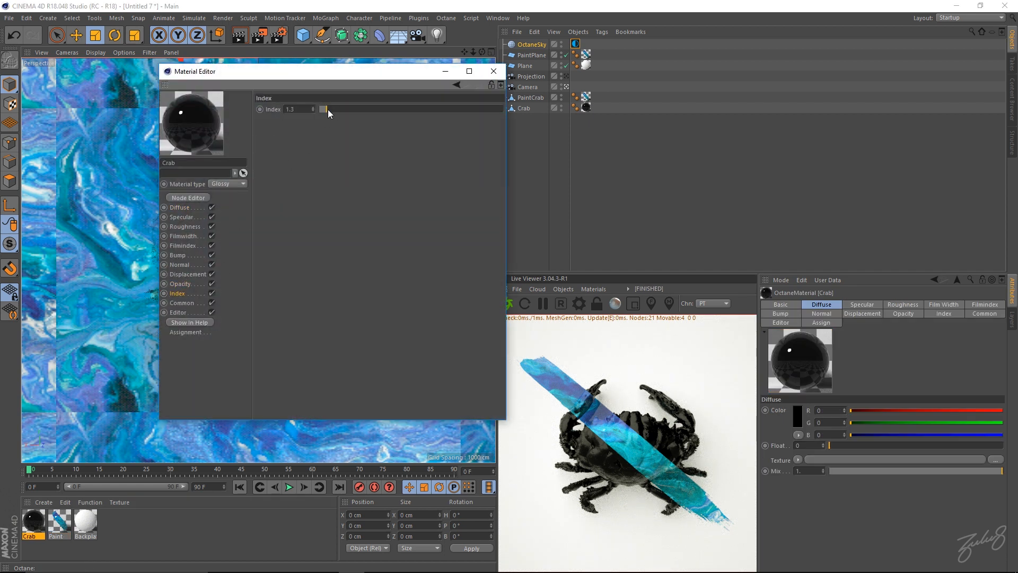
left_click_drag(324, 110, 332, 109)
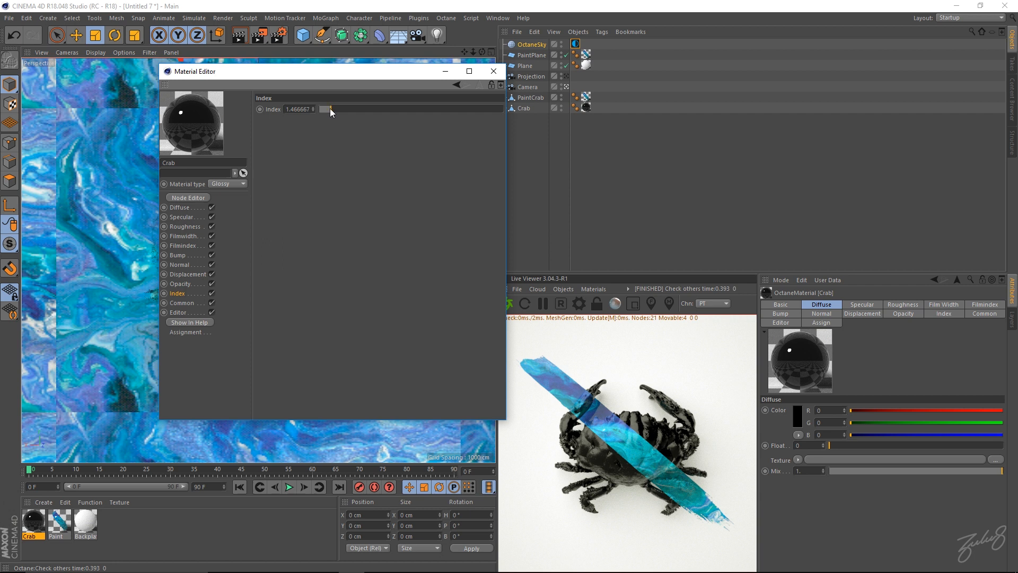
mouse_move(544, 186)
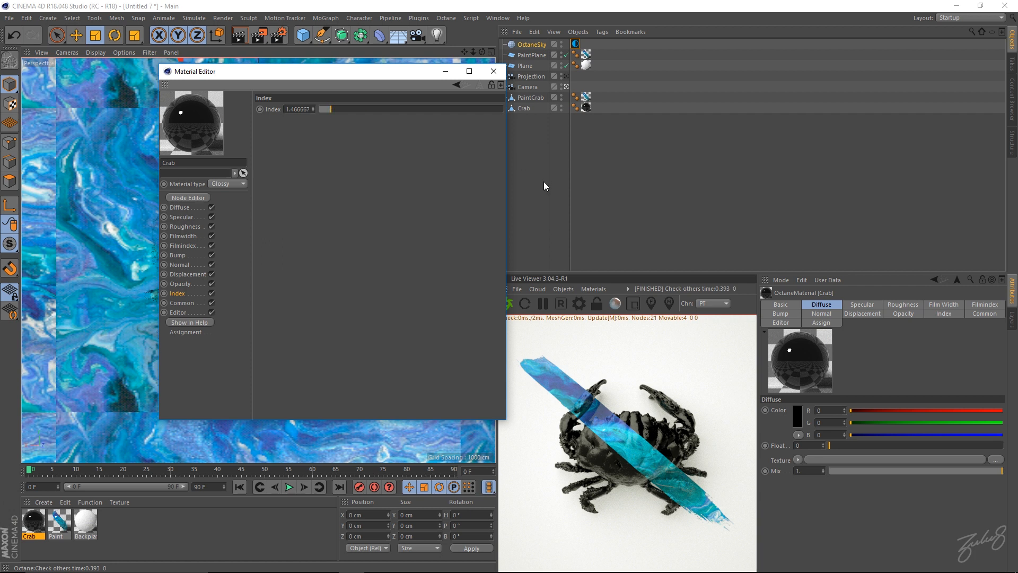
- Set the Paint material's Index to about 1.405797
left_click(57, 523)
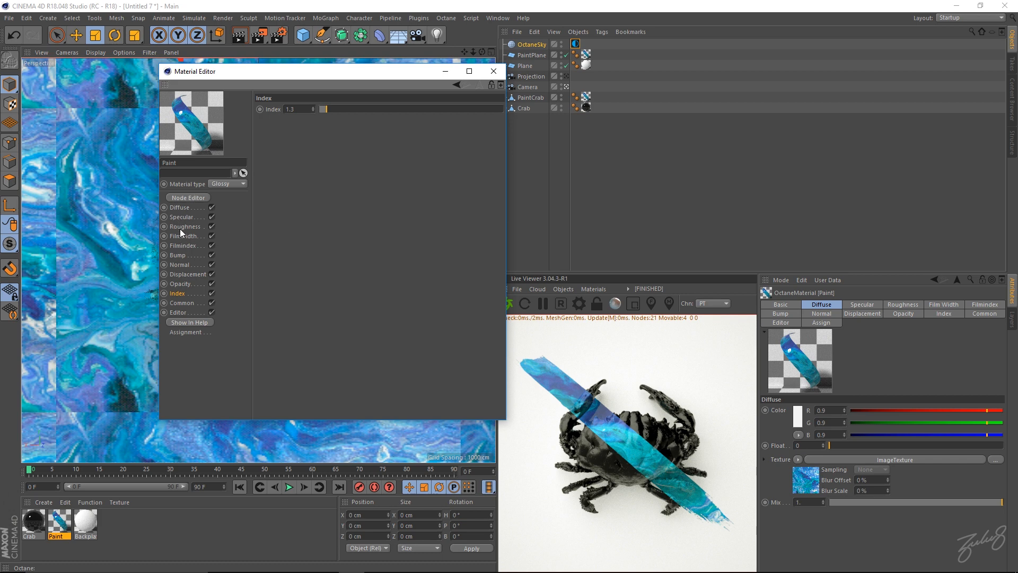
left_click_drag(325, 110, 330, 110)
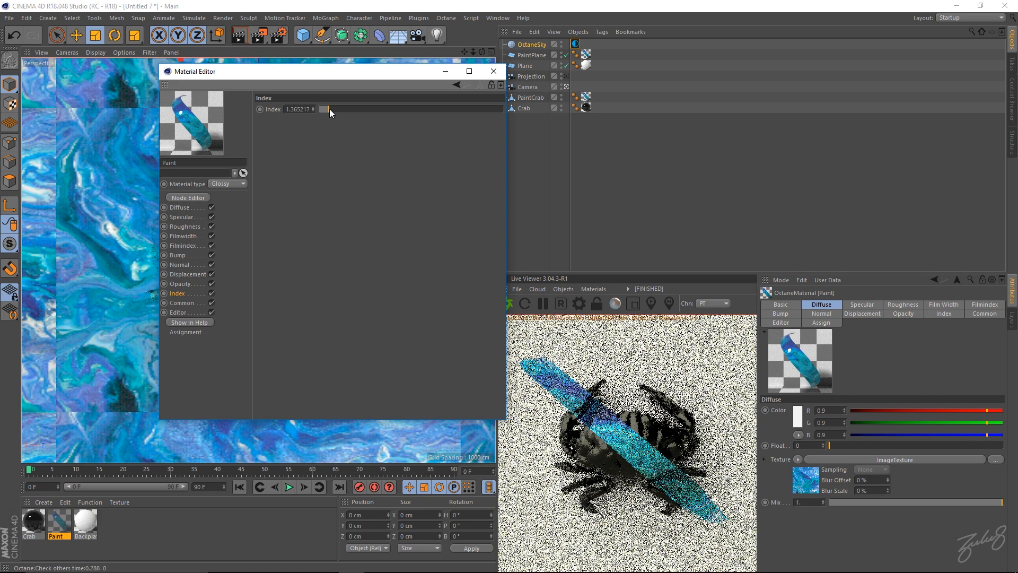
left_click_drag(326, 108, 330, 108)
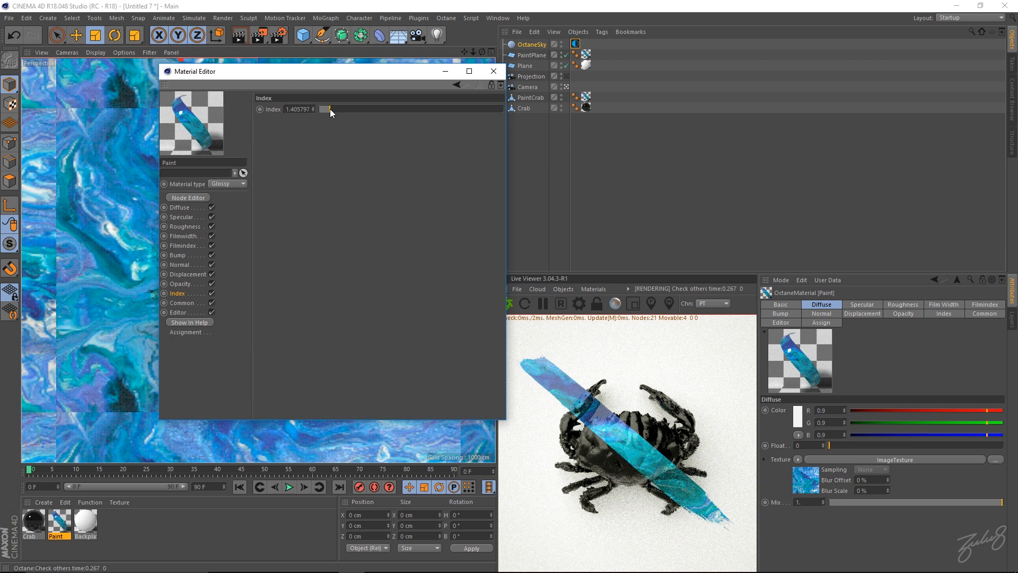
left_click(527, 86)
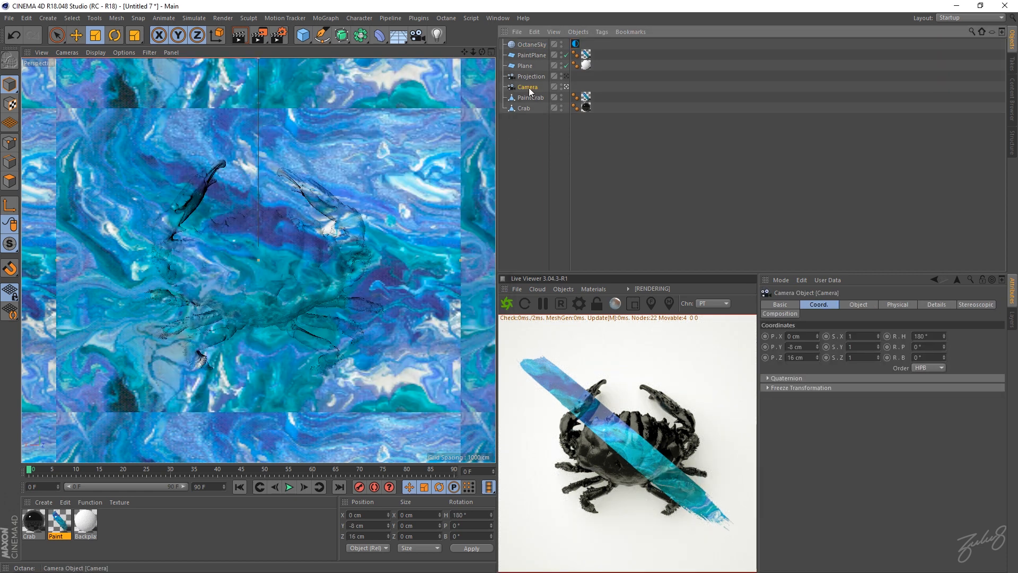
- Add an OctaneCameraTag with Camera Imager enabled, Gamma 2.2, Linear response, Vignetting 0, and re-render
right_click(527, 86)
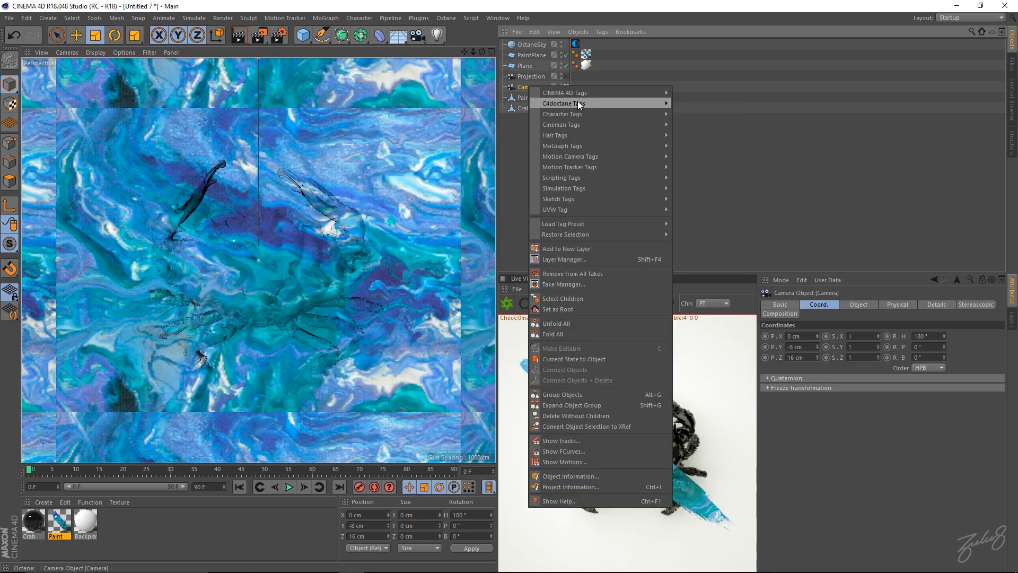
mouse_move(581, 92)
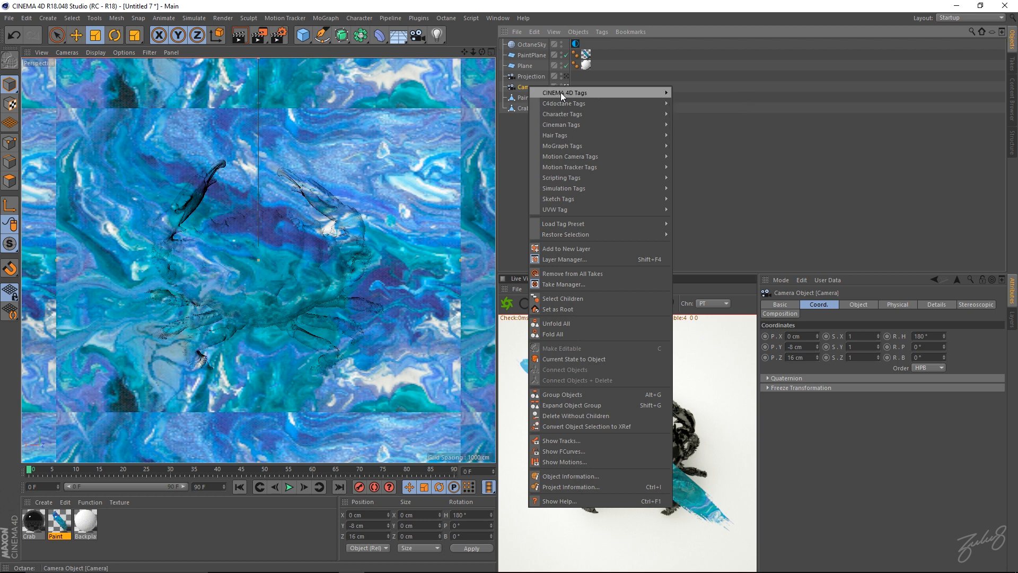
mouse_move(563, 102)
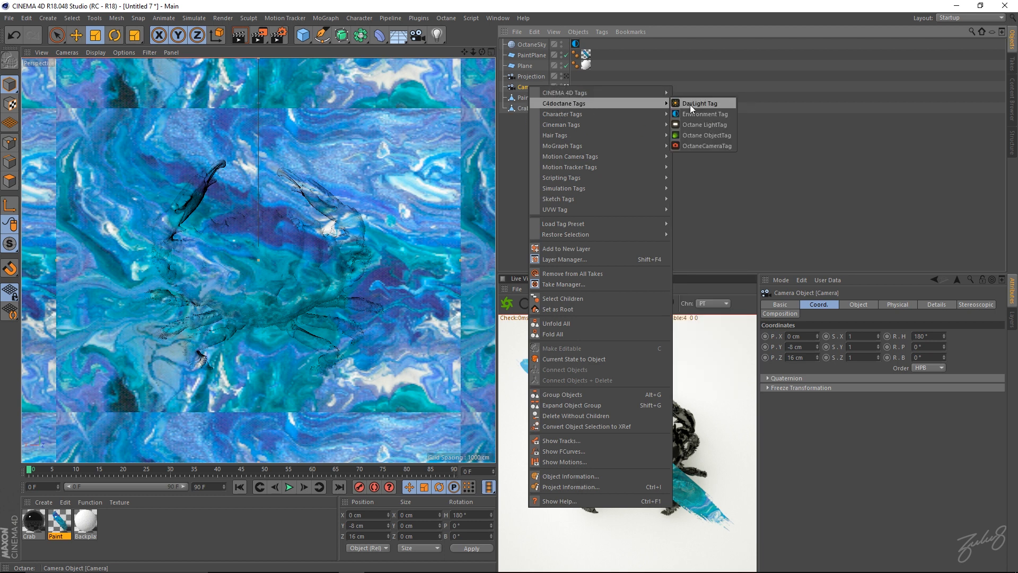
left_click(708, 146)
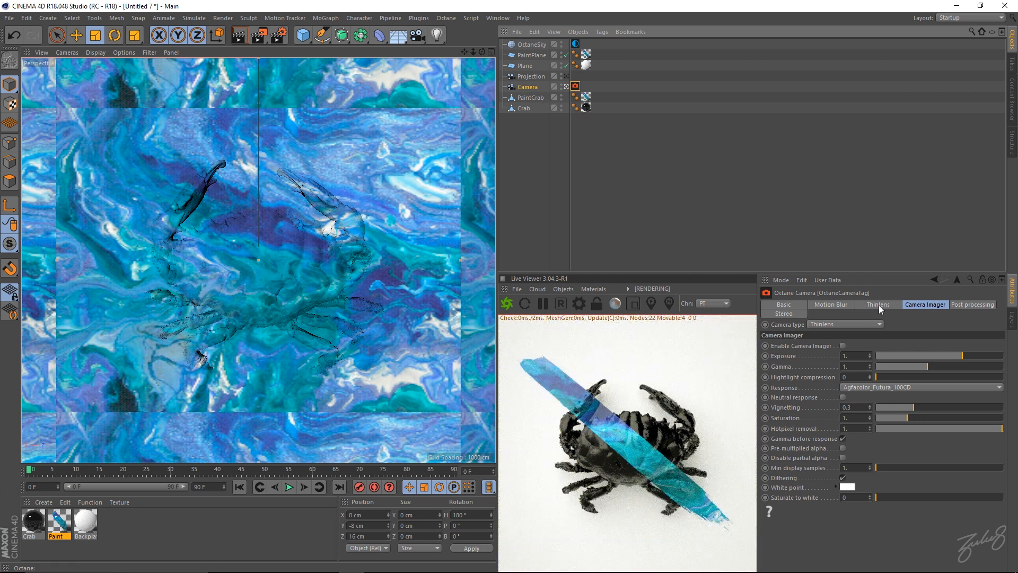
left_click(842, 346)
type("2.2")
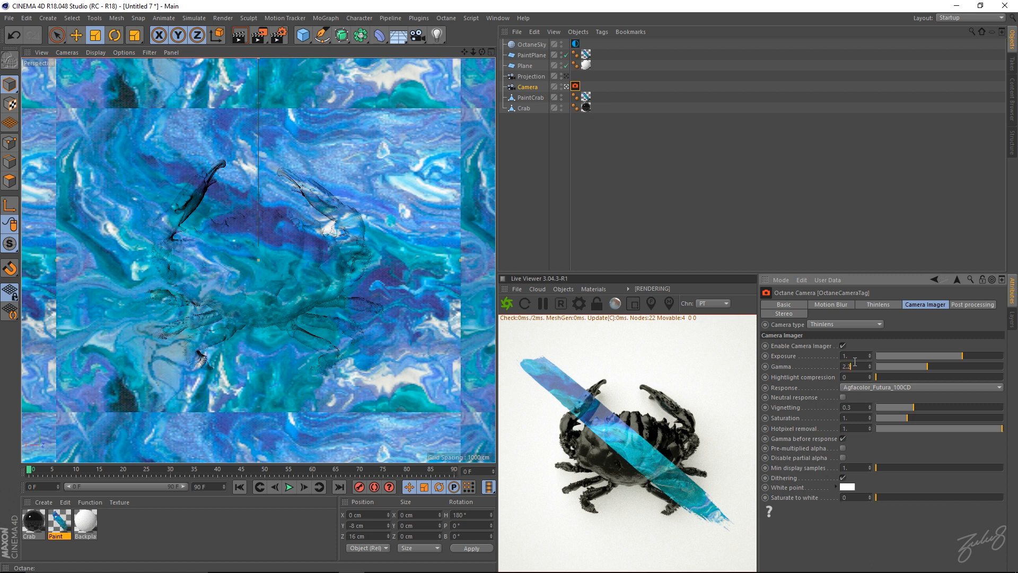
left_click(918, 386)
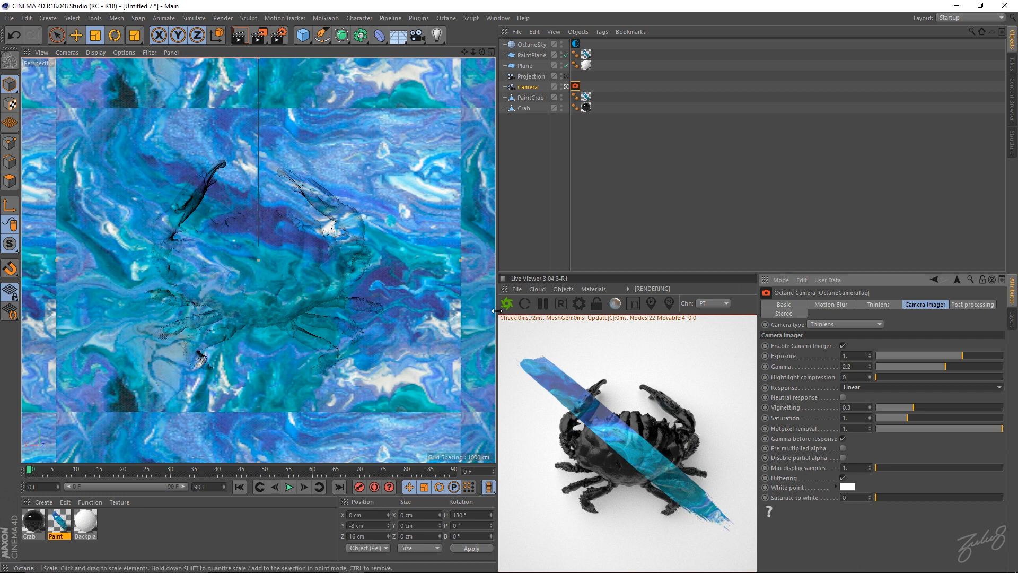
left_click(507, 302)
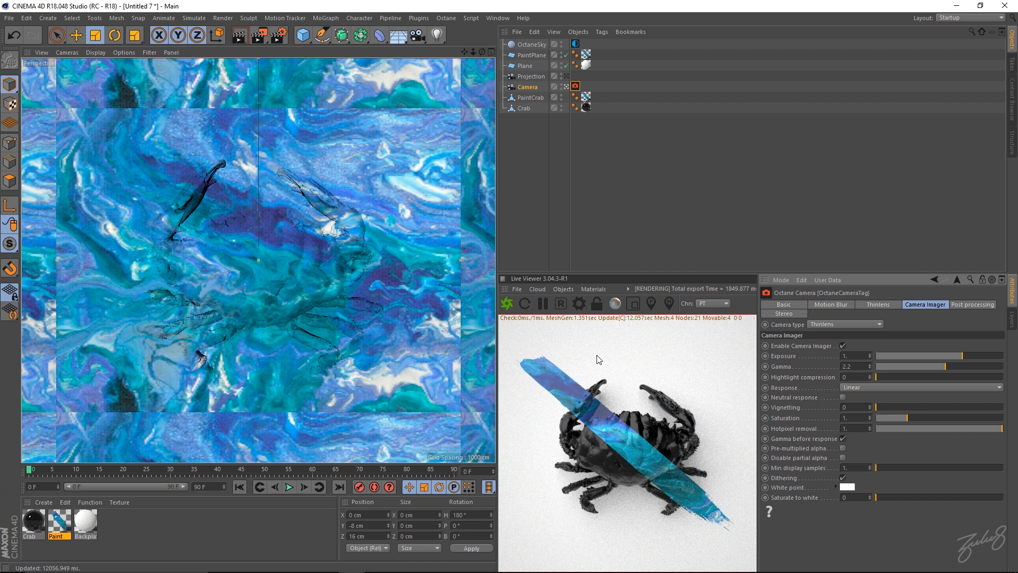
mouse_move(559, 352)
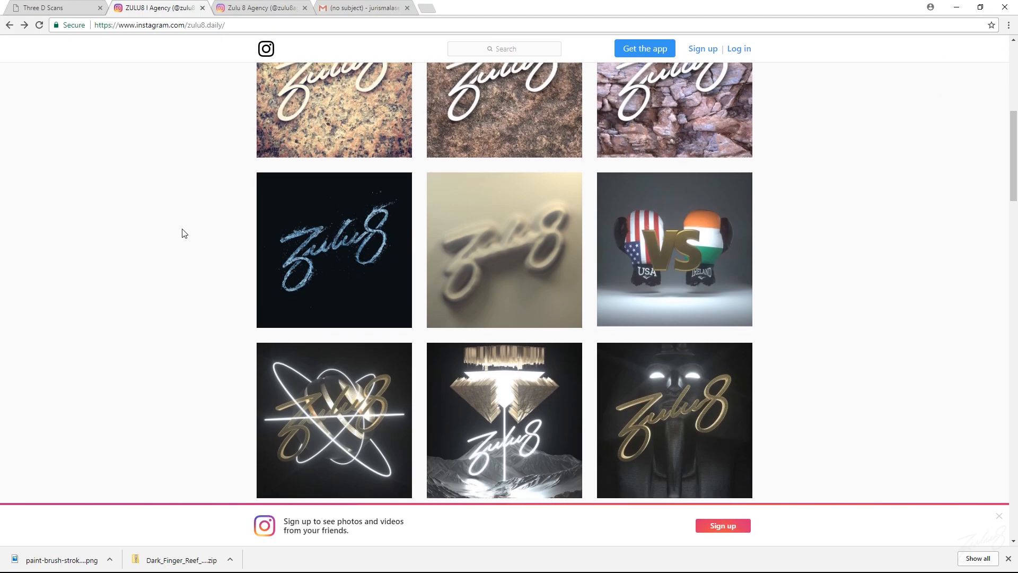
- Scroll the zulu8.daily gallery, then view the zulu8agency profile
scroll("down", 3)
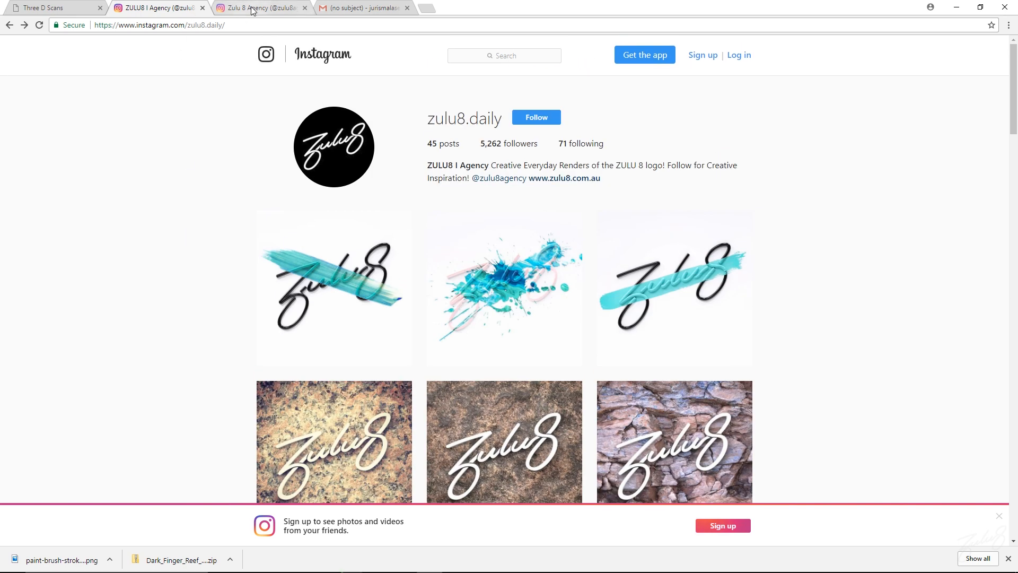
left_click(260, 8)
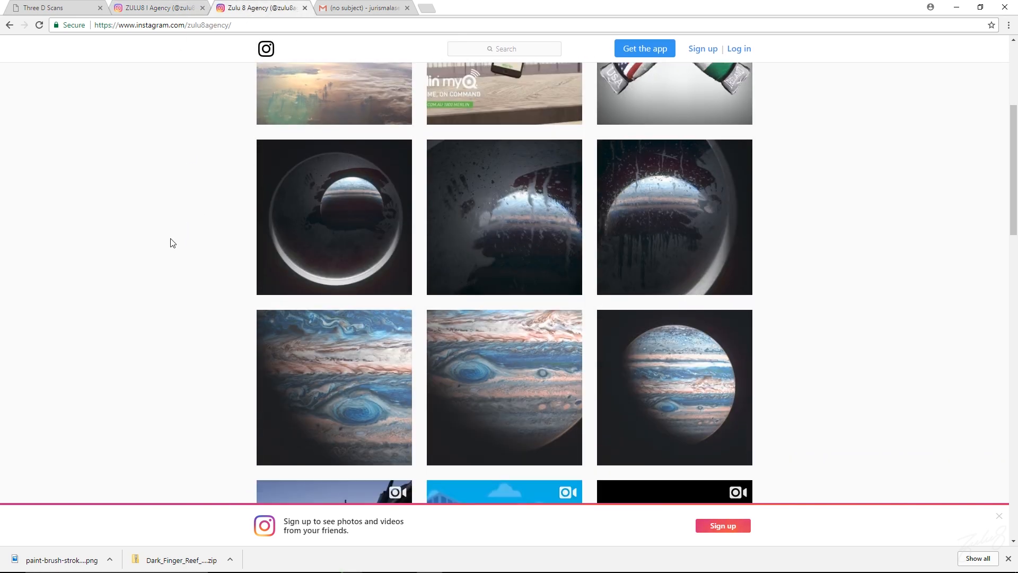
scroll("up", 3)
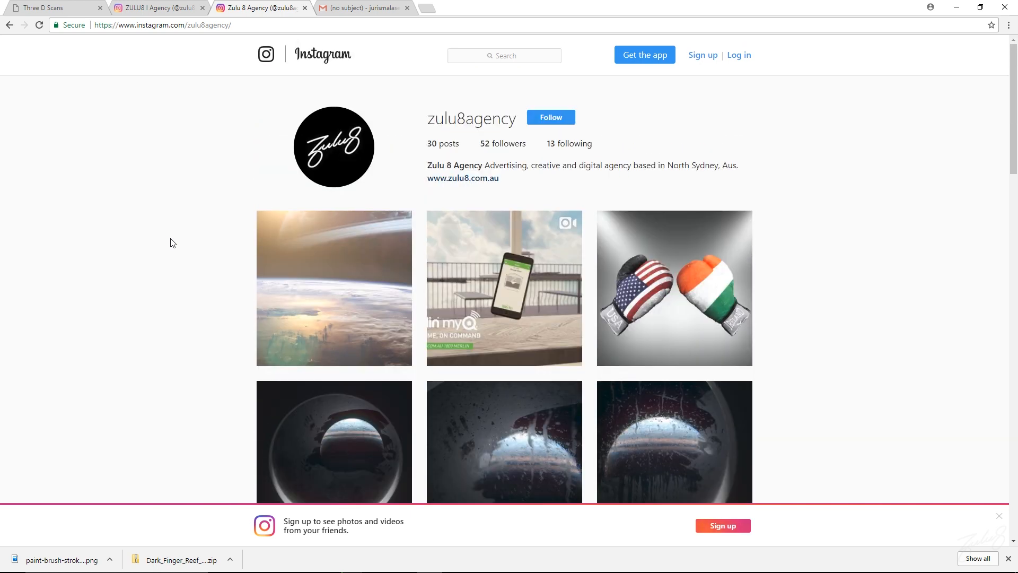